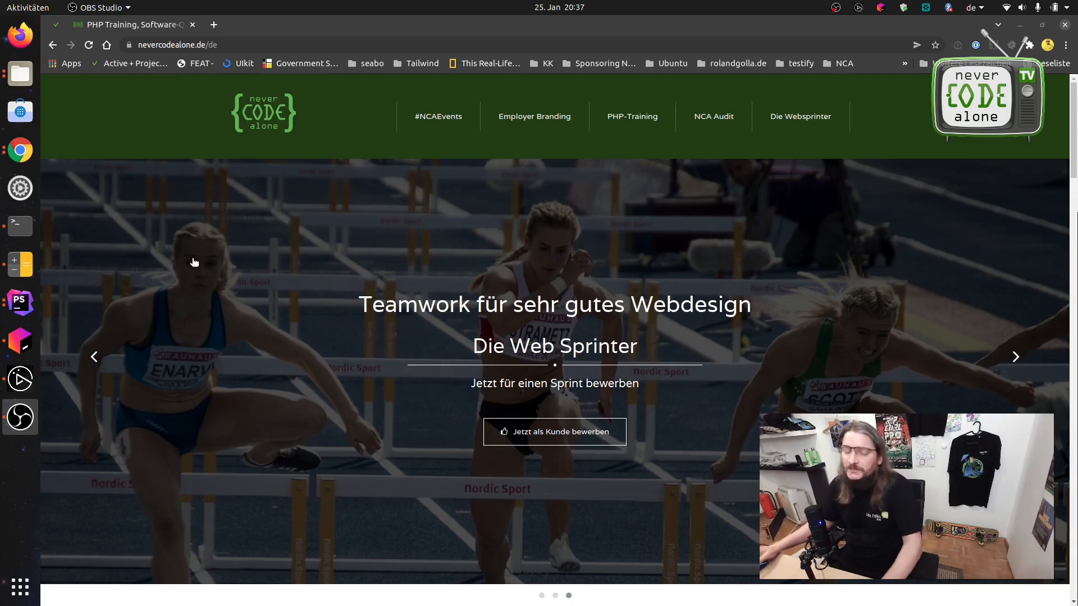
pyautogui.moveTo(234, 250)
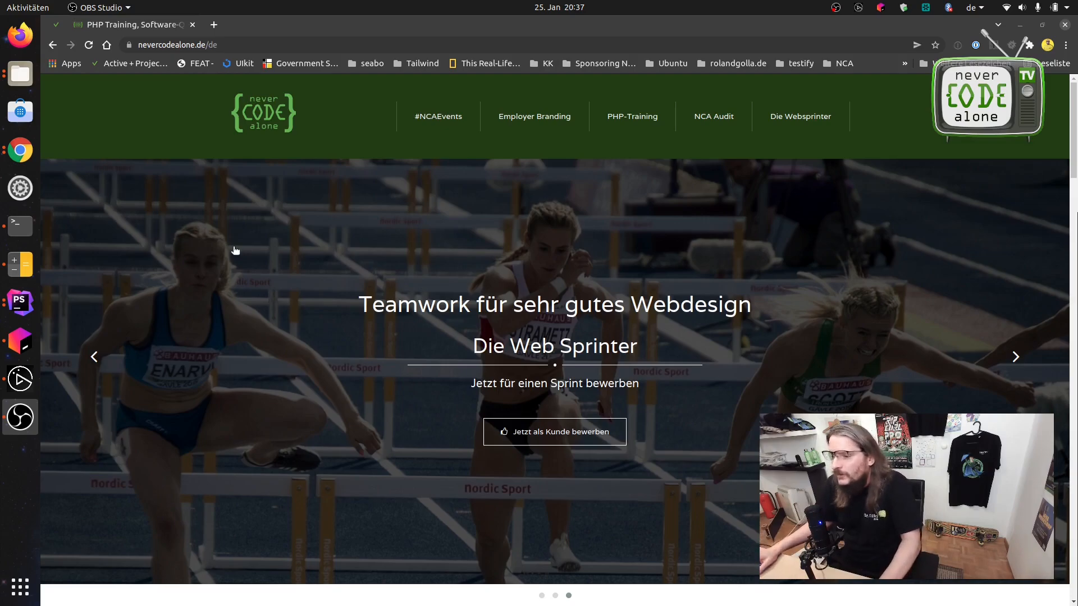
# Go to the NCA Audit page and scroll down to its embedded YouTube video.
pyautogui.scroll(-3)
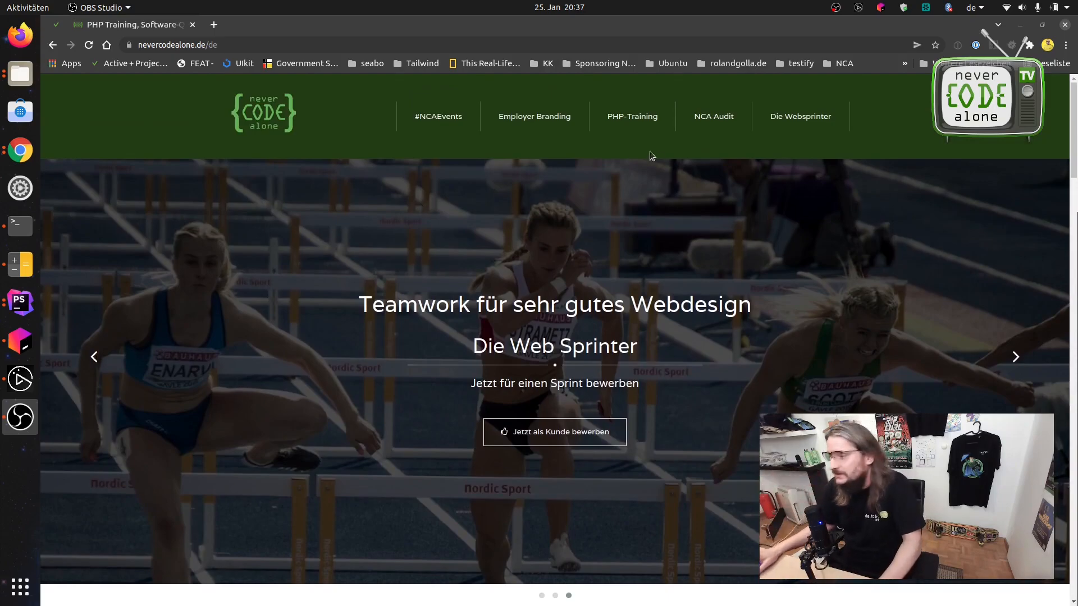
pyautogui.click(714, 115)
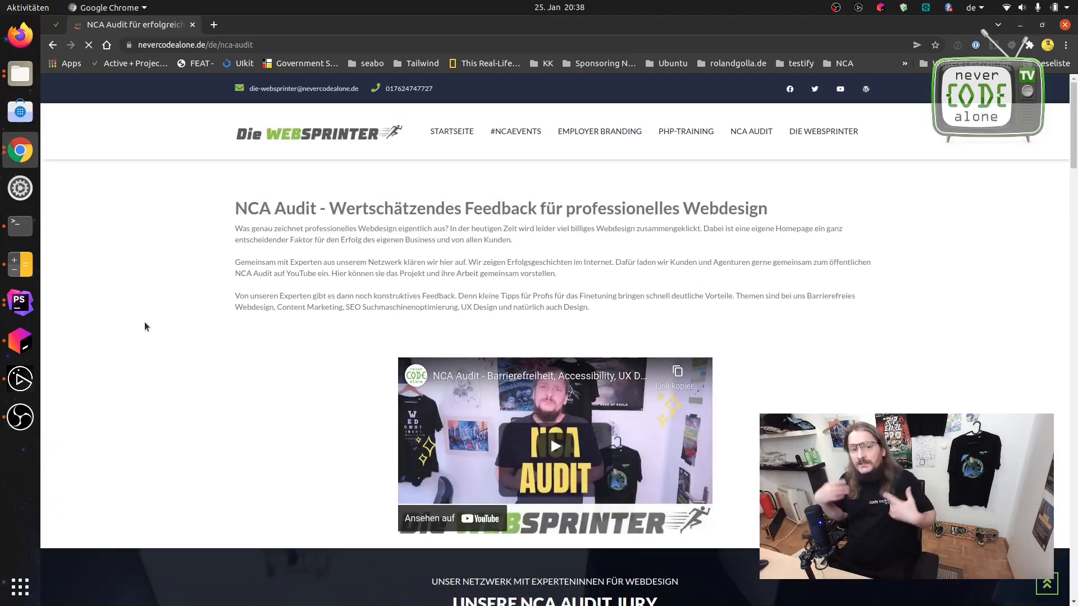
pyautogui.scroll(-3)
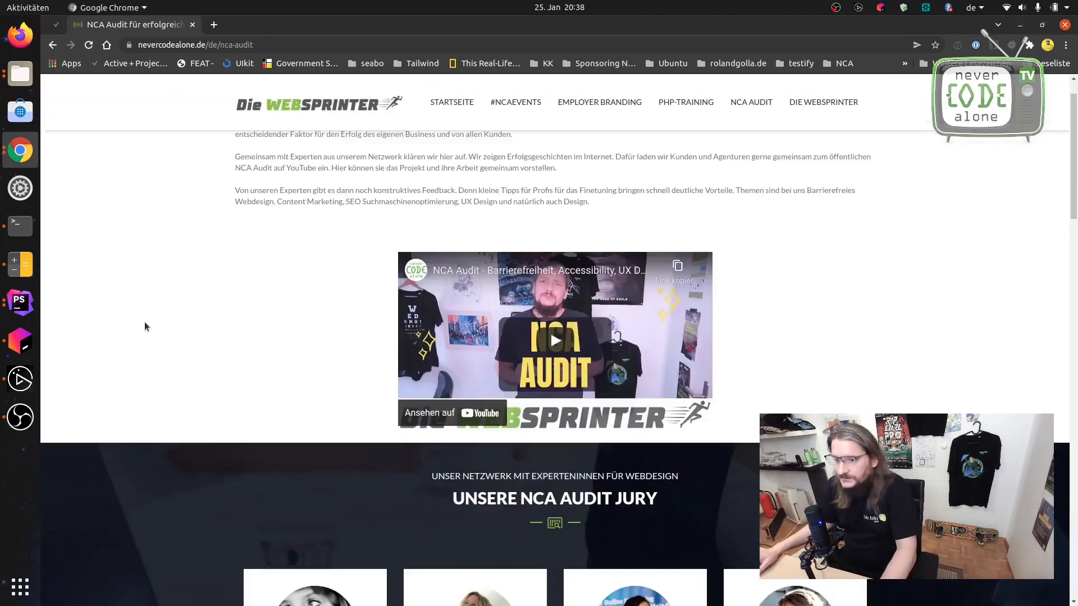
pyautogui.scroll(-3)
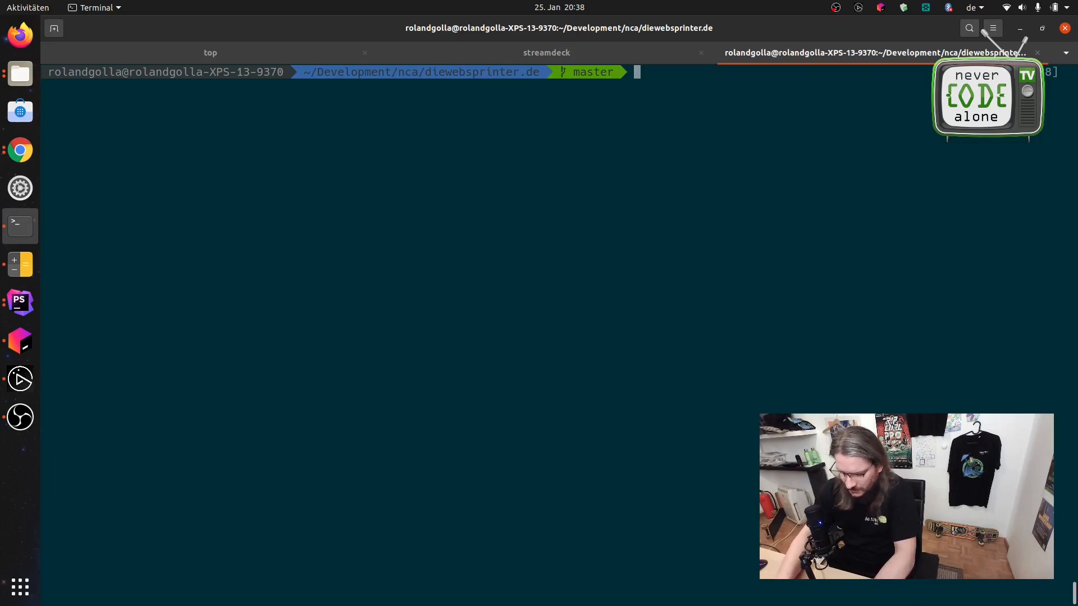
# Create and check out a new git branch with gcb, then run ddev start.
pyautogui.write('gcb feature/subpages-overview')
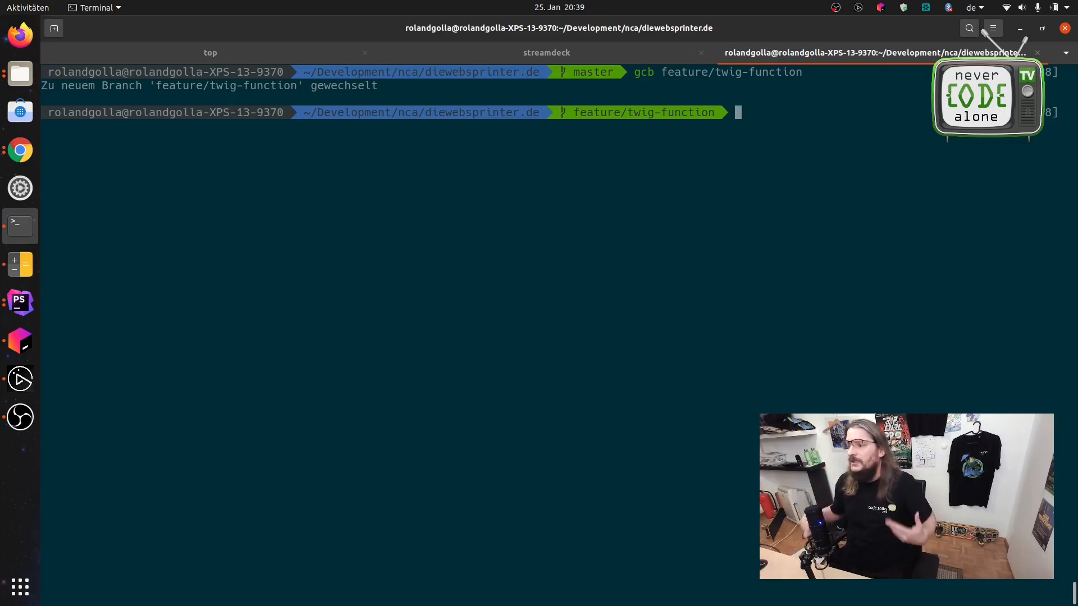
pyautogui.write('ddev start')
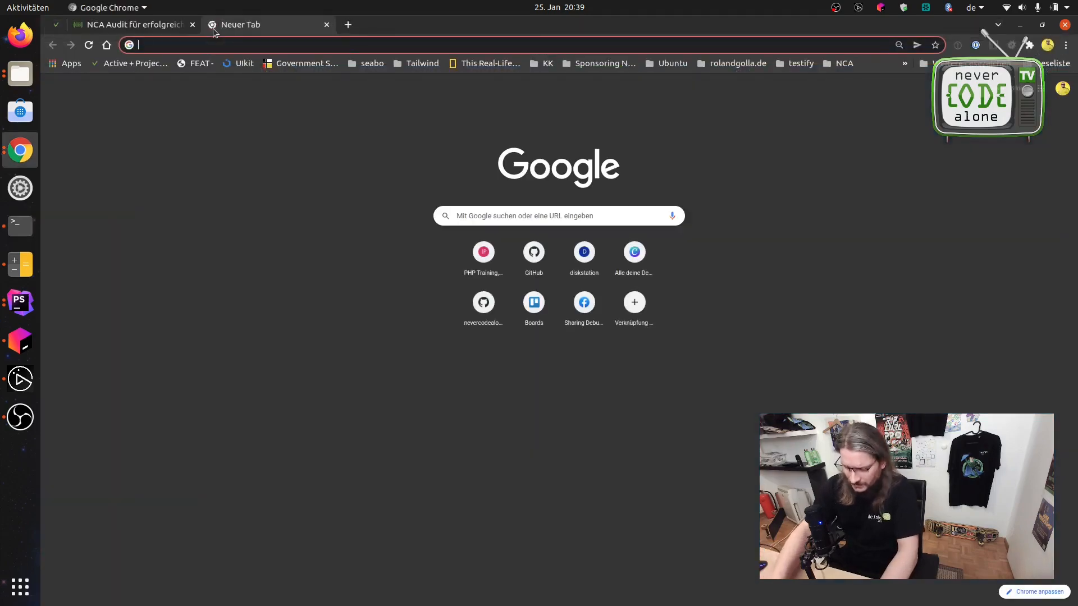
# Enter diewebsprinter.de.ddev.site in the new tab's address bar.
pyautogui.write('diewebsprinter.de.ddev.site')
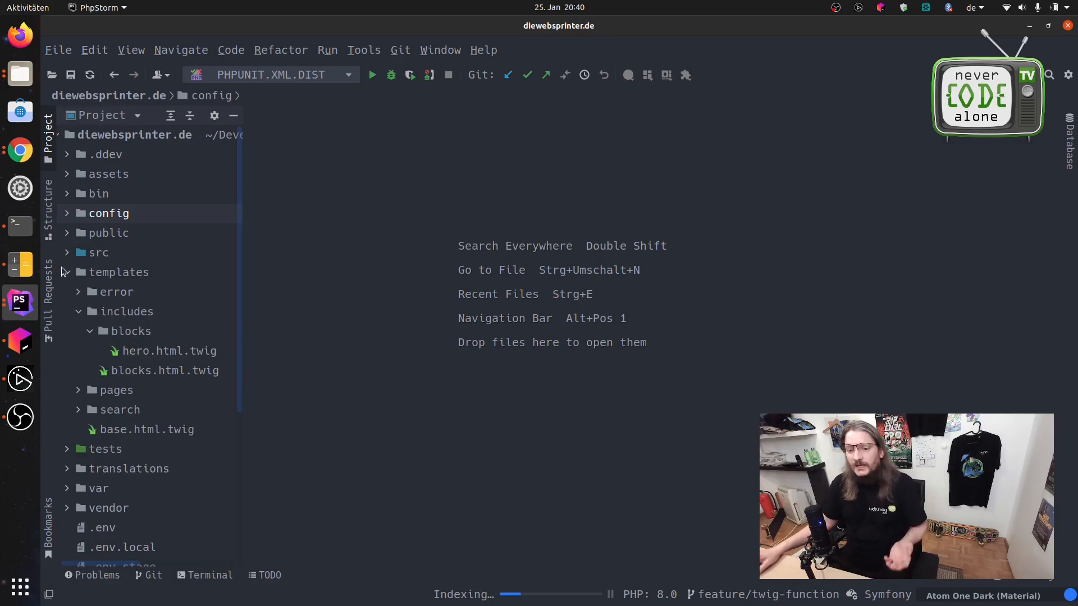
# Create a new Twig directory inside the src folder.
pyautogui.click(77, 272)
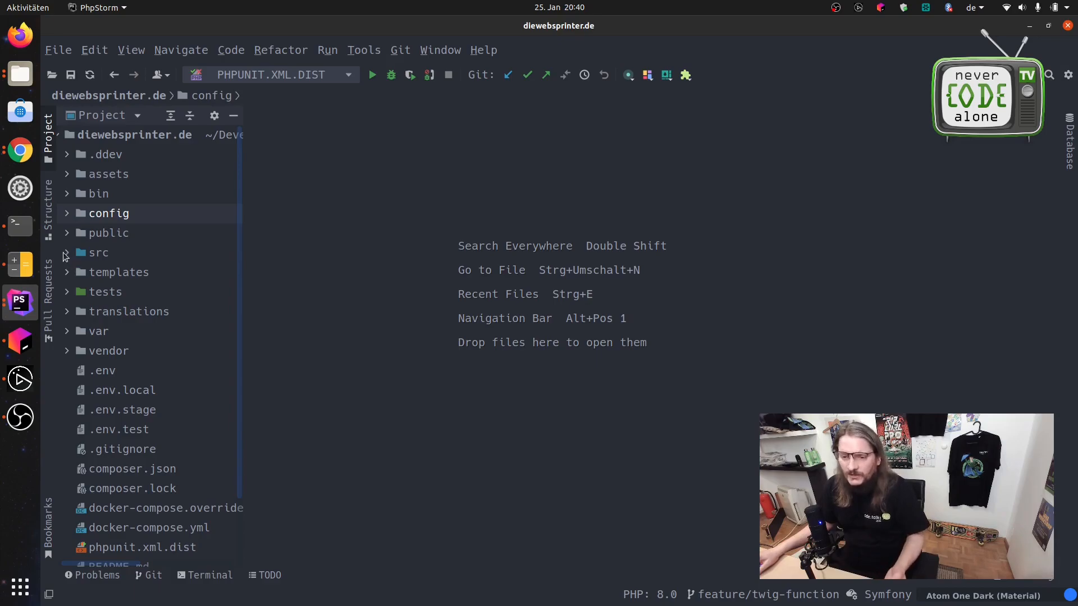
pyautogui.click(99, 253)
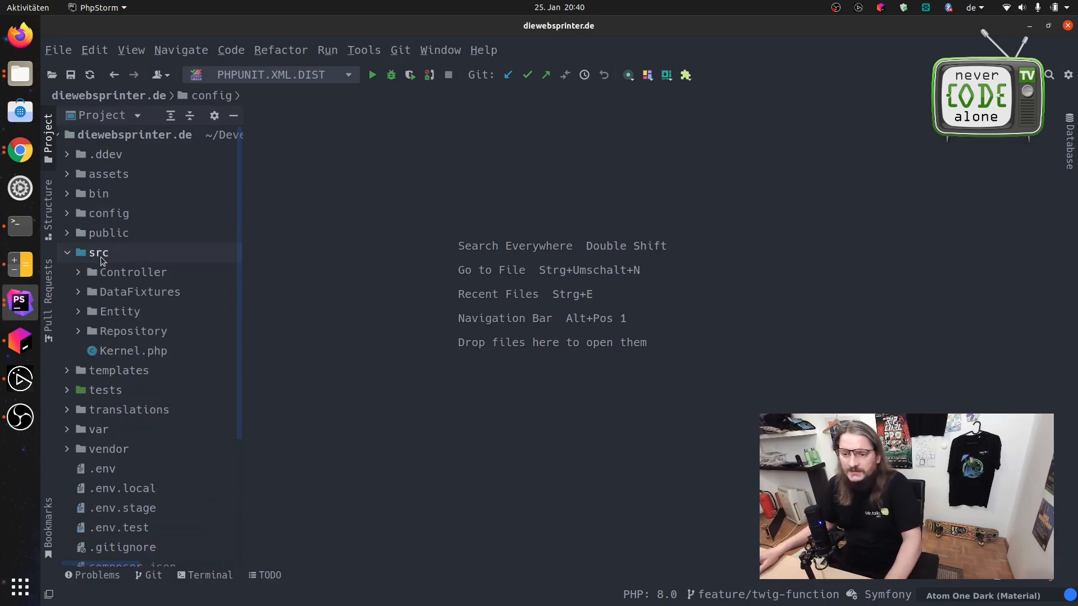
pyautogui.rightClick(99, 253)
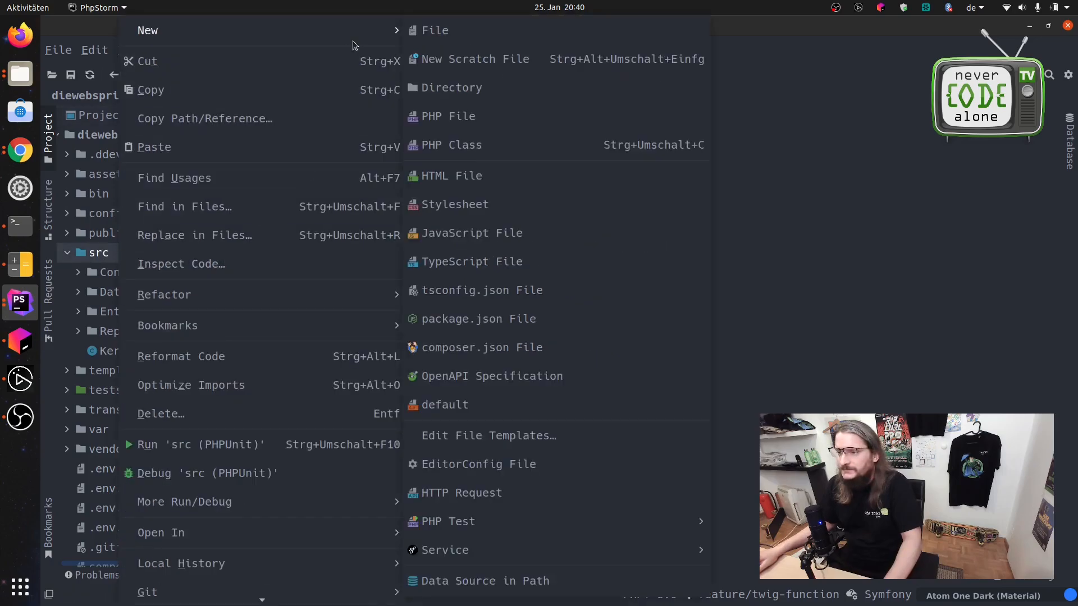
pyautogui.click(449, 88)
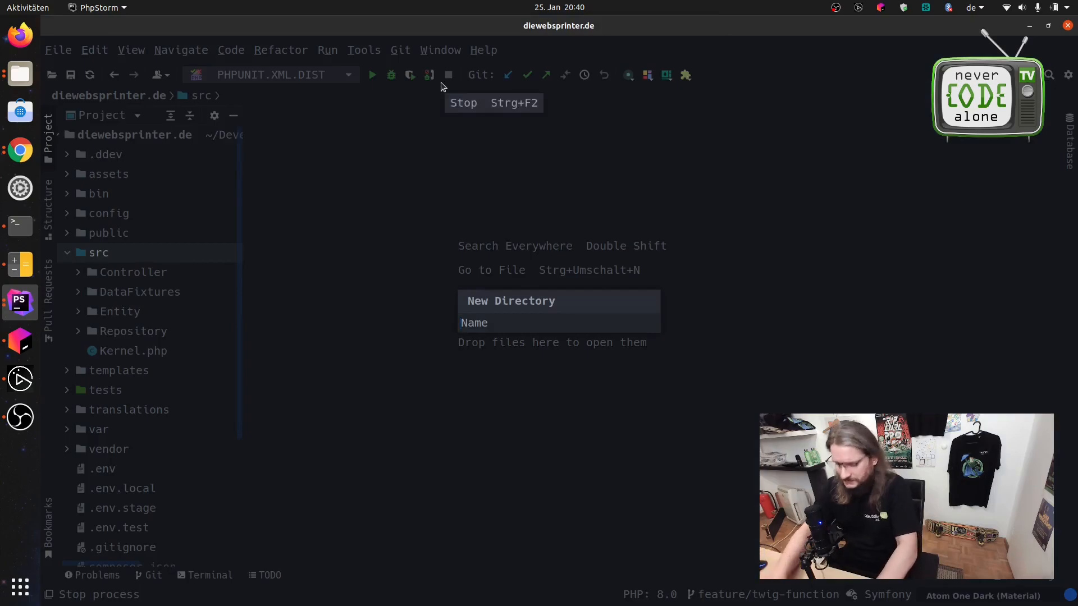
pyautogui.write('Tw')
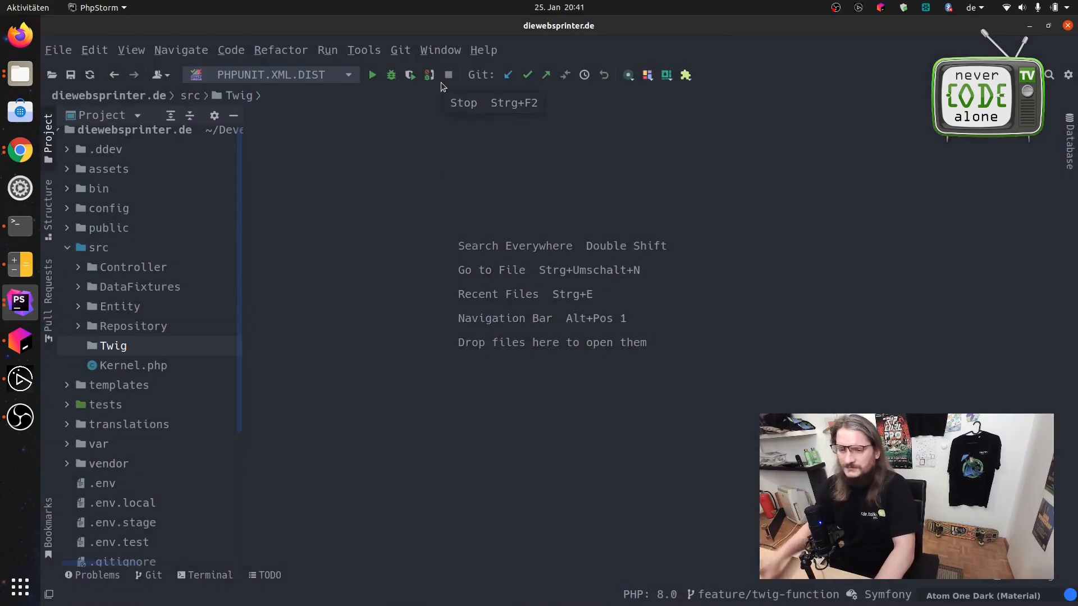
pyautogui.moveTo(958, 266)
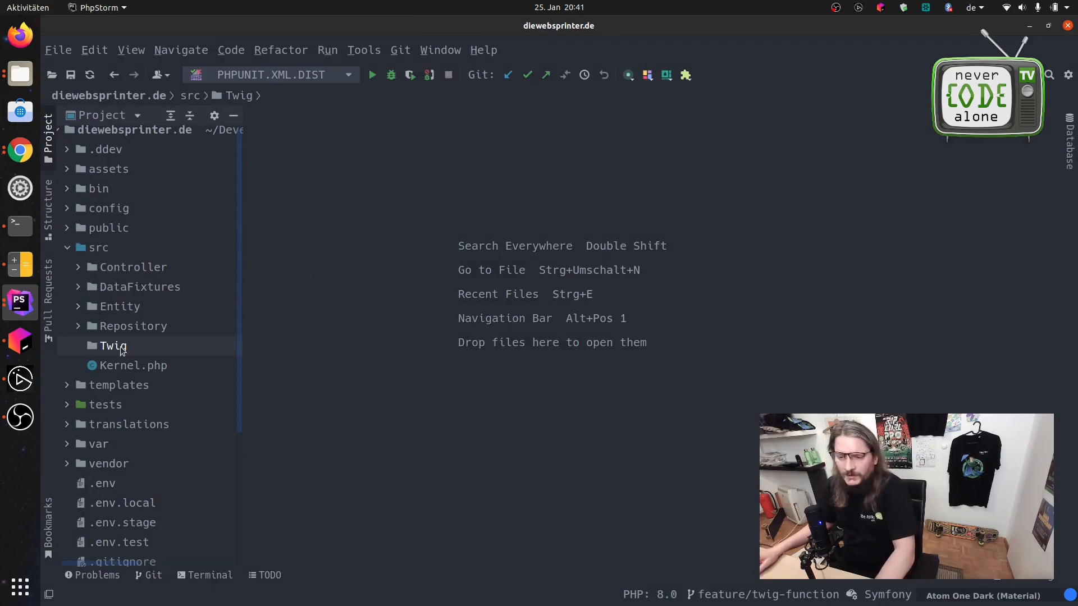
# Create the YouTubeTwigExtension PHP class in src/Twig under App\Twig.
pyautogui.rightClick(112, 346)
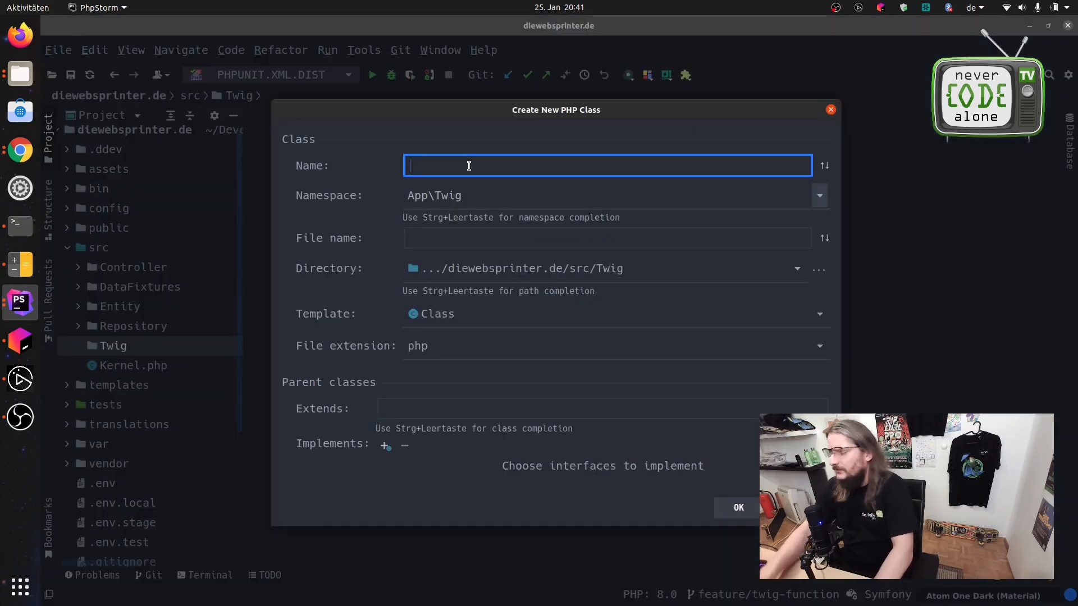
pyautogui.write('Y')
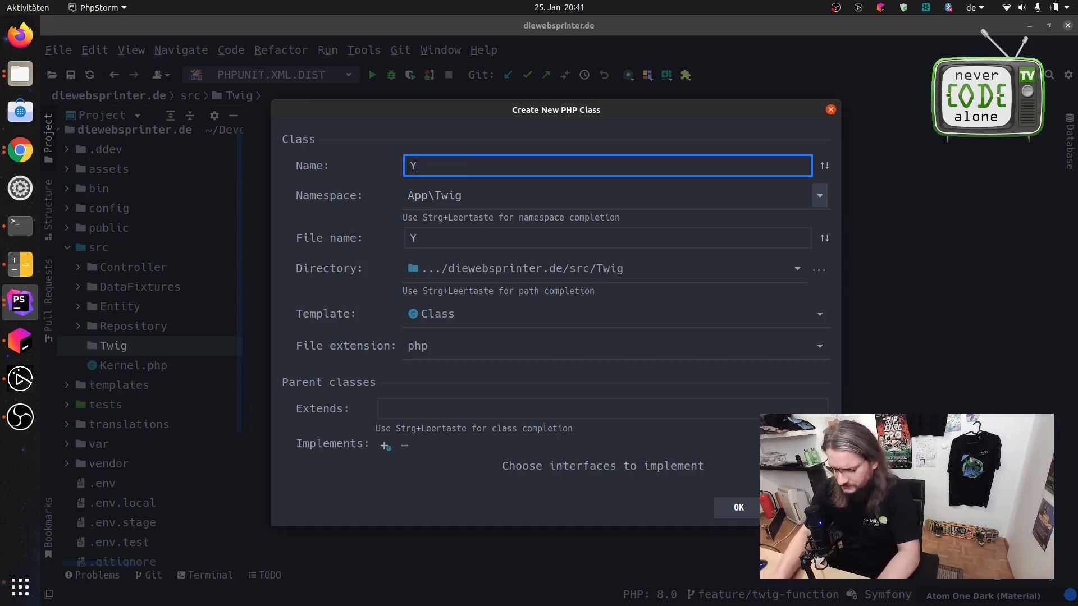
pyautogui.write('ouTu')
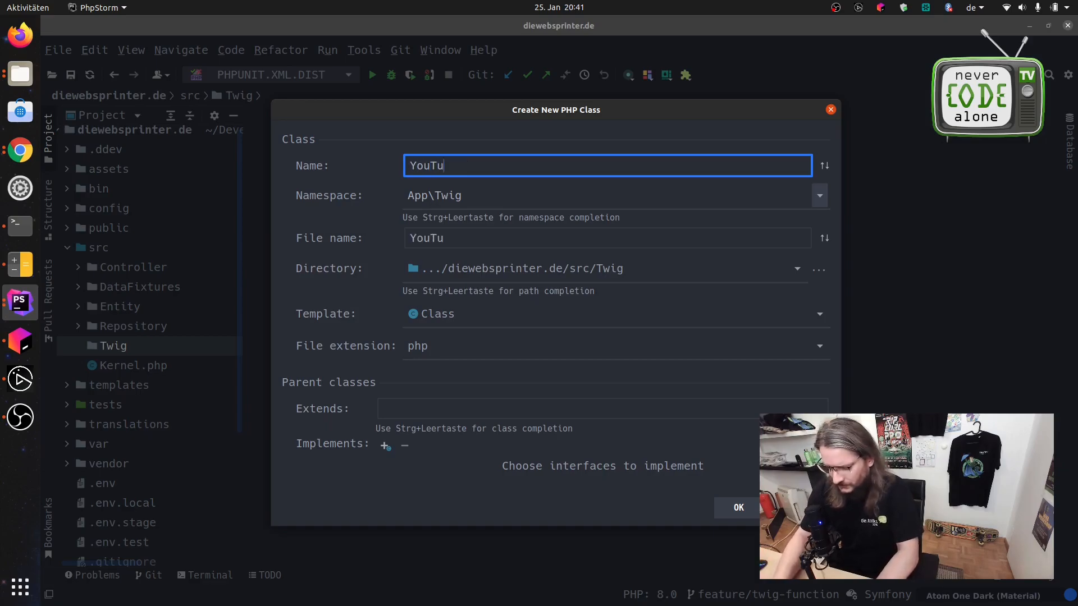
pyautogui.write('beTwigExte')
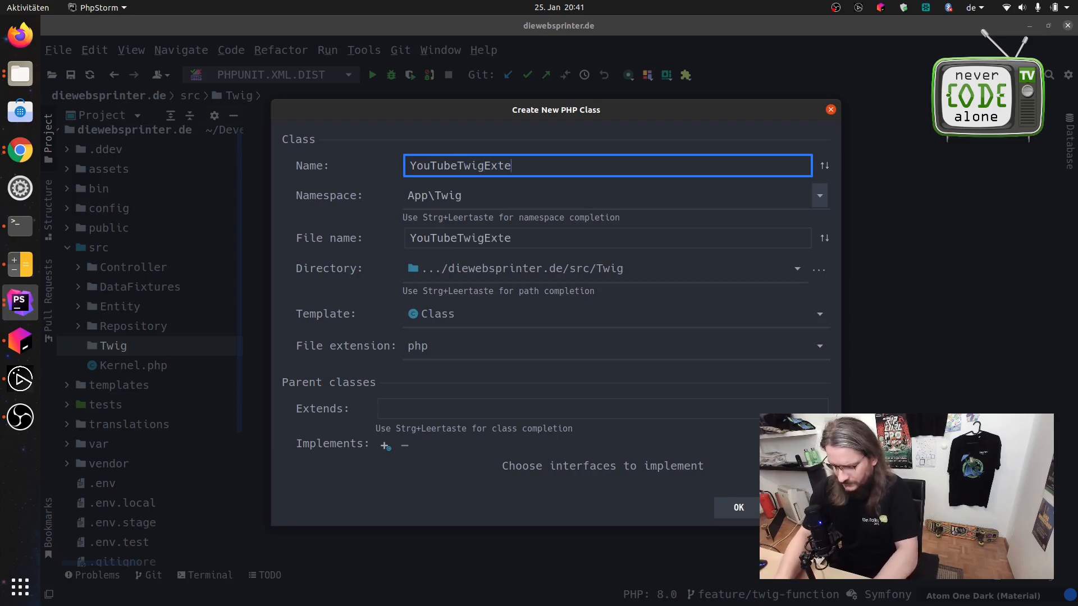
pyautogui.write('n')
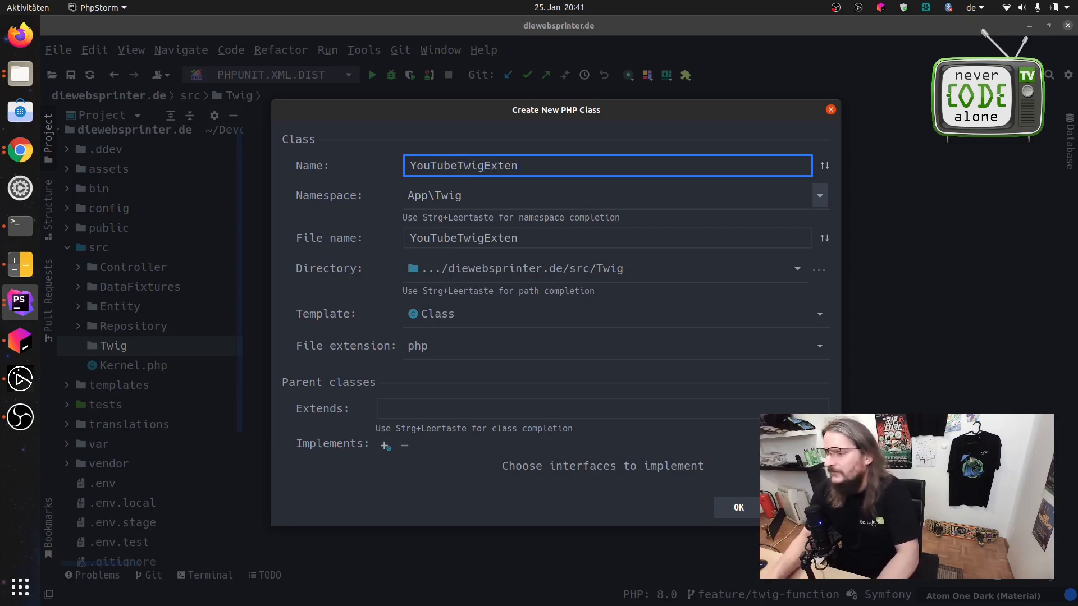
pyautogui.write('sio')
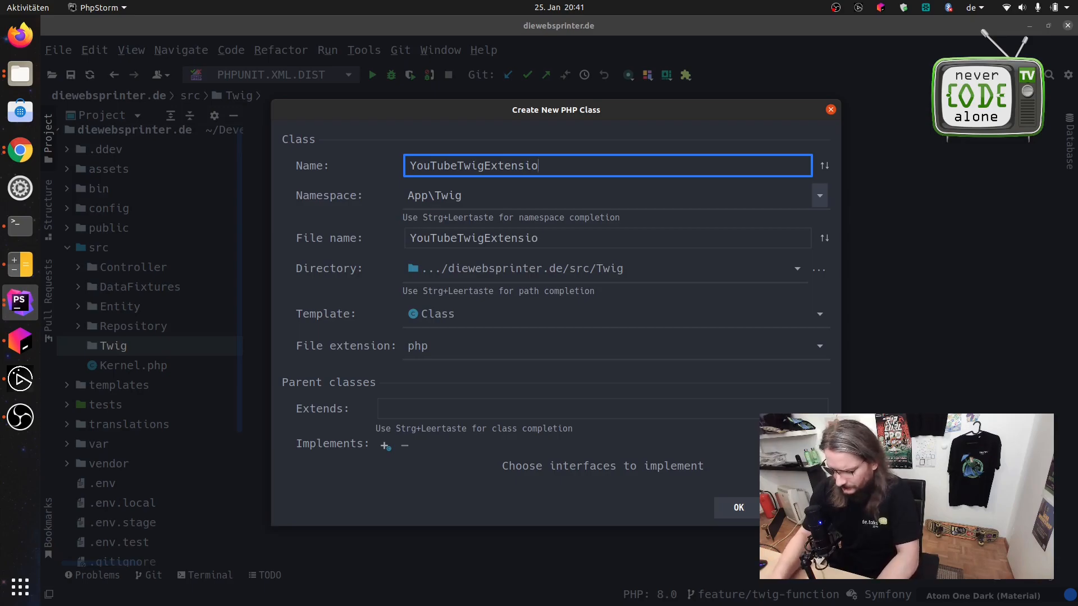
pyautogui.write('n')
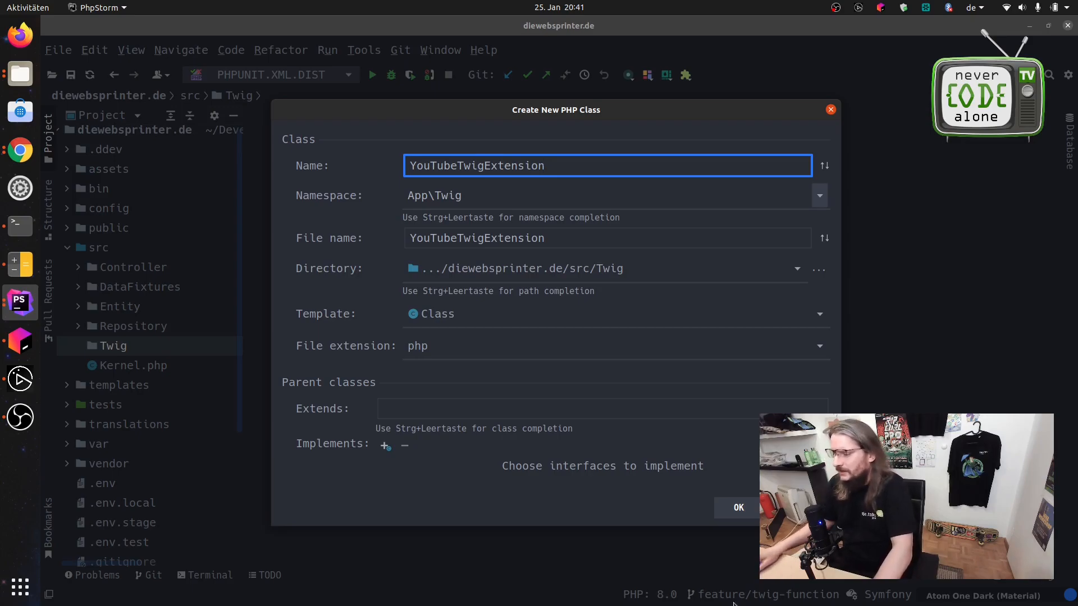
pyautogui.click(739, 508)
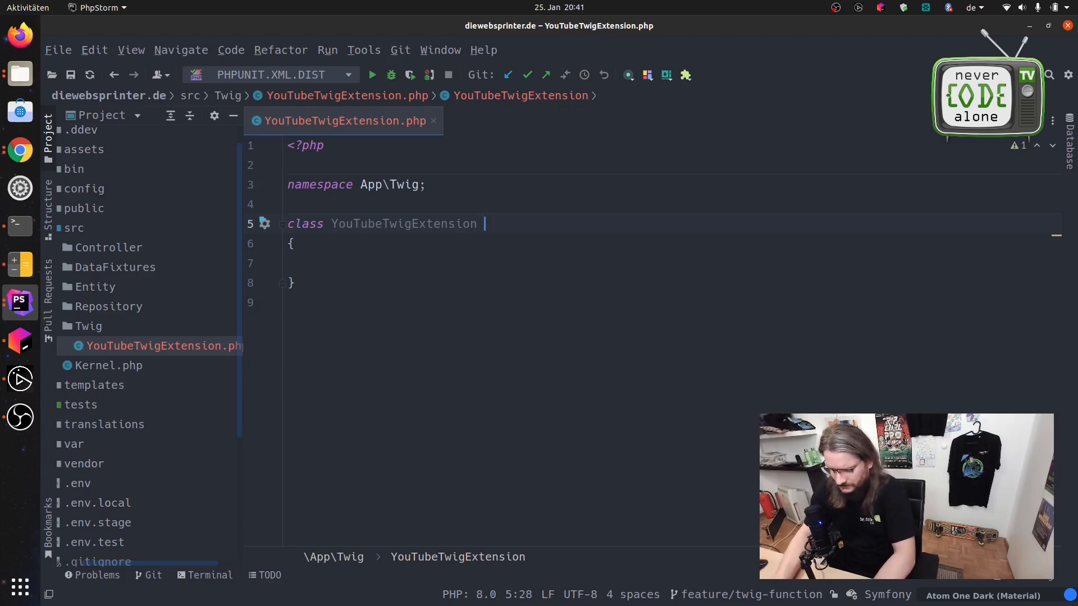
# Make the class extend AbstractExtension, importing it from Twig.
pyautogui.write('exten')
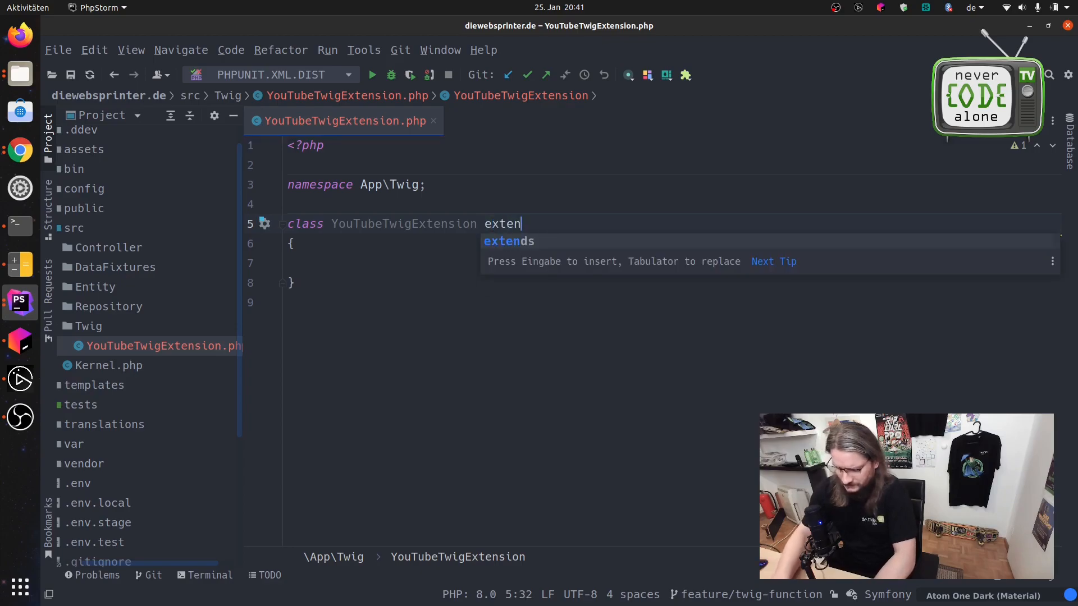
pyautogui.write('ds Ab')
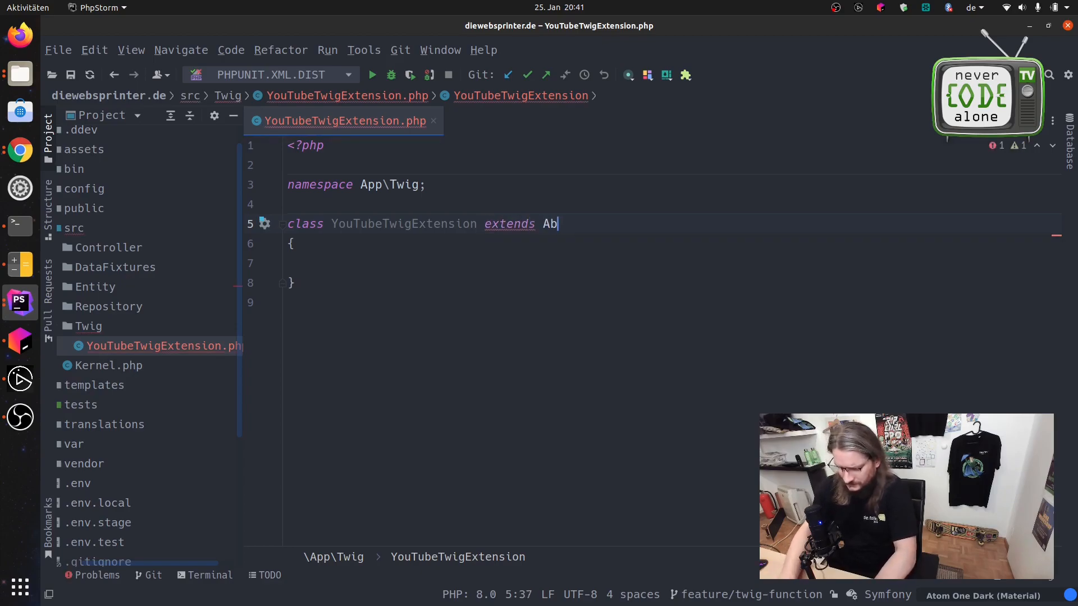
pyautogui.write('stractEx')
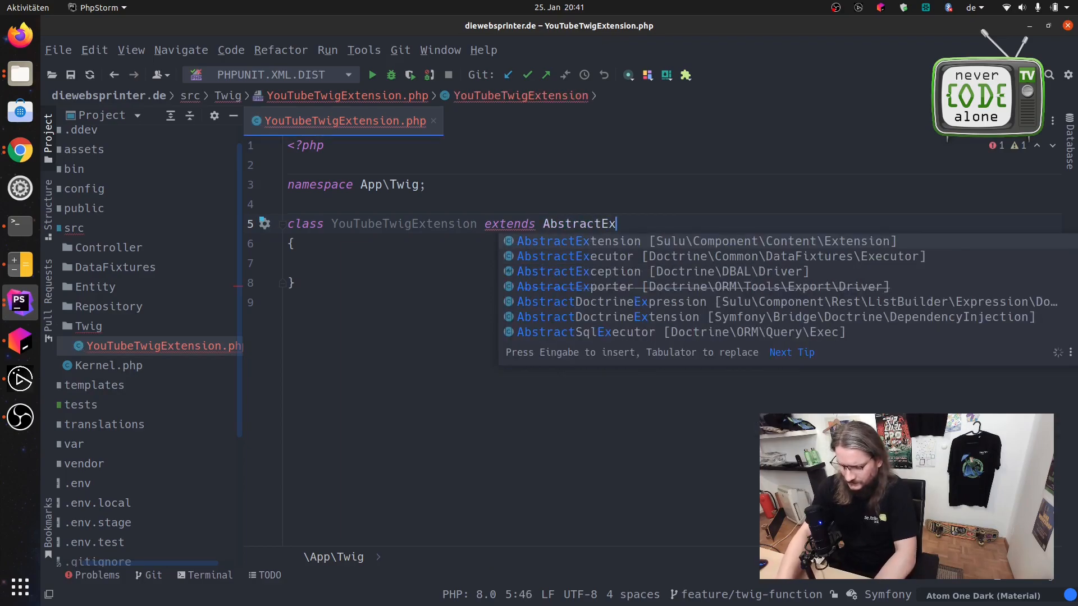
pyautogui.write('tension')
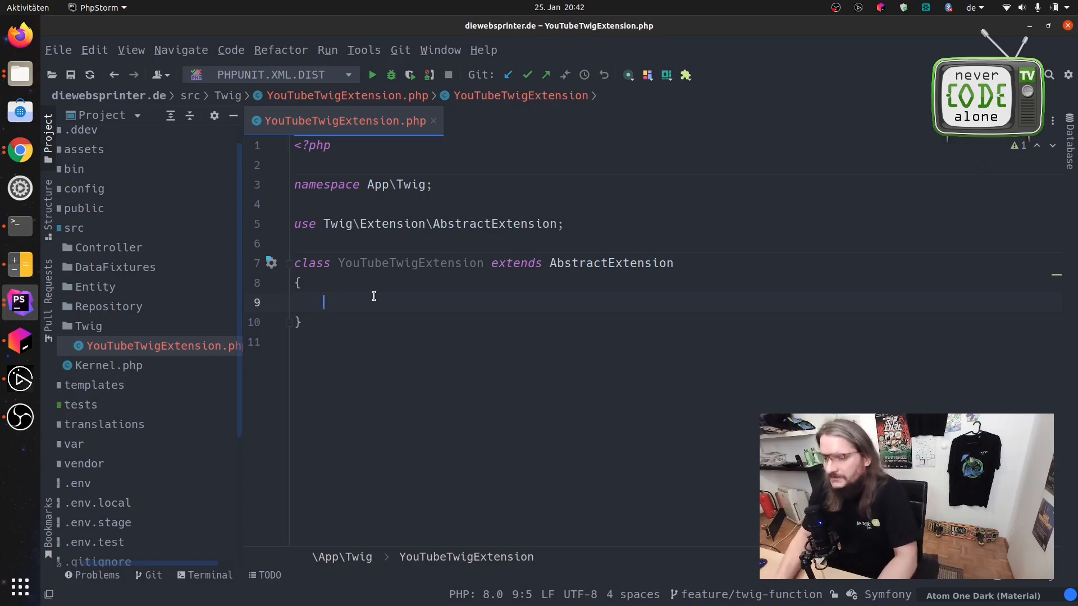
# Declare public function getYtVideosFromChannelID(string $channelId) in the class.
pyautogui.write('public')
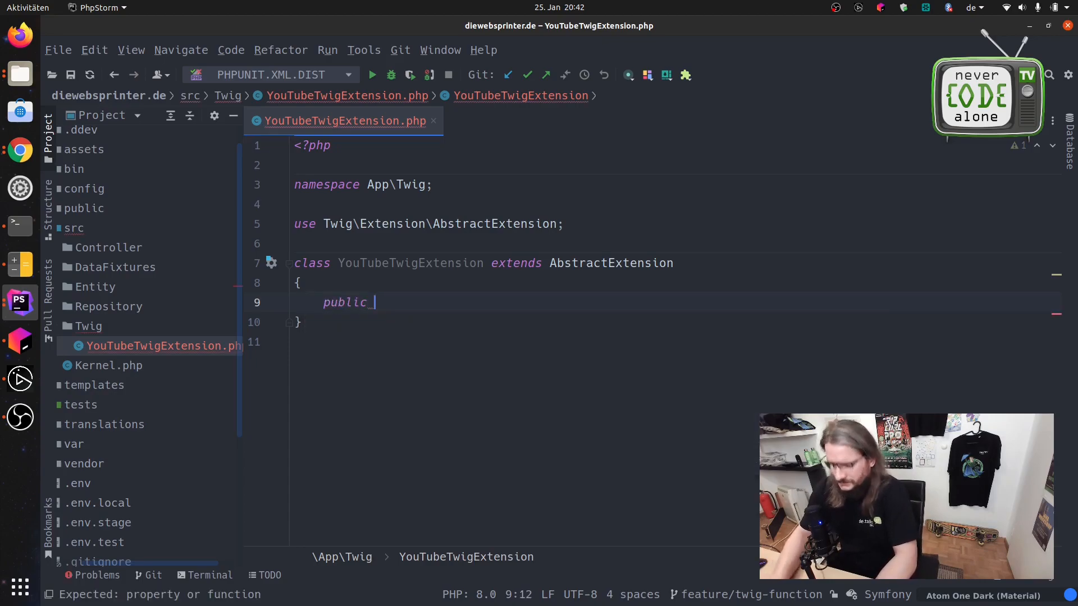
pyautogui.write('function')
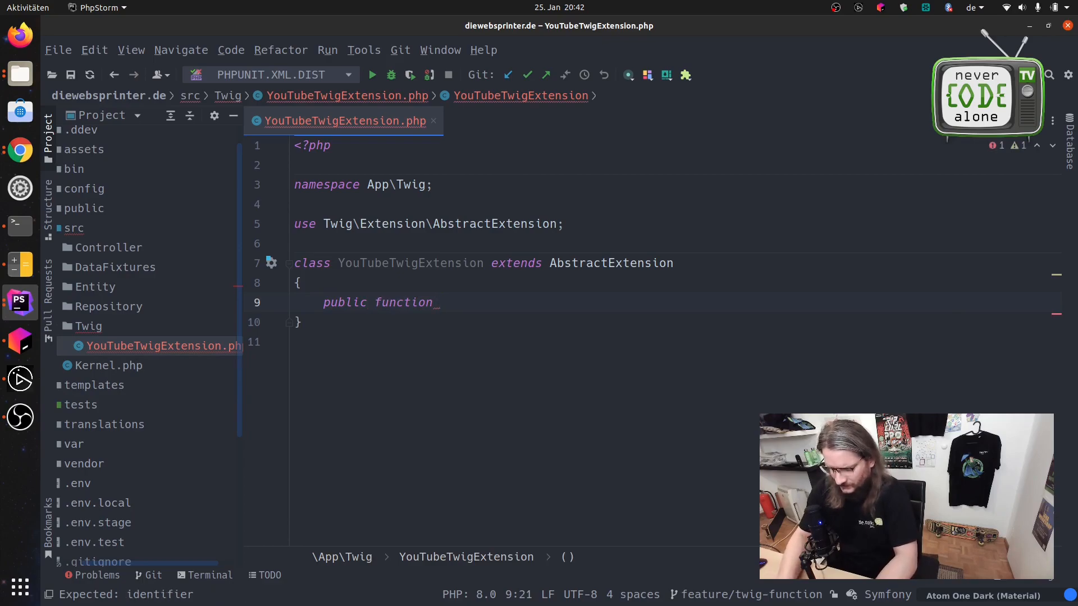
pyautogui.write('getY')
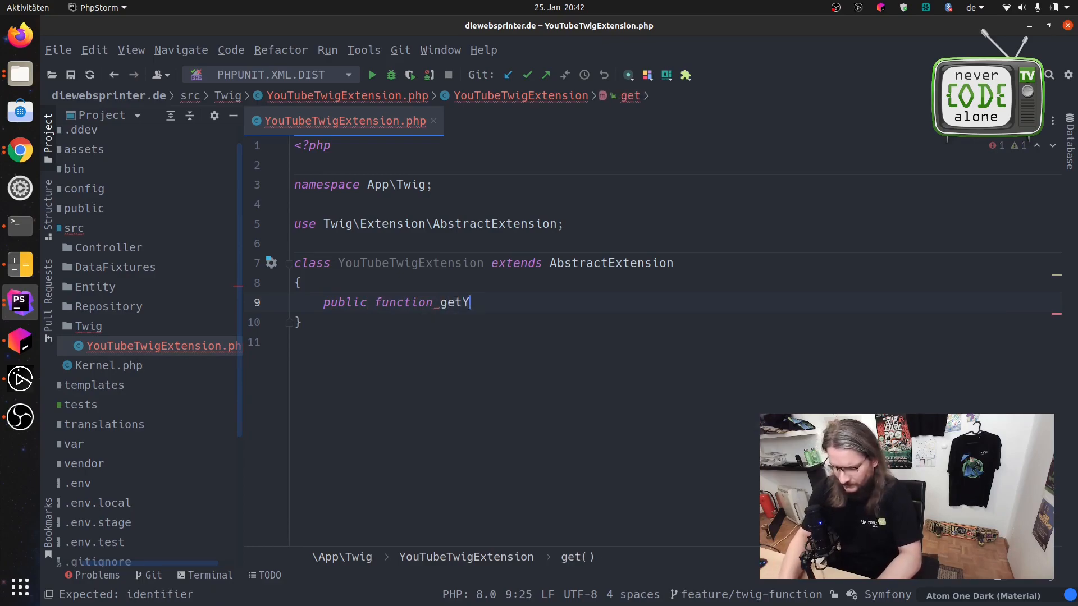
pyautogui.write('tV')
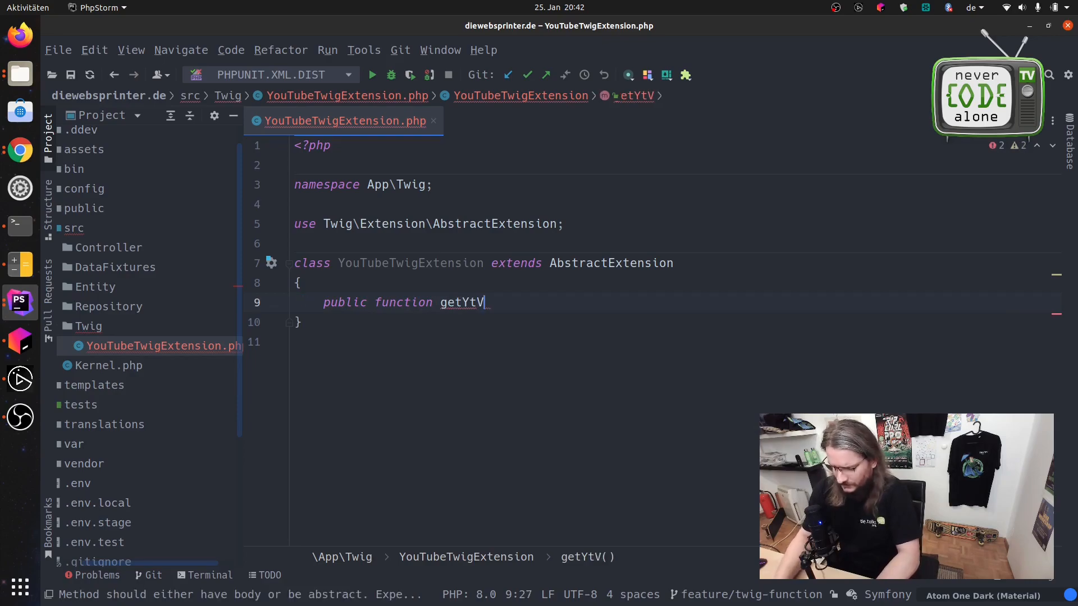
pyautogui.write('ideosFromChanne')
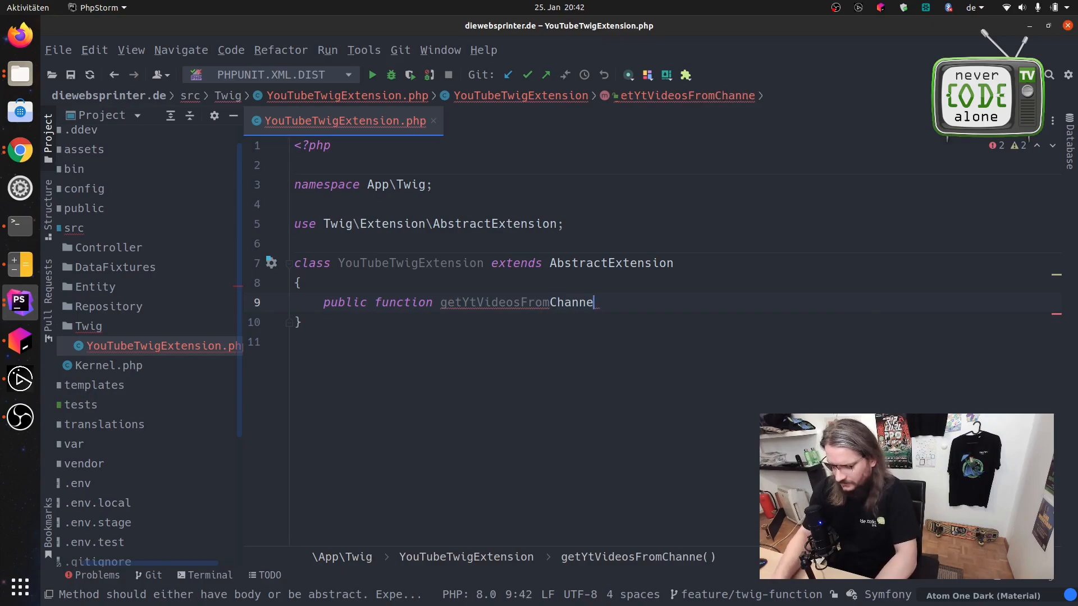
pyautogui.write('lID')
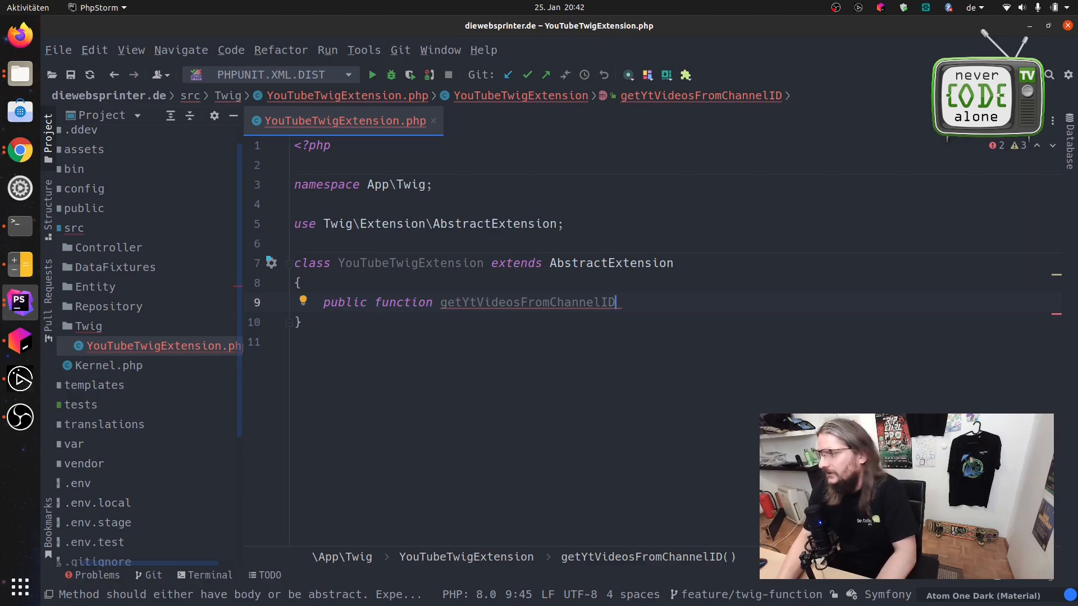
pyautogui.write('()')
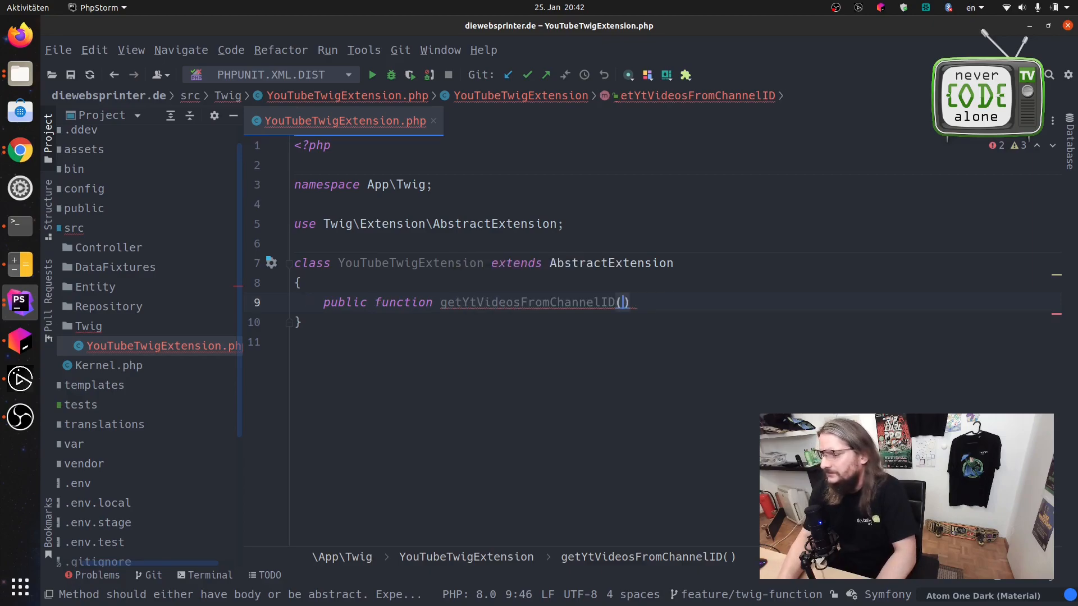
pyautogui.write('string')
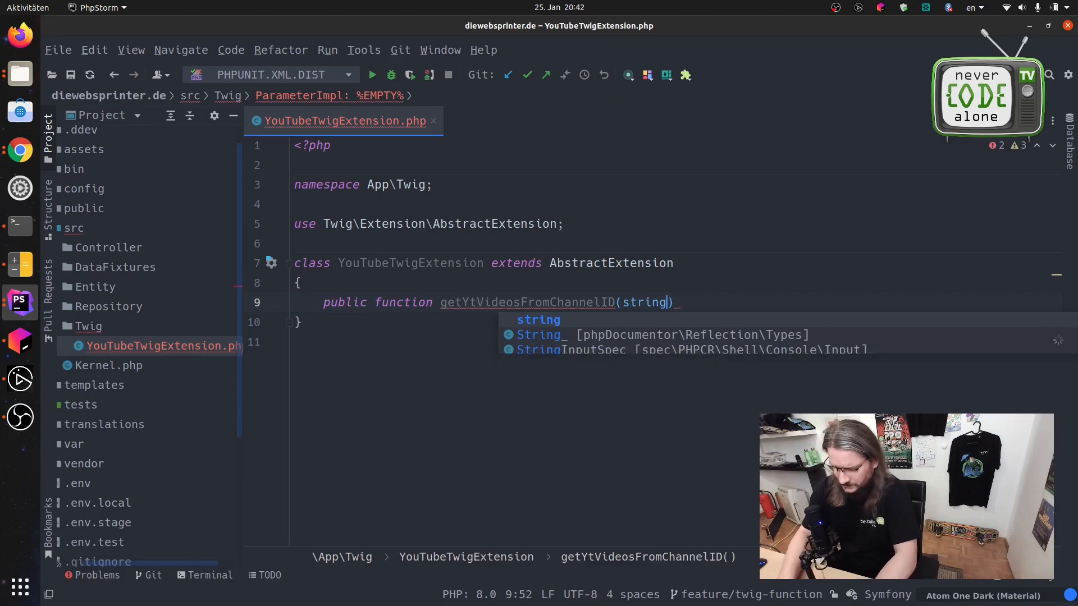
pyautogui.write('$')
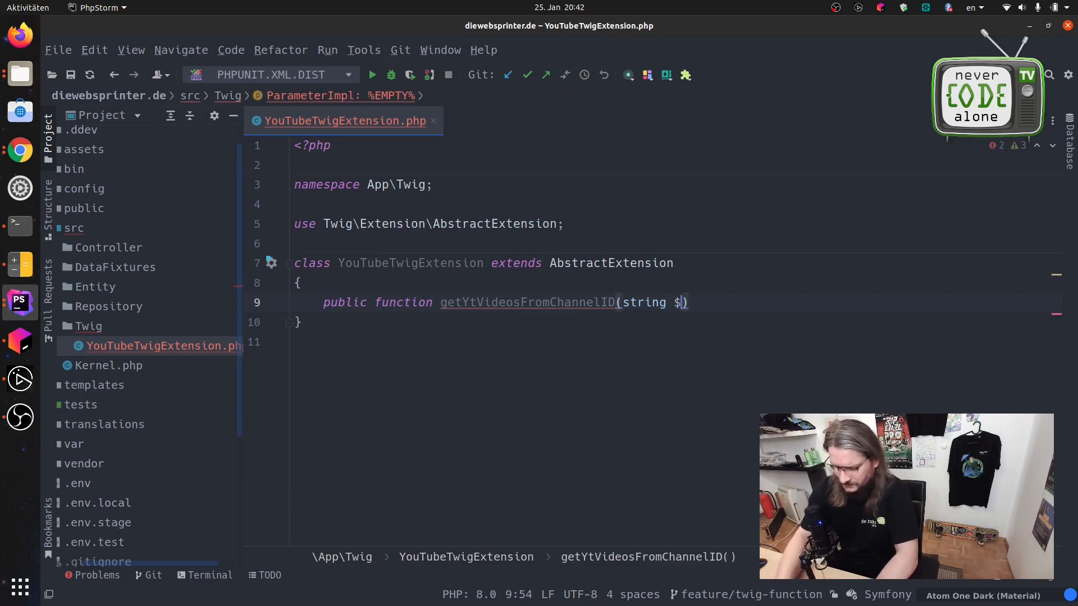
pyautogui.write('chennel')
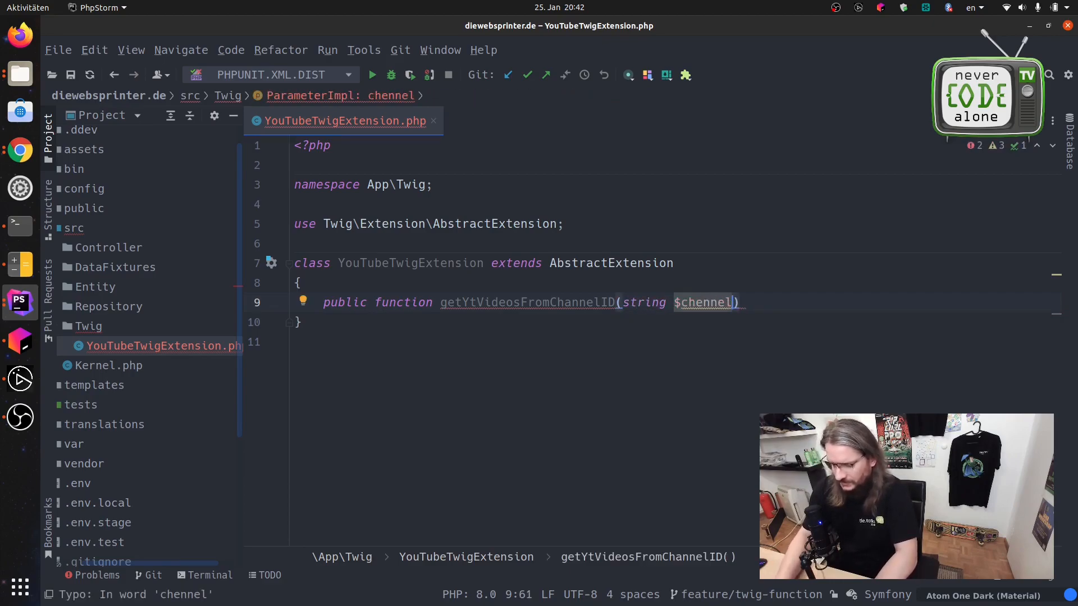
pyautogui.write('Id')
pyautogui.write('{')
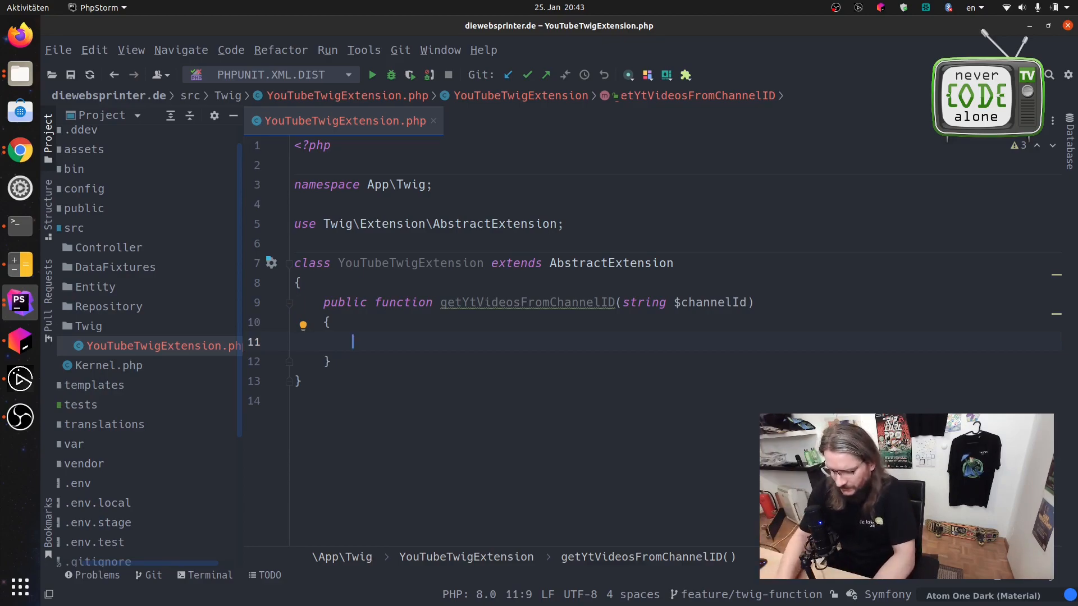
# Return a placeholder array ['Video 1', 'Video 2'] from the method.
pyautogui.write('return [')
pyautogui.write("'")
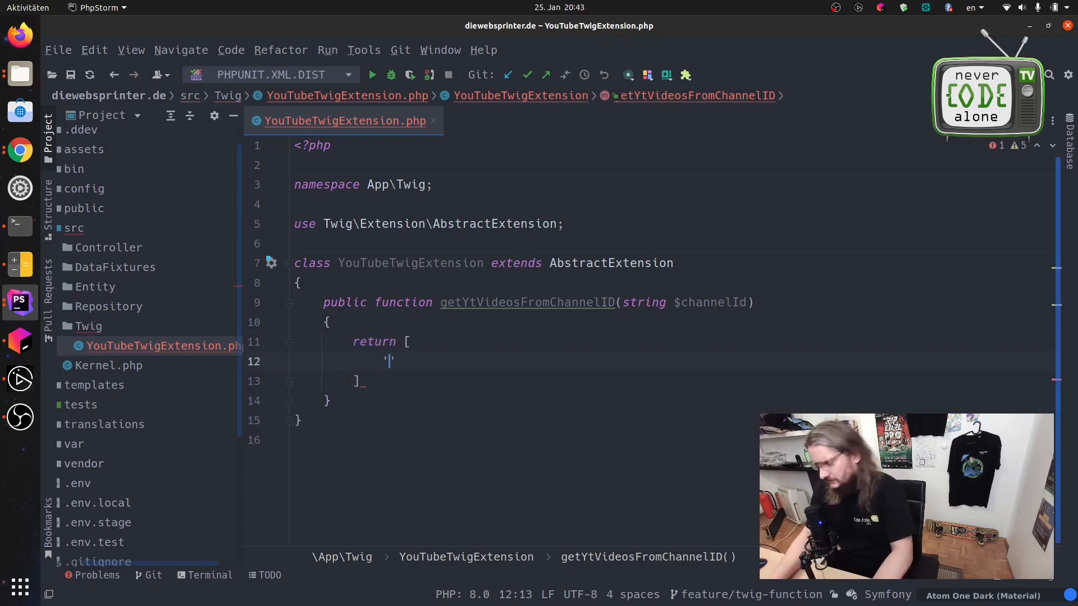
pyautogui.write('Vid')
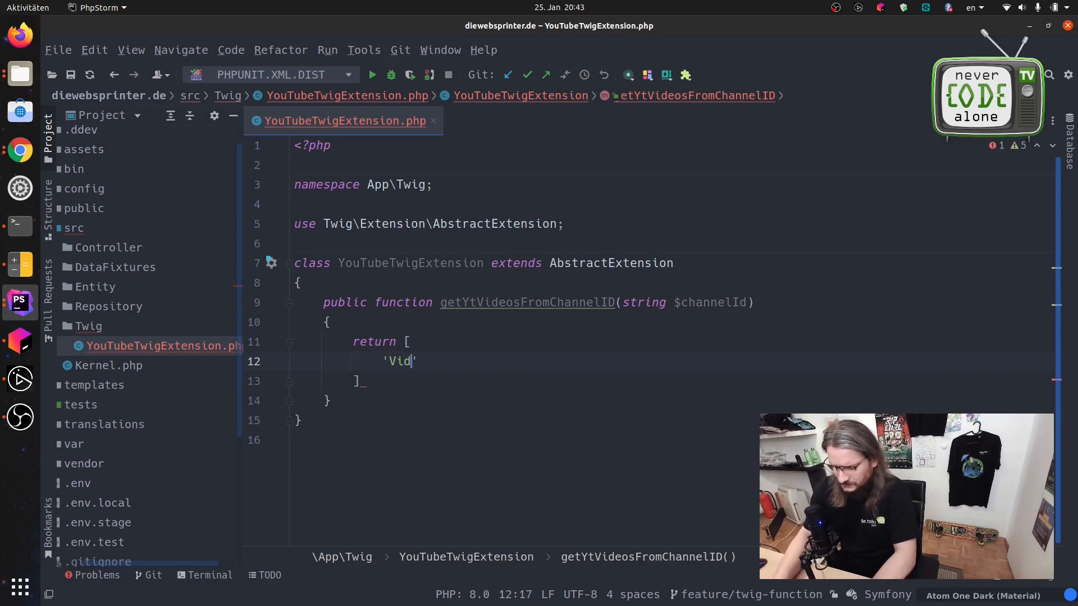
pyautogui.write('eo 1')
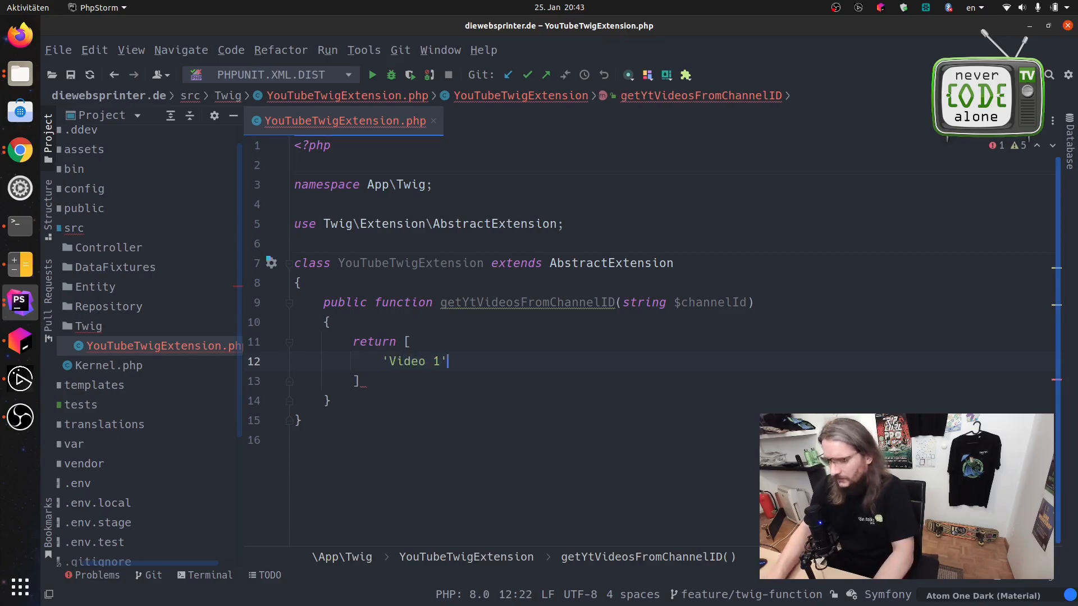
pyautogui.press('enter')
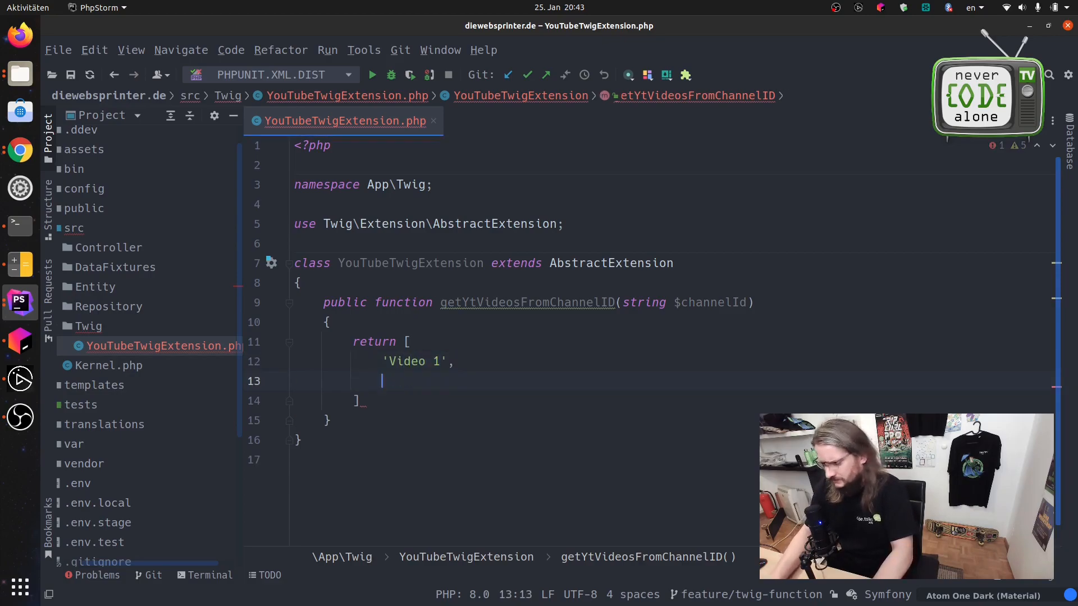
pyautogui.write("'Vid'")
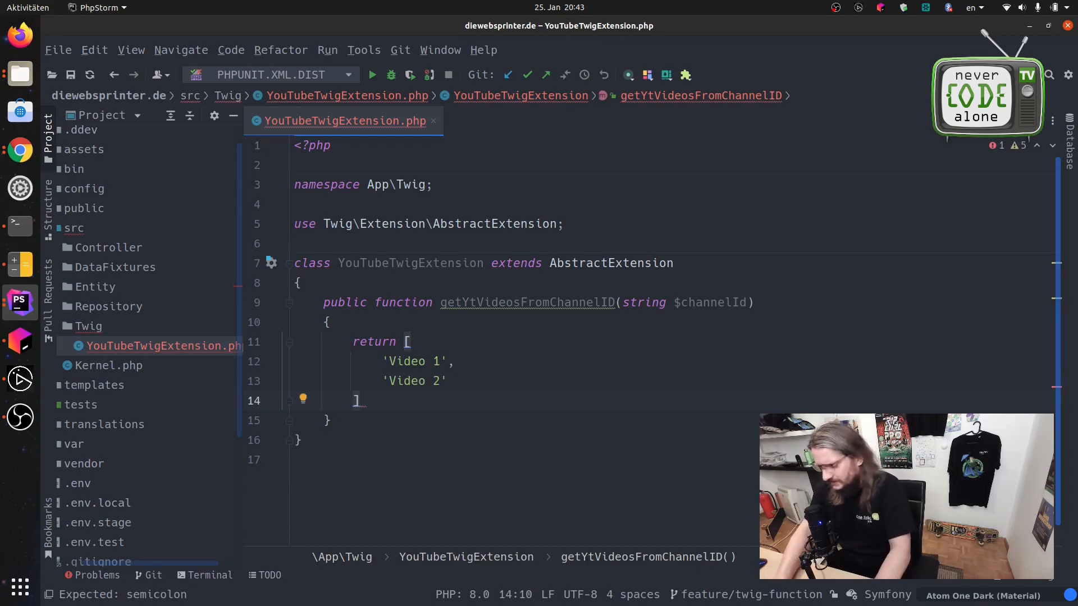
pyautogui.write(';')
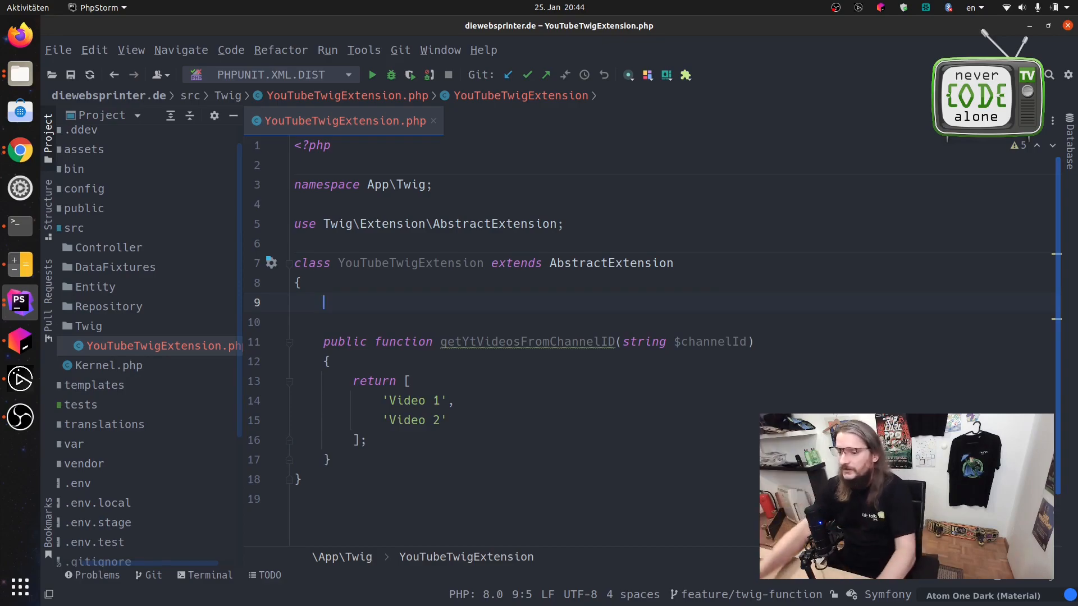
# Add a public getFunctions method returning a new TwigFunction named 'youtube'.
pyautogui.write('p')
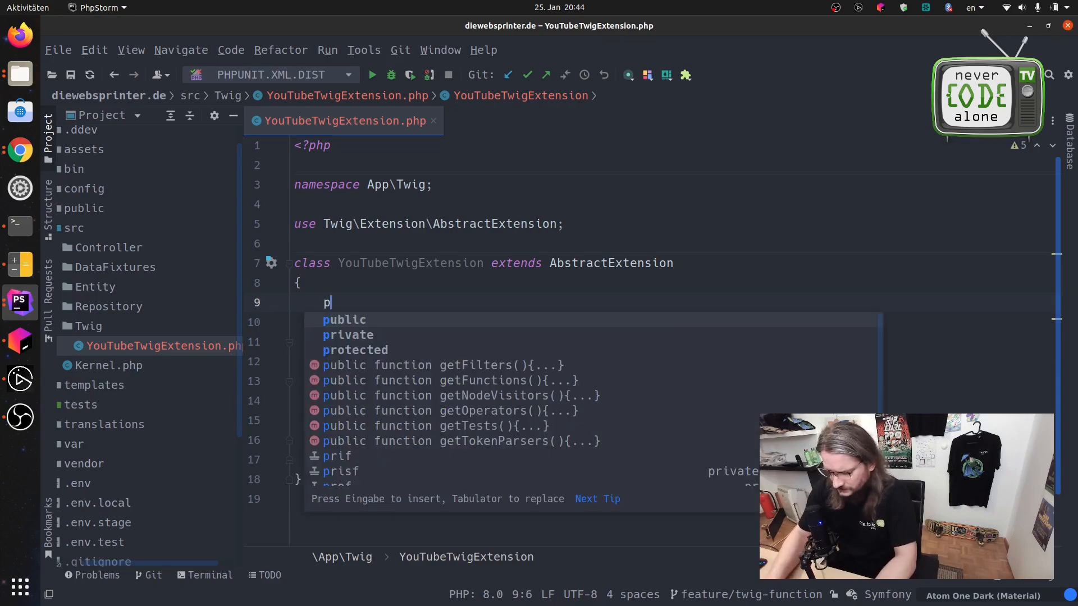
pyautogui.write('ublic function getFunctions(')
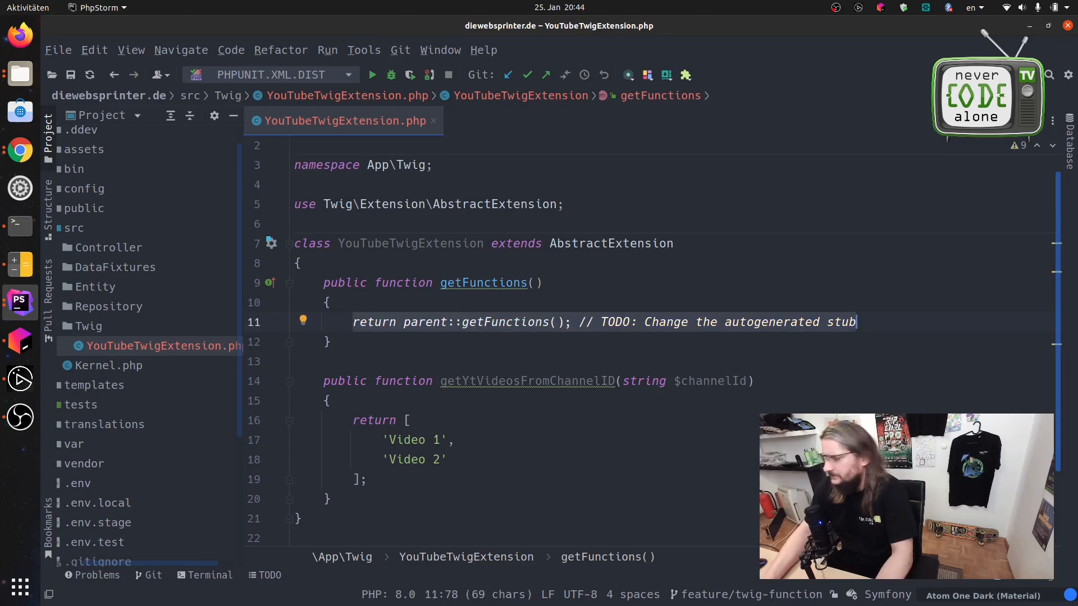
pyautogui.write('return')
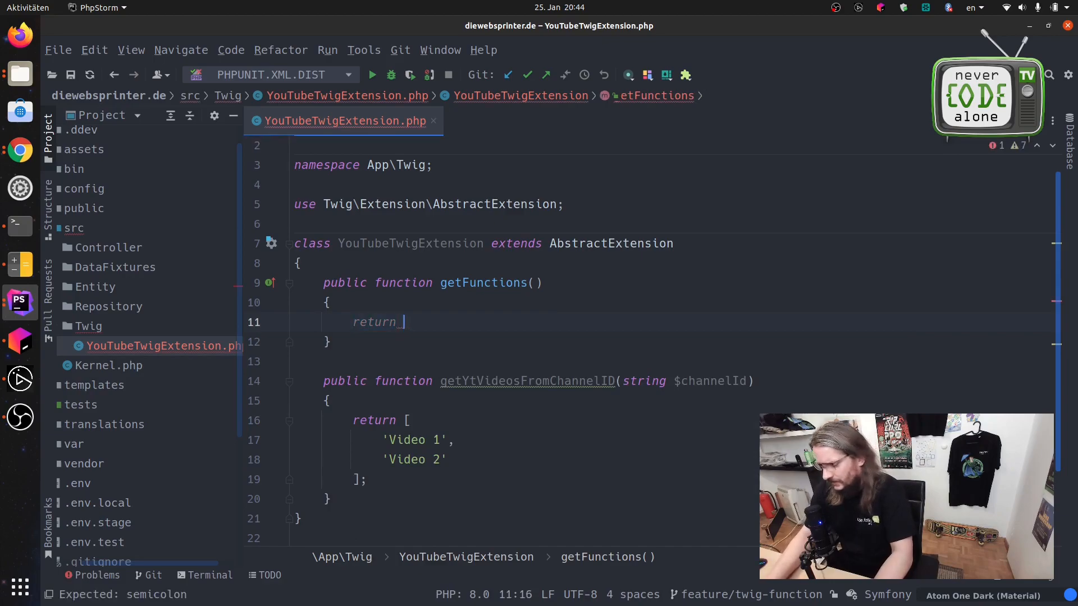
pyautogui.write('[]')
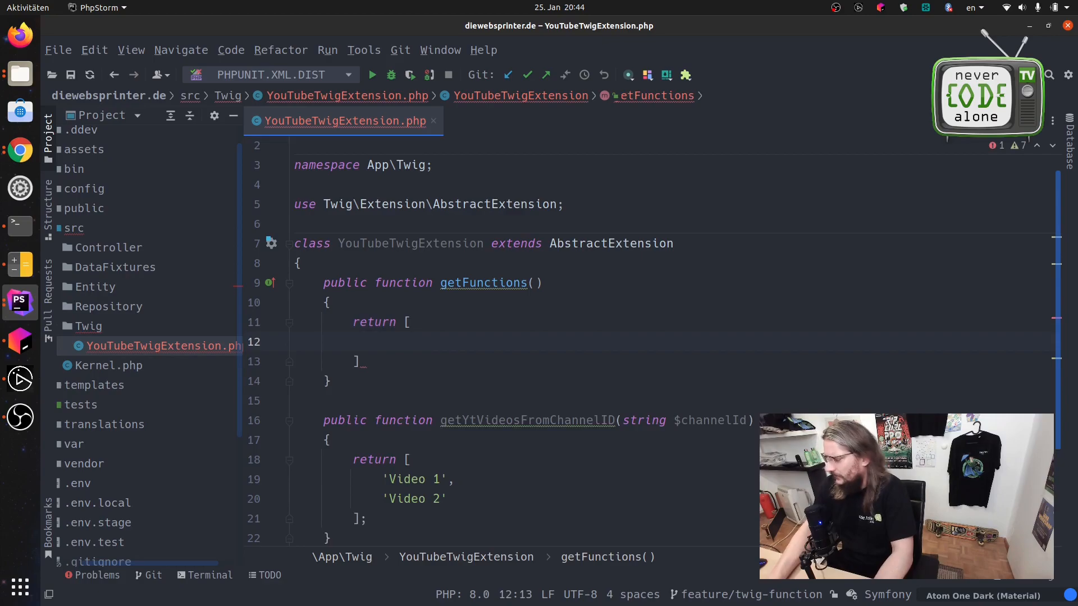
pyautogui.write('new')
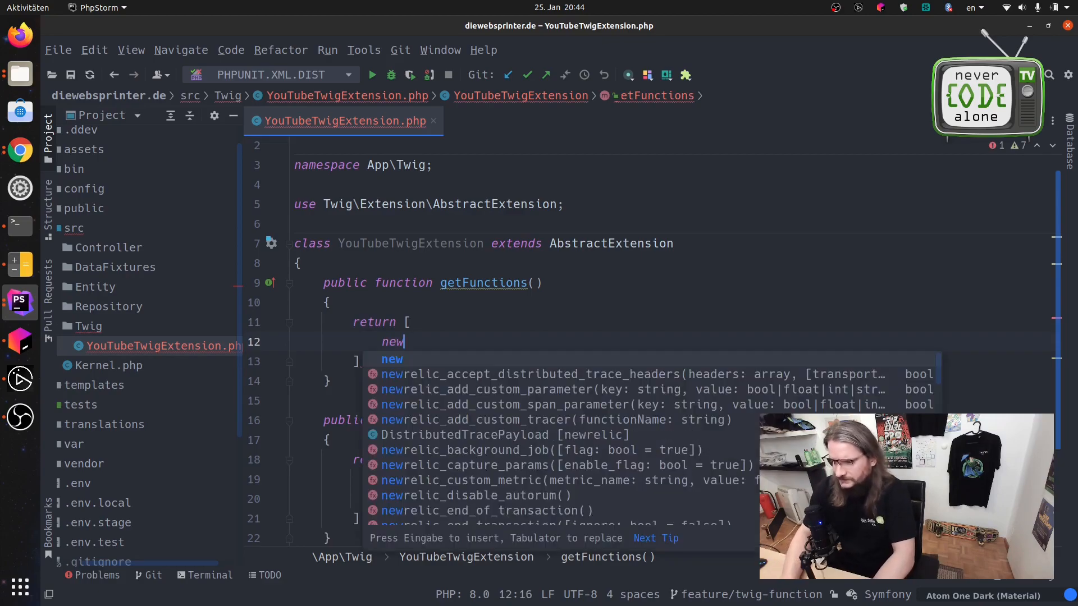
pyautogui.write('Twi')
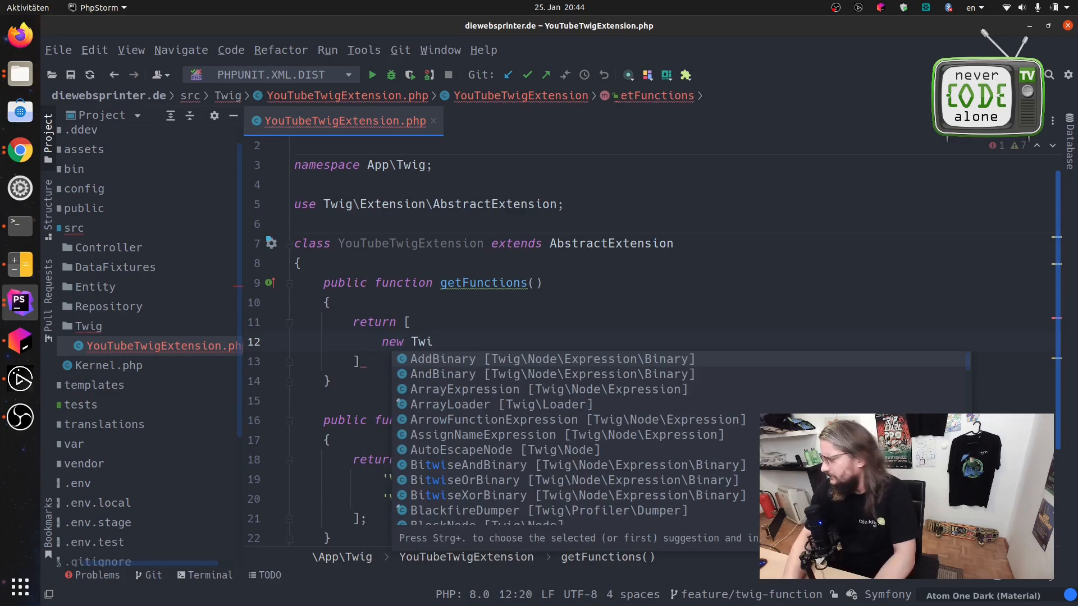
pyautogui.write('gFunction(')
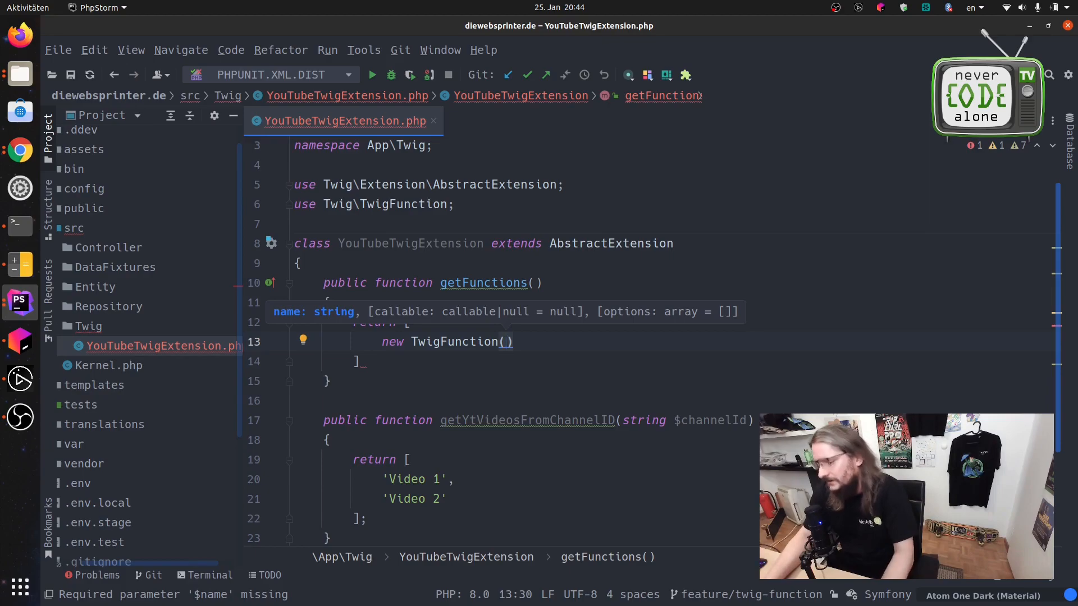
pyautogui.write("name: 'you'")
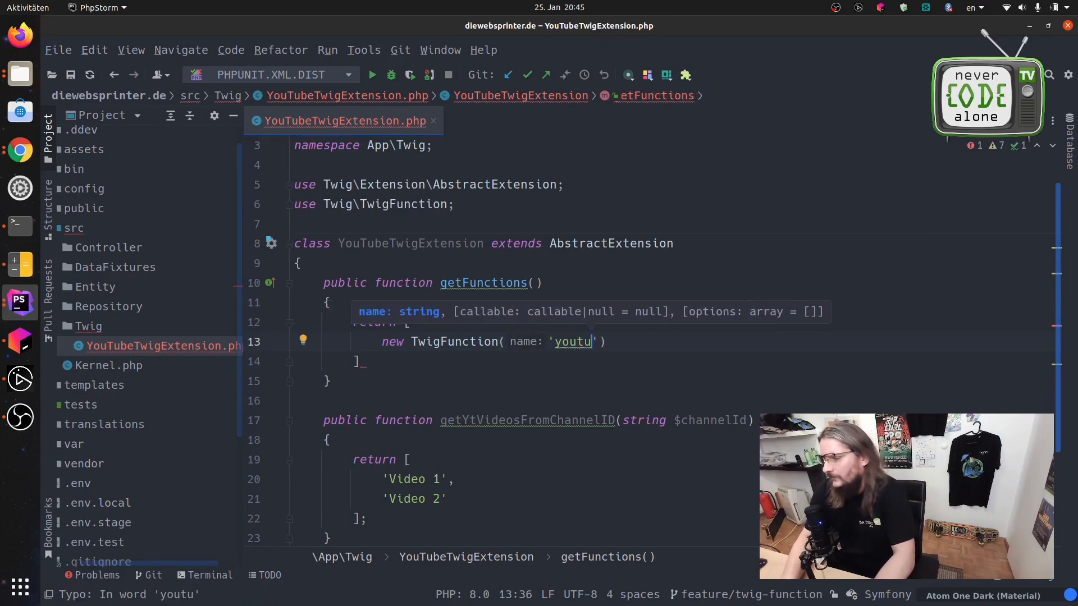
pyautogui.write('be')
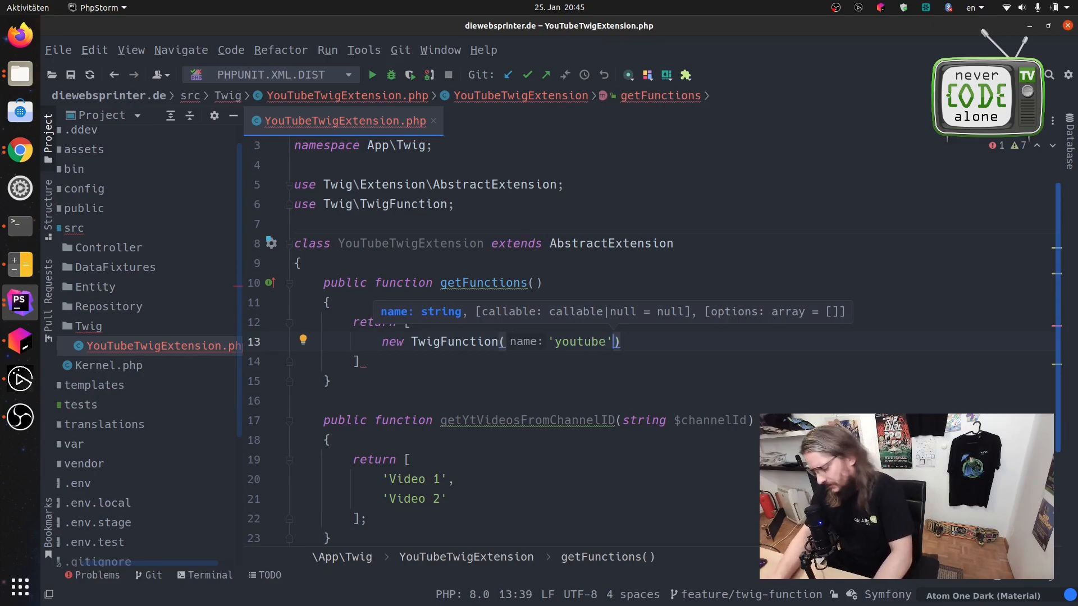
# Point the TwigFunction to [$this, 'getYtVideosFromChannelID'] and rename it getYtVideosFromChannelID.
pyautogui.write(',')
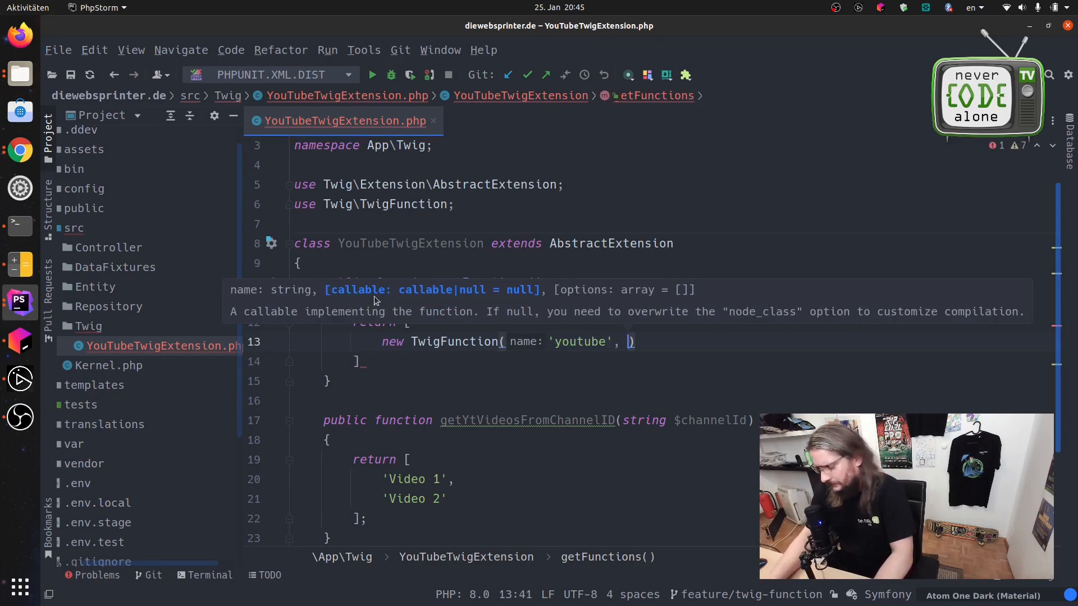
pyautogui.write('[]')
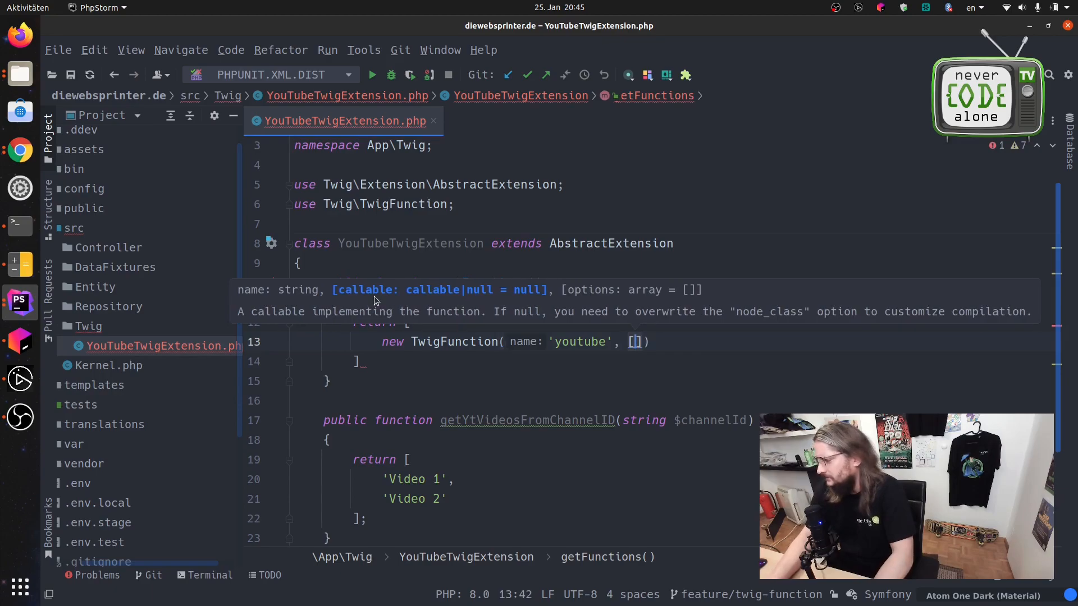
pyautogui.write('$')
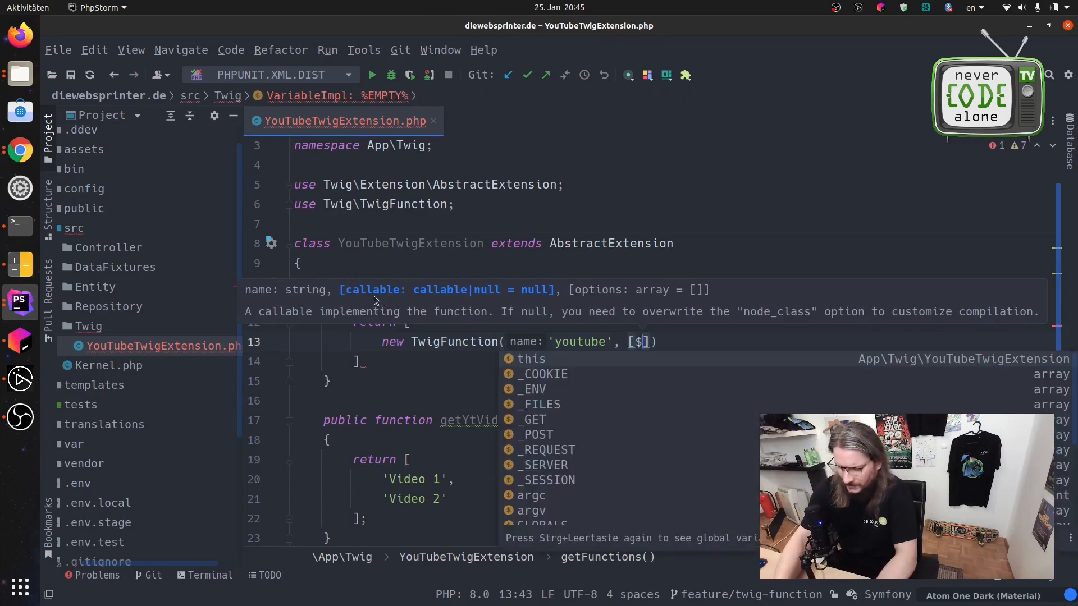
pyautogui.write('this,')
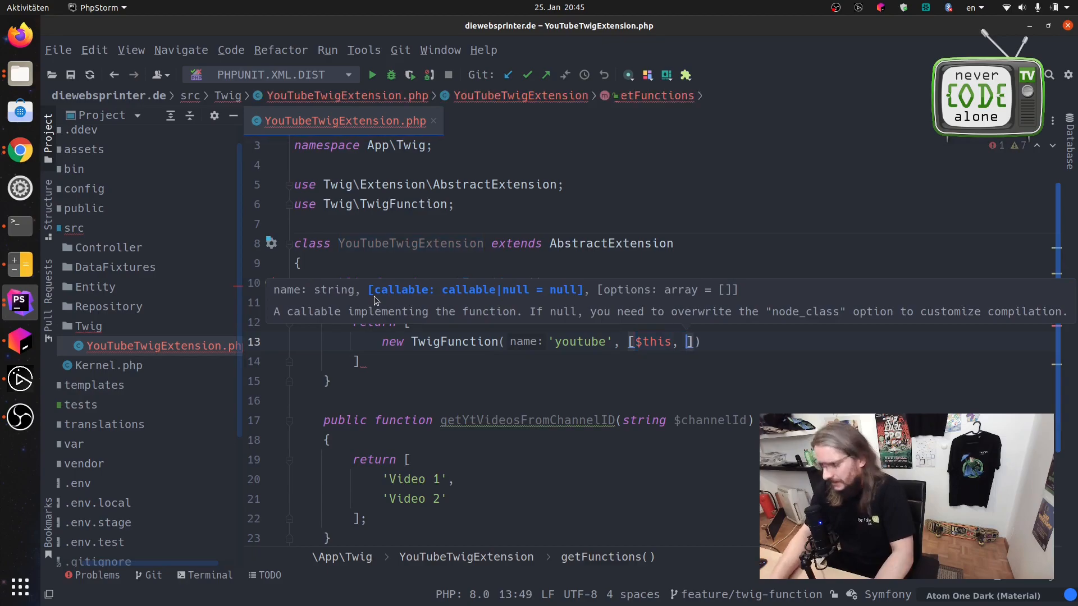
pyautogui.write("'")
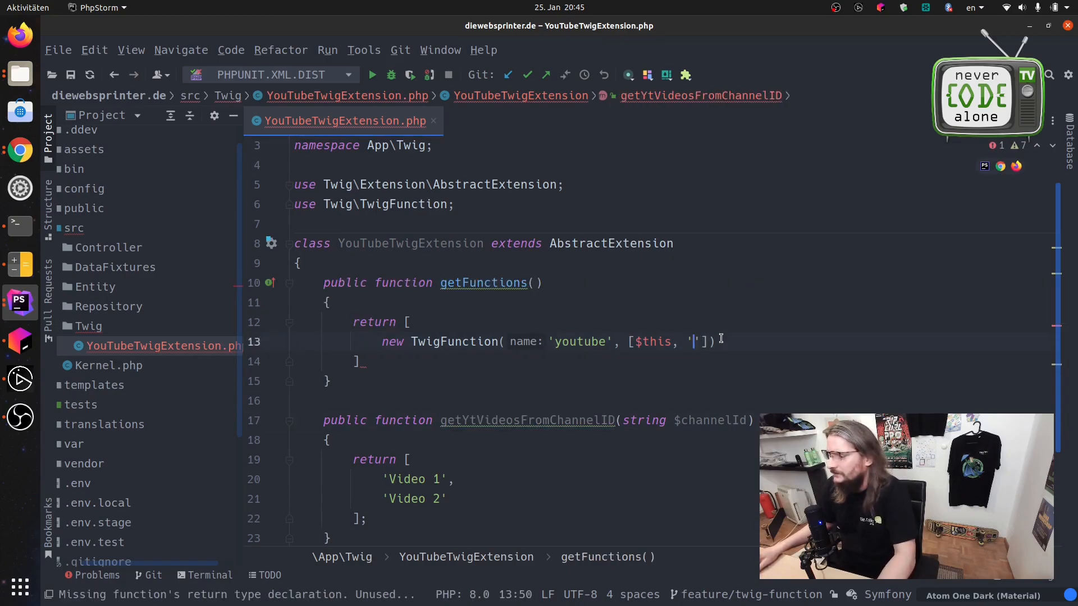
pyautogui.write('getYtVideosFromChannelID')
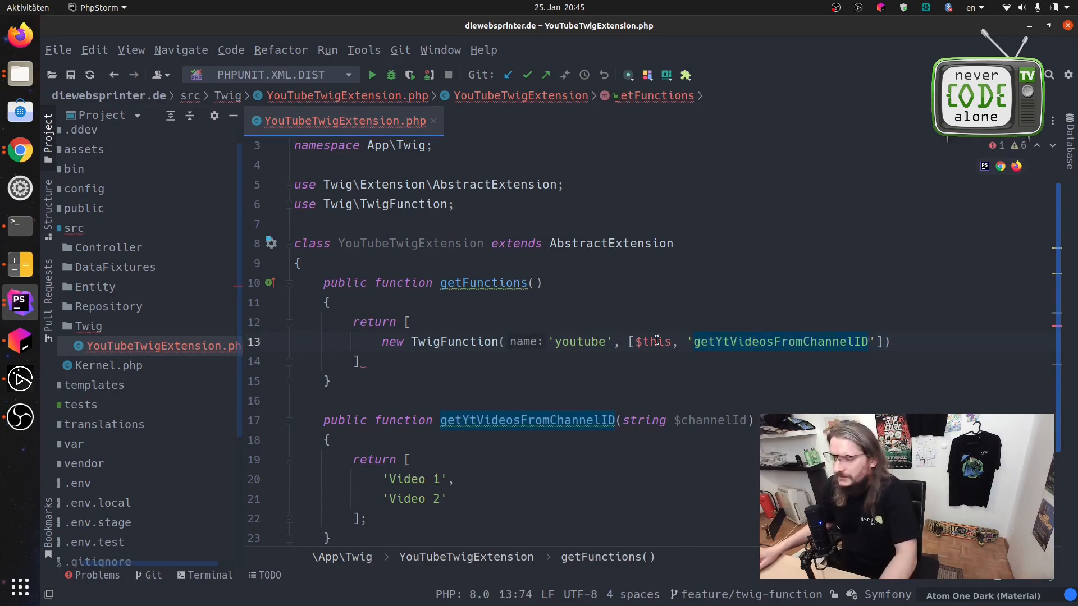
pyautogui.doubleClick(581, 342)
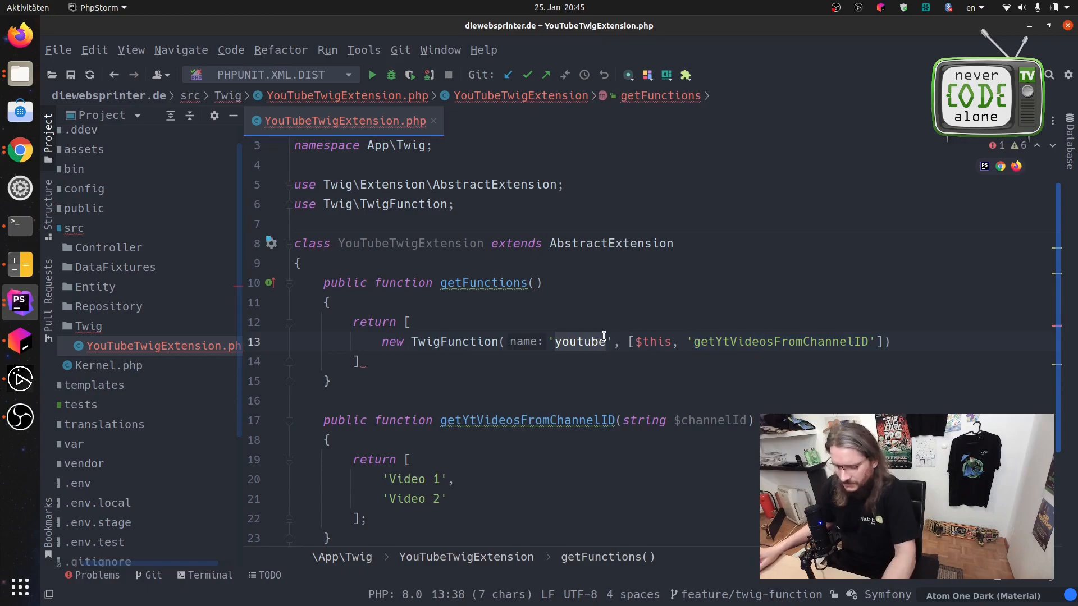
pyautogui.write('getYtVideosFromChannelID')
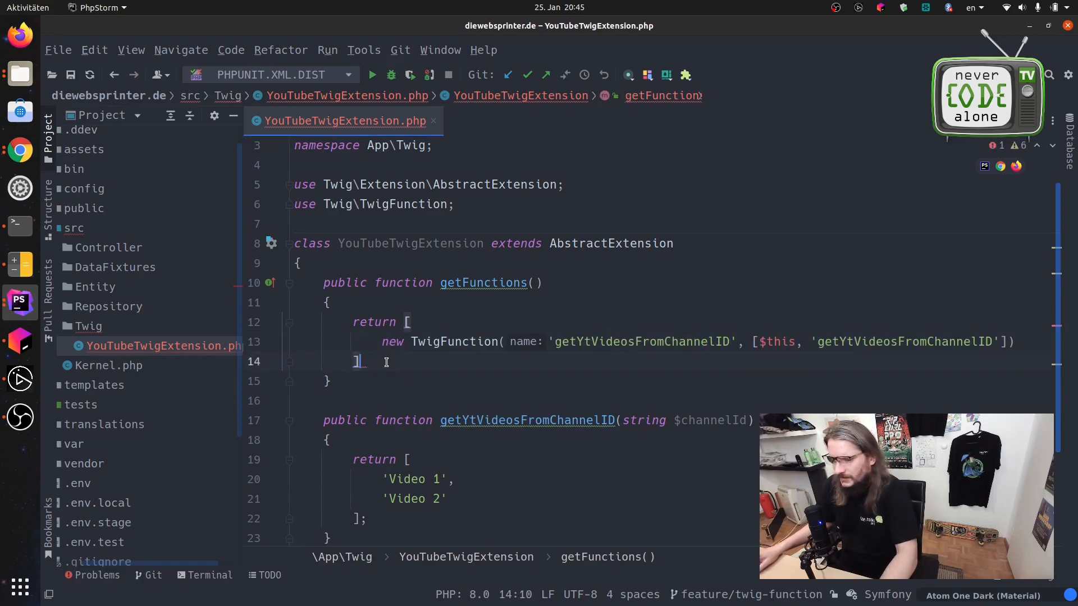
# Close the return with a semicolon and expand config/templates/includes/blocks in the Project tree.
pyautogui.write(';')
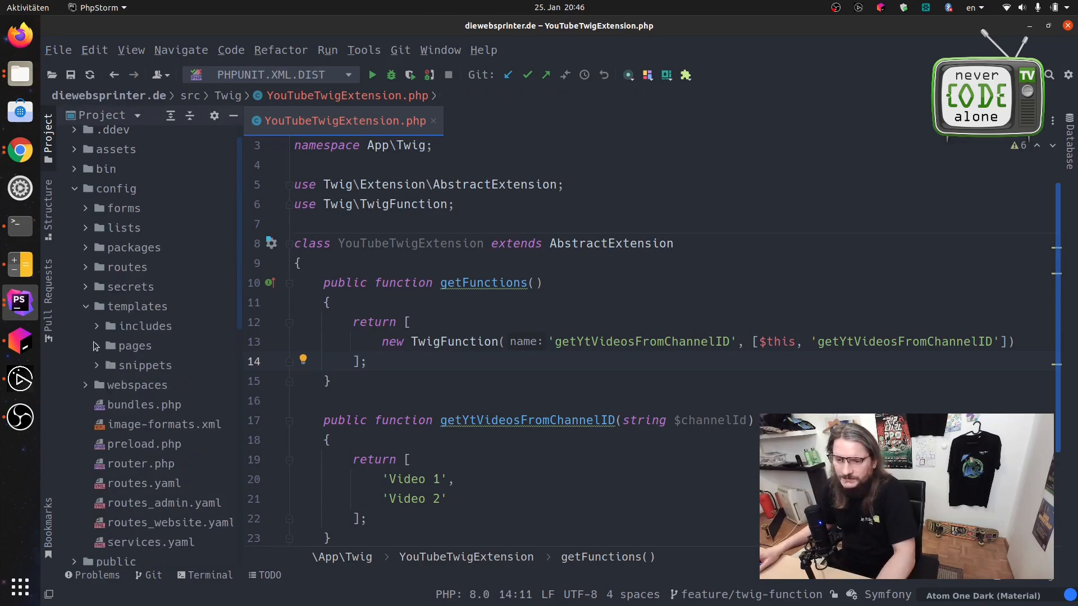
pyautogui.click(96, 326)
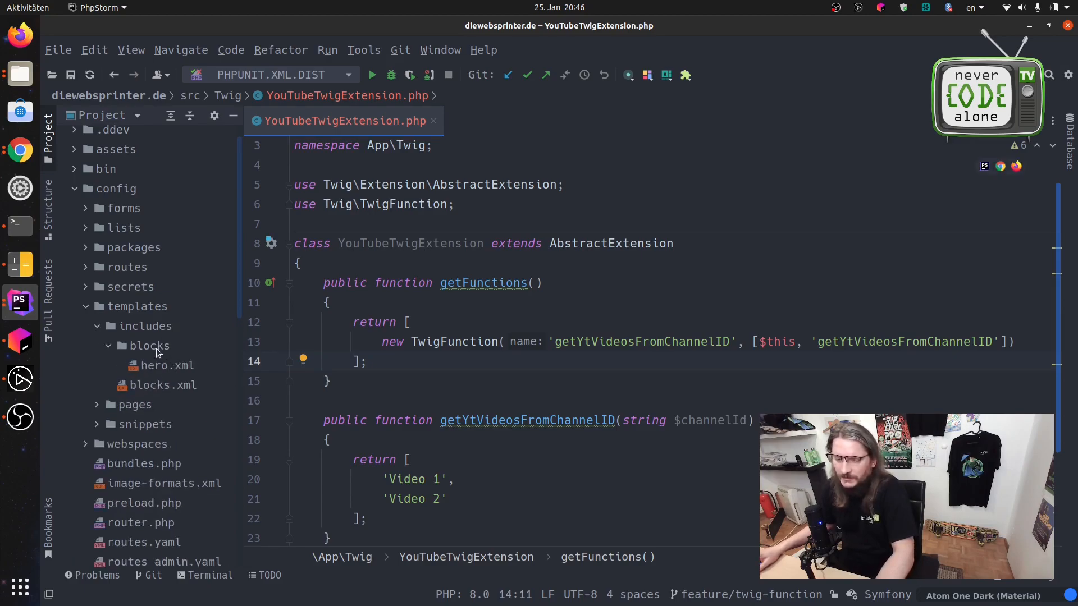
pyautogui.click(149, 346)
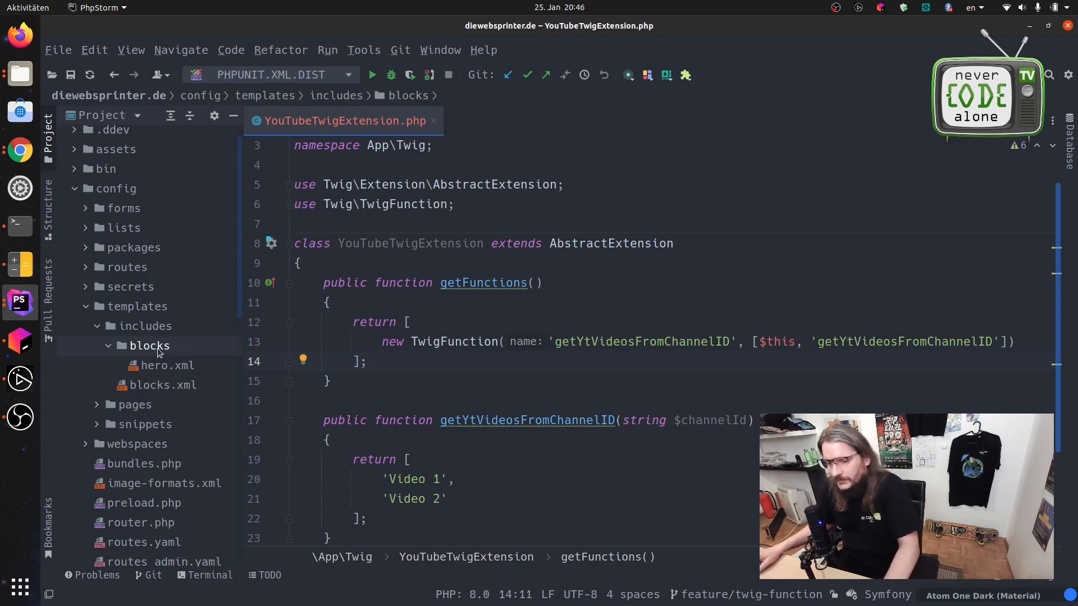
# Create youtube-playlist.xml in config/templates/includes/blocks via New > File.
pyautogui.rightClick(149, 346)
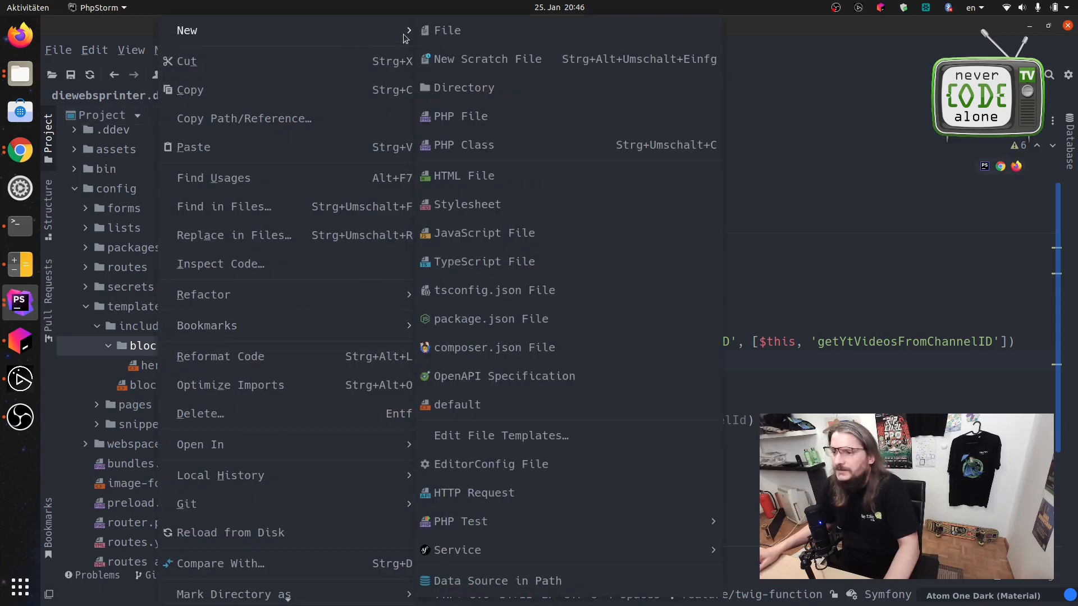
pyautogui.click(447, 30)
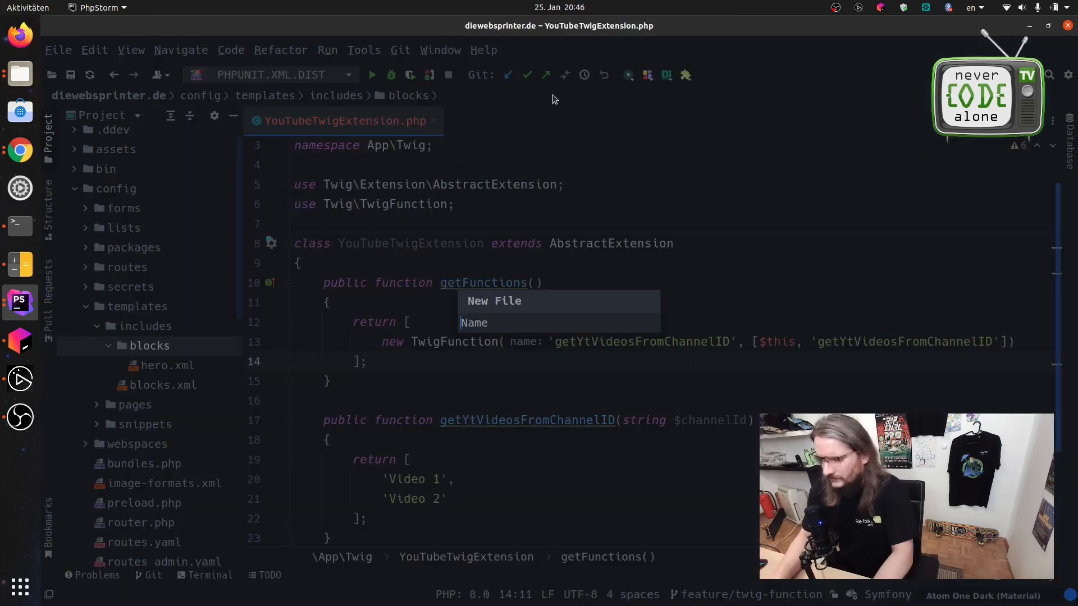
pyautogui.write('youtube-')
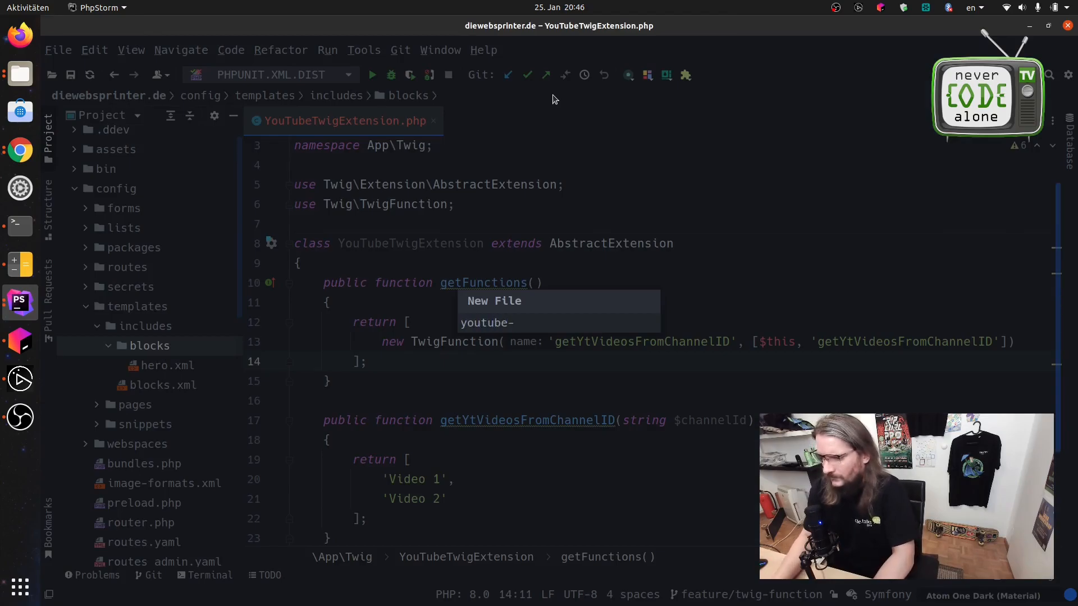
pyautogui.write('pla')
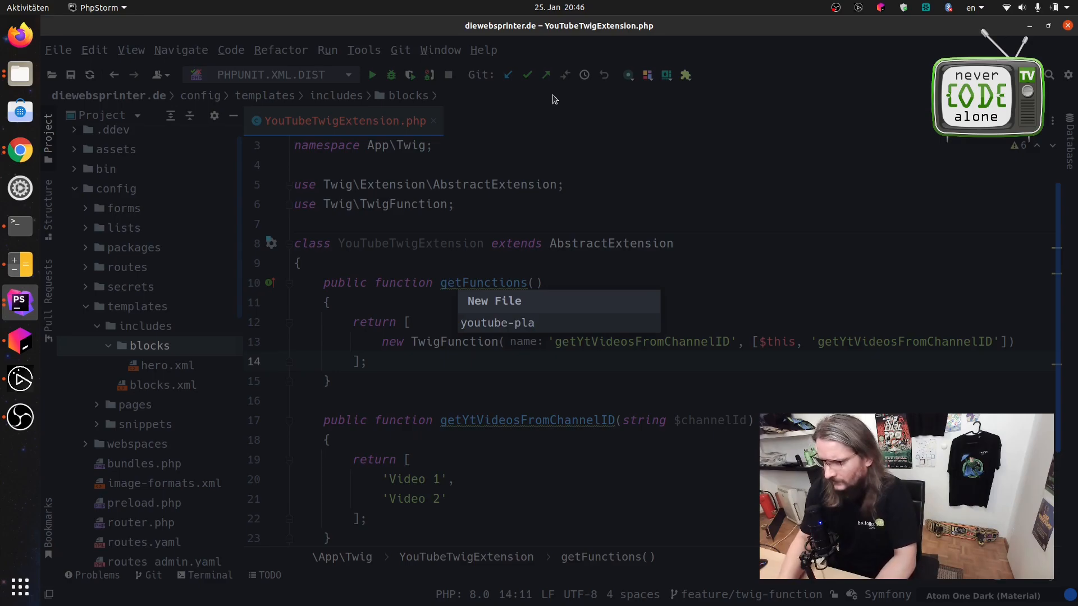
pyautogui.write('z')
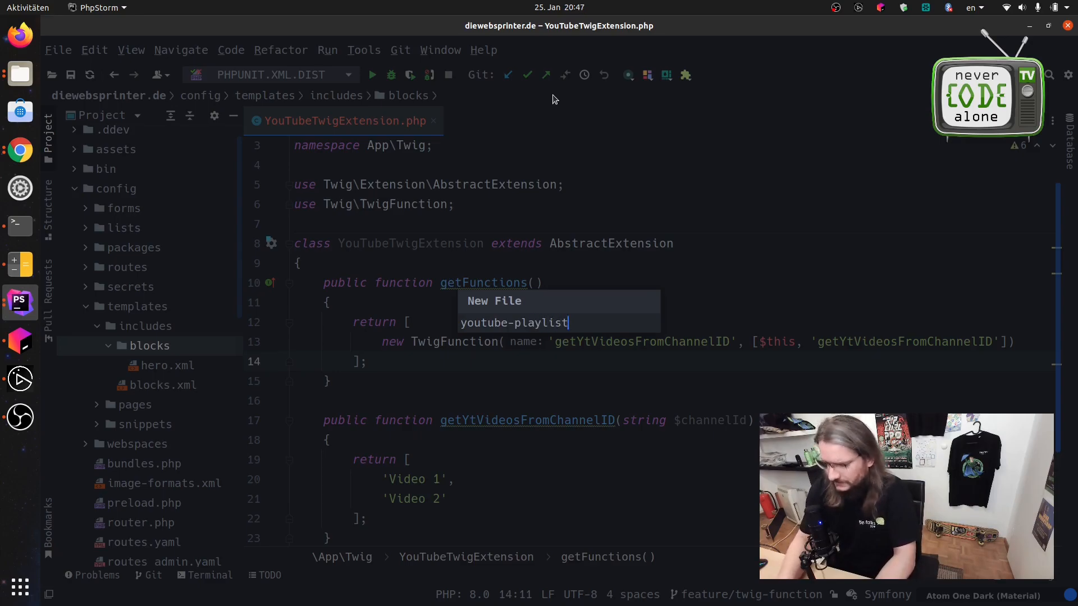
pyautogui.write('.')
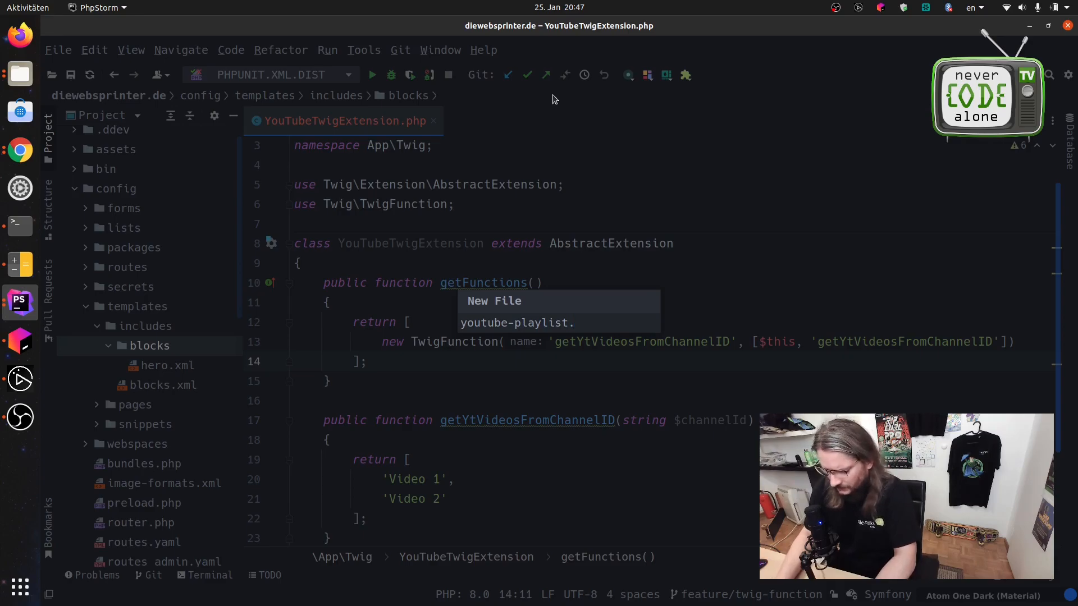
pyautogui.write('.xml')
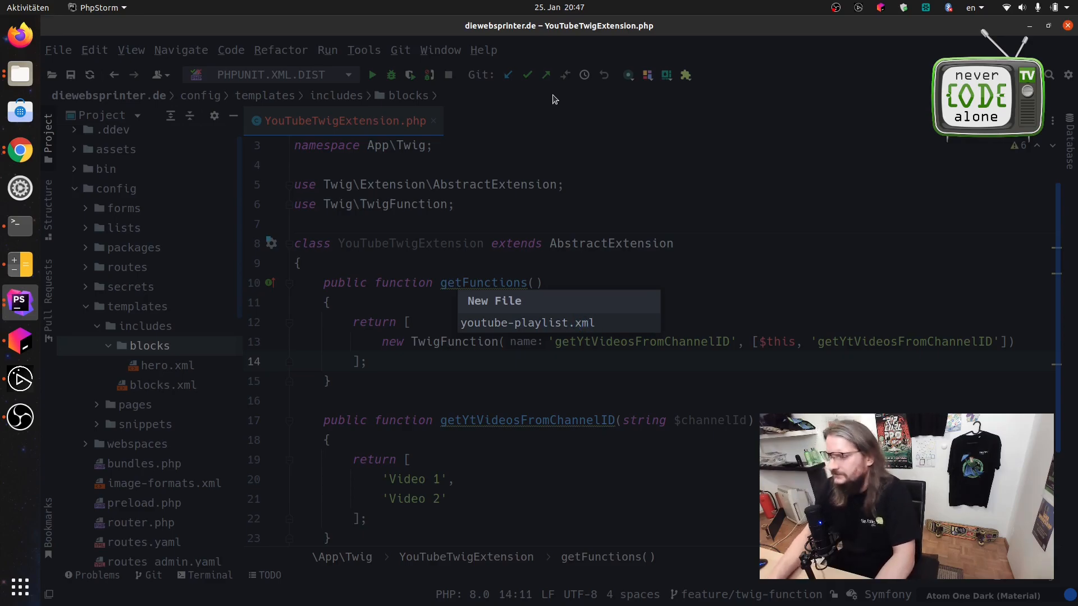
pyautogui.click(528, 323)
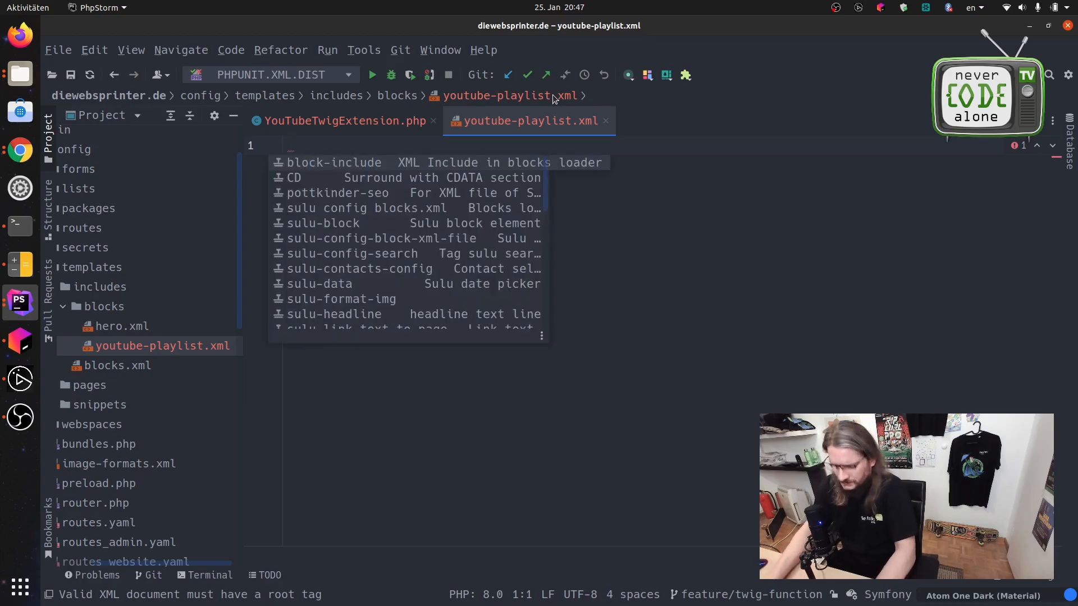
# Expand the conf live template and set default-type and type name to youtube-playlist.
pyautogui.write('conf')
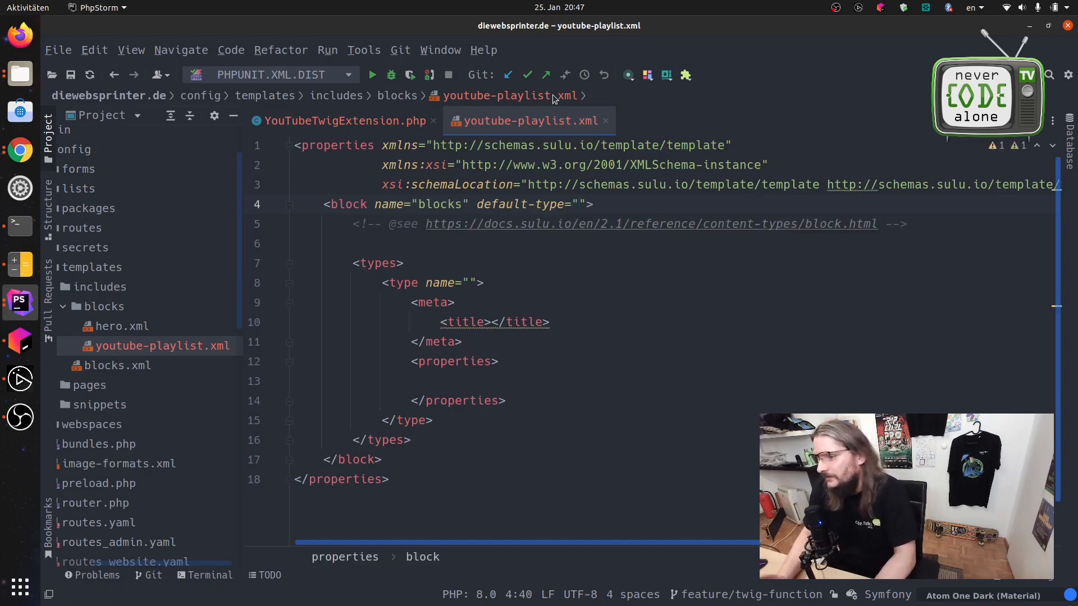
pyautogui.write('y')
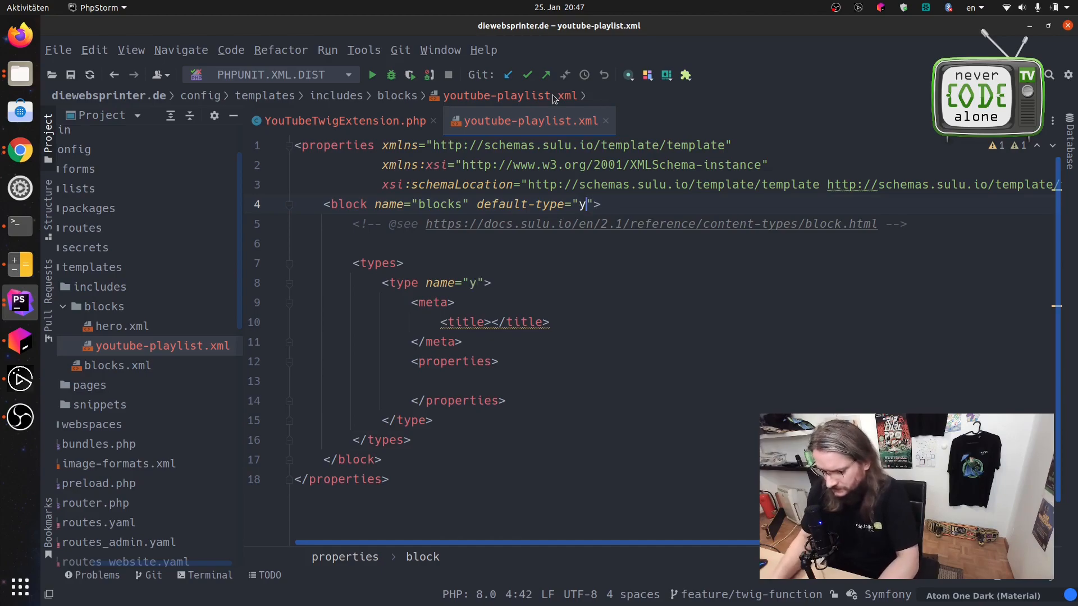
pyautogui.write('outu')
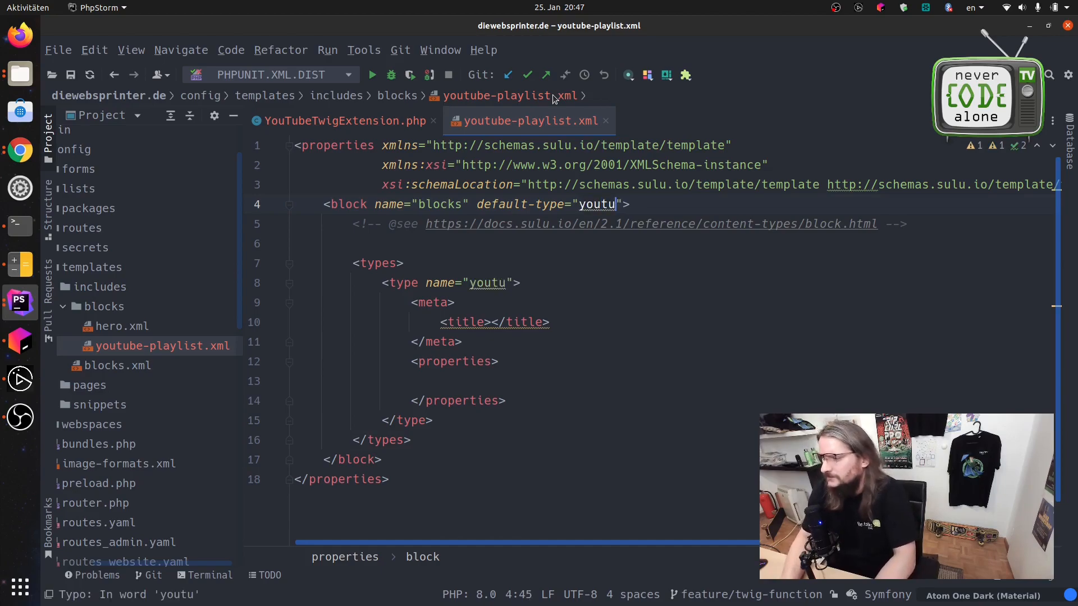
pyautogui.write('be')
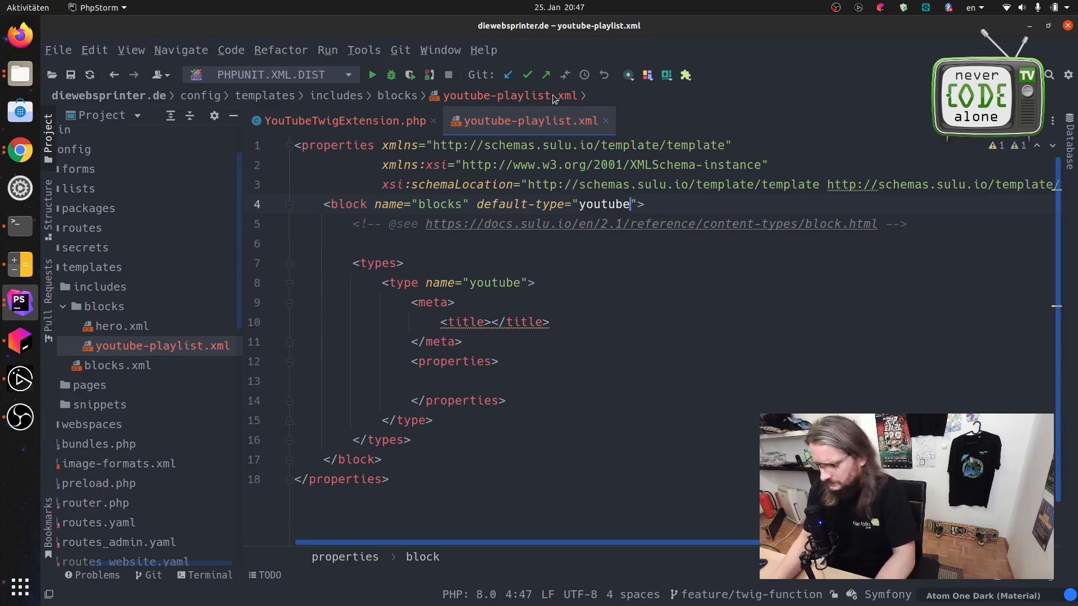
pyautogui.write('-pla')
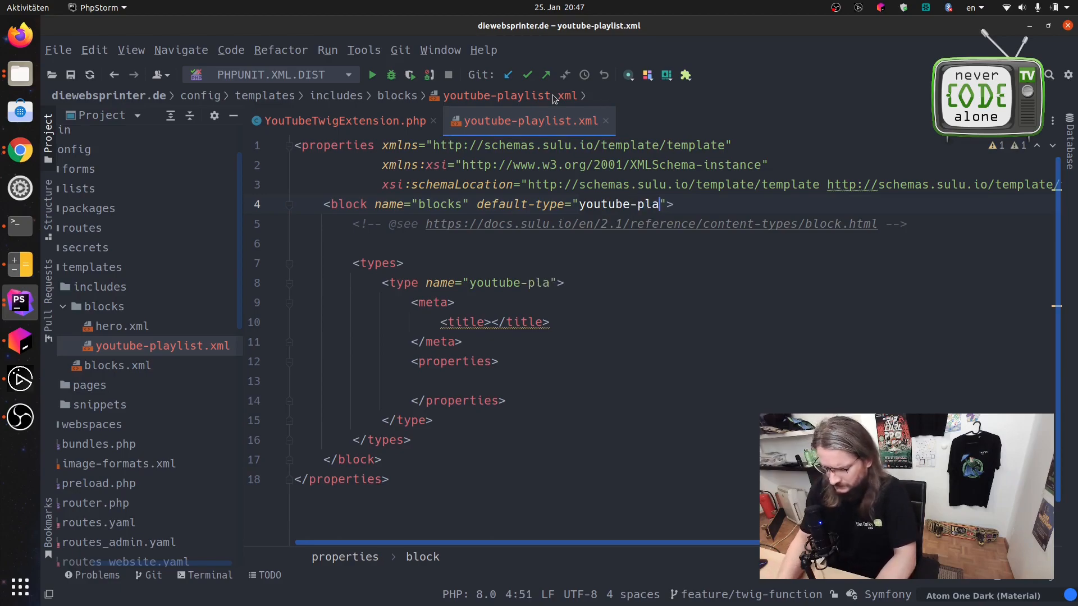
pyautogui.write('ylist')
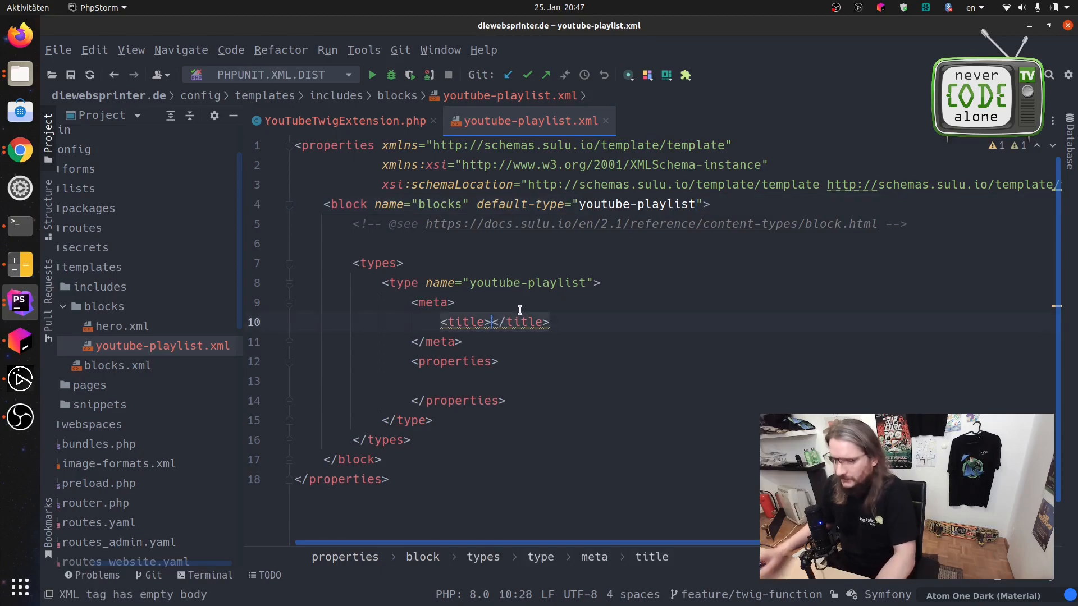
# Title the block type YouTube Playlist with its headline text_line property.
pyautogui.write('Playlis')
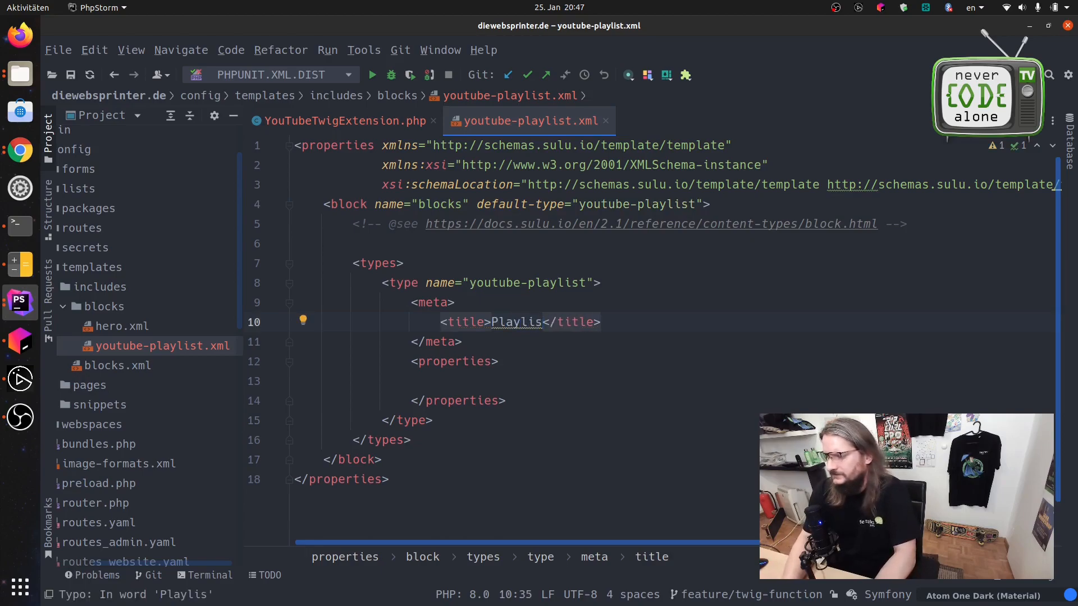
pyautogui.write('t')
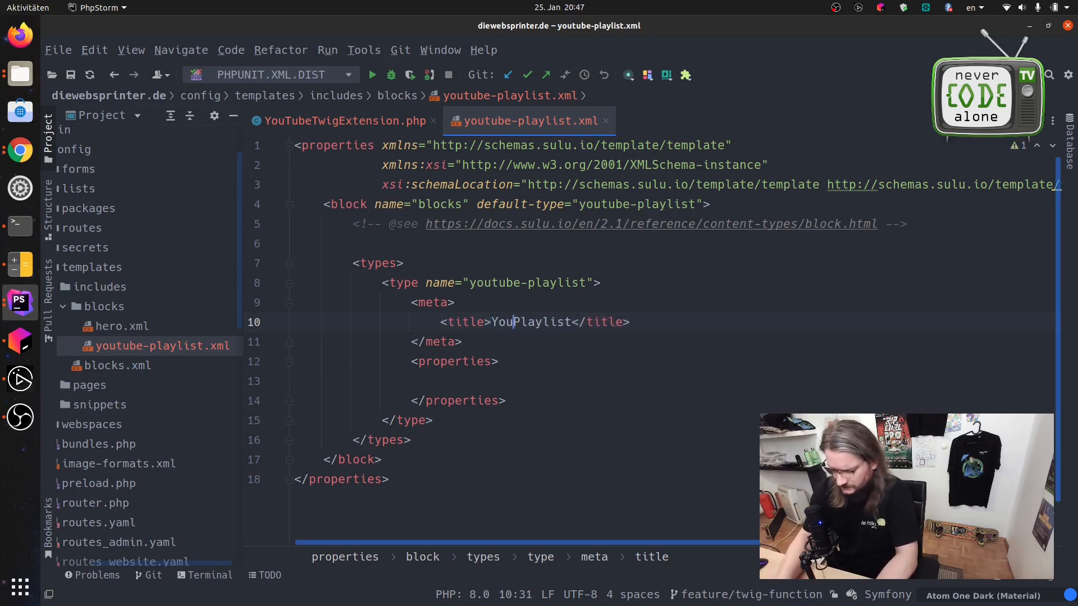
pyautogui.write('Tube')
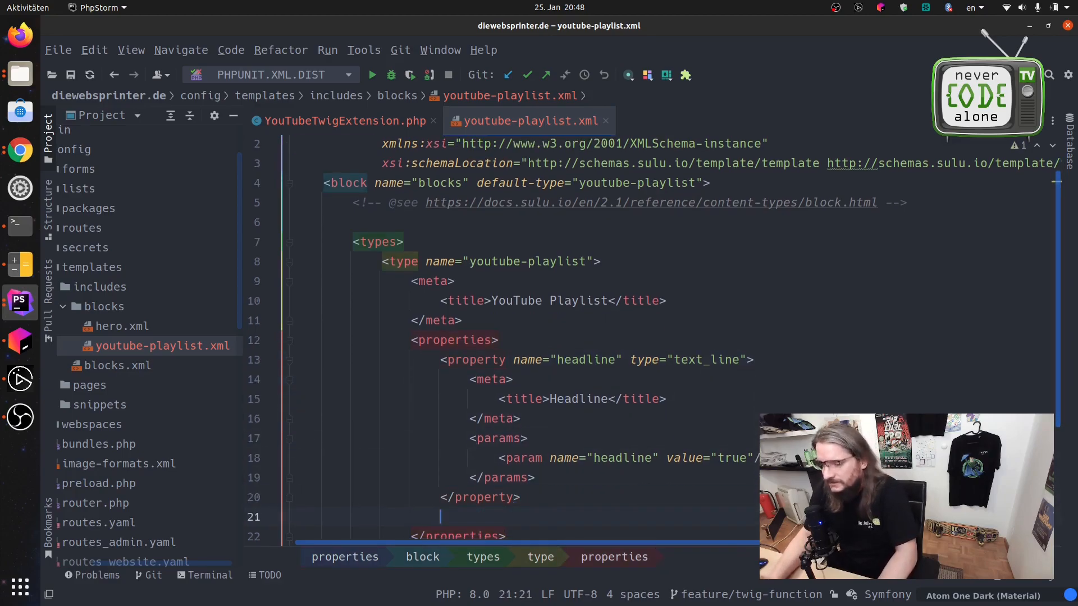
# Add a text_line property named playlistId via the live template.
pyautogui.write('block')
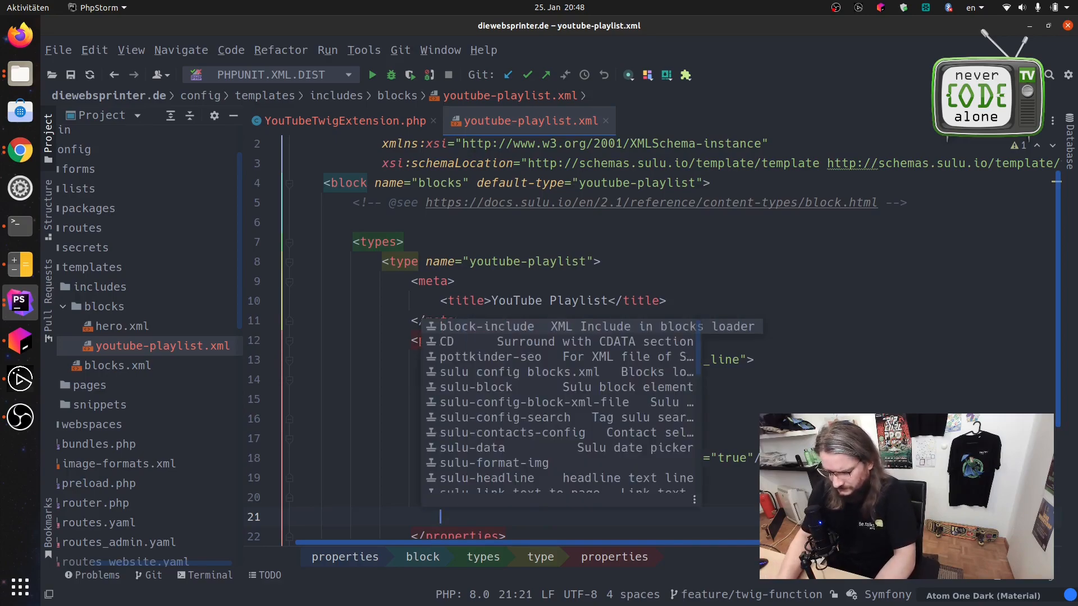
pyautogui.write('text_line">')
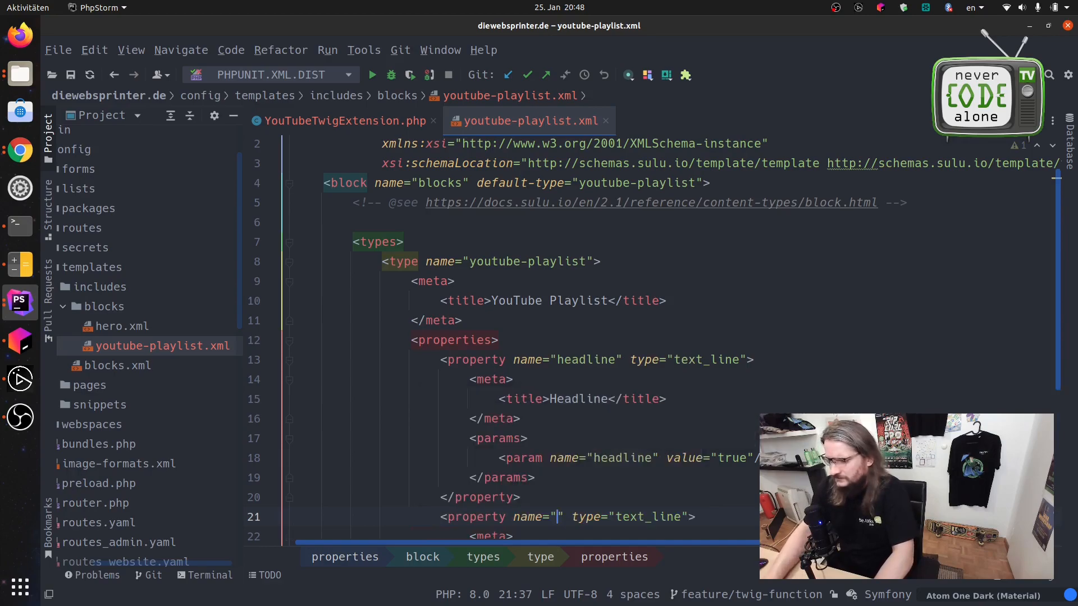
pyautogui.write('pla')
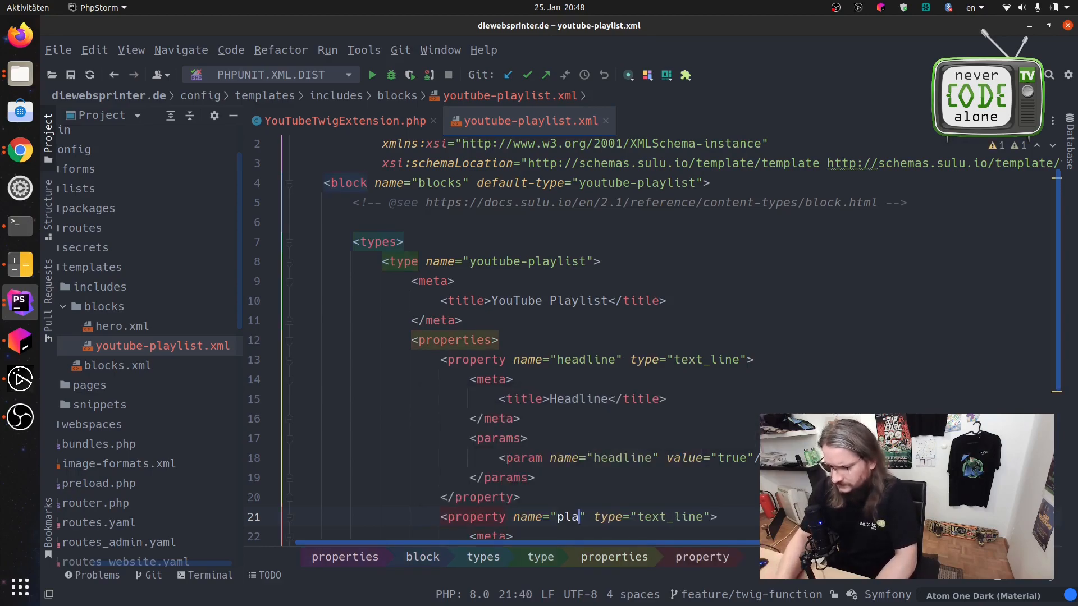
pyautogui.write('ylist')
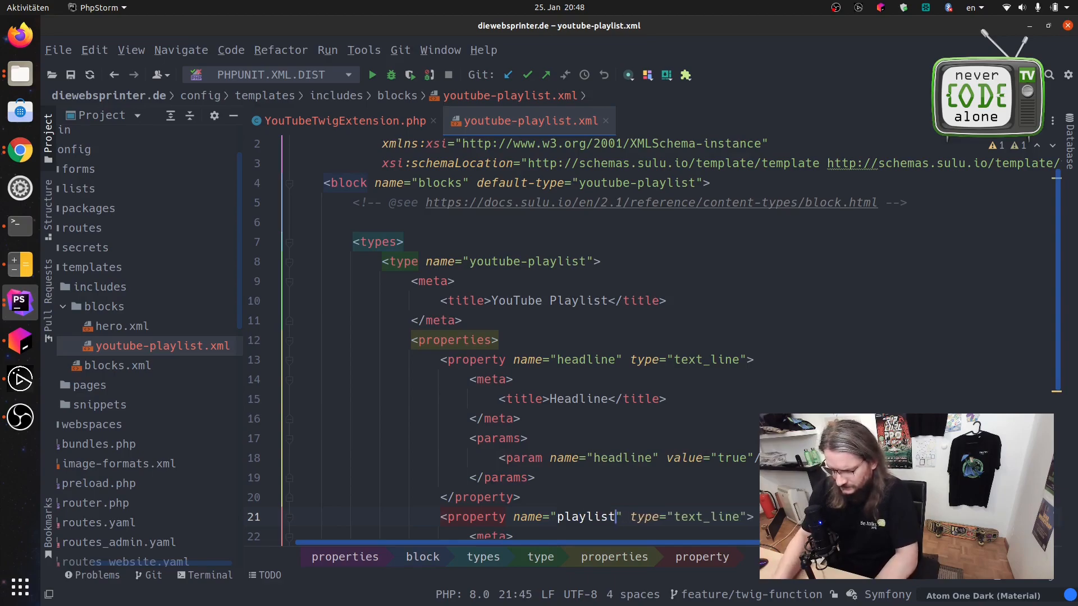
pyautogui.write('Id')
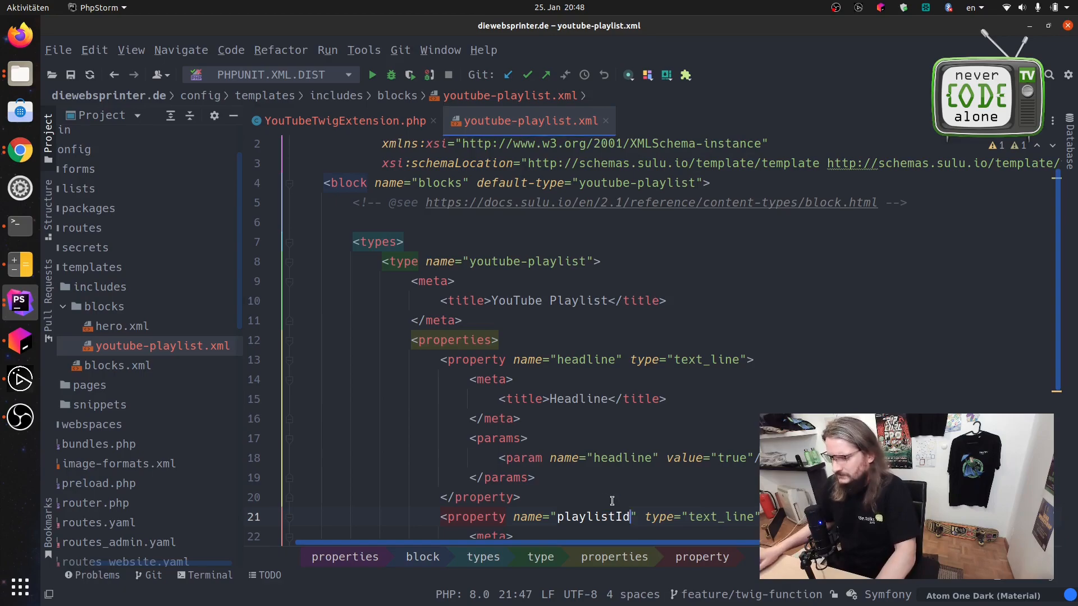
# Fill playlistId's title tag with Playlist id.
pyautogui.scroll(-3)
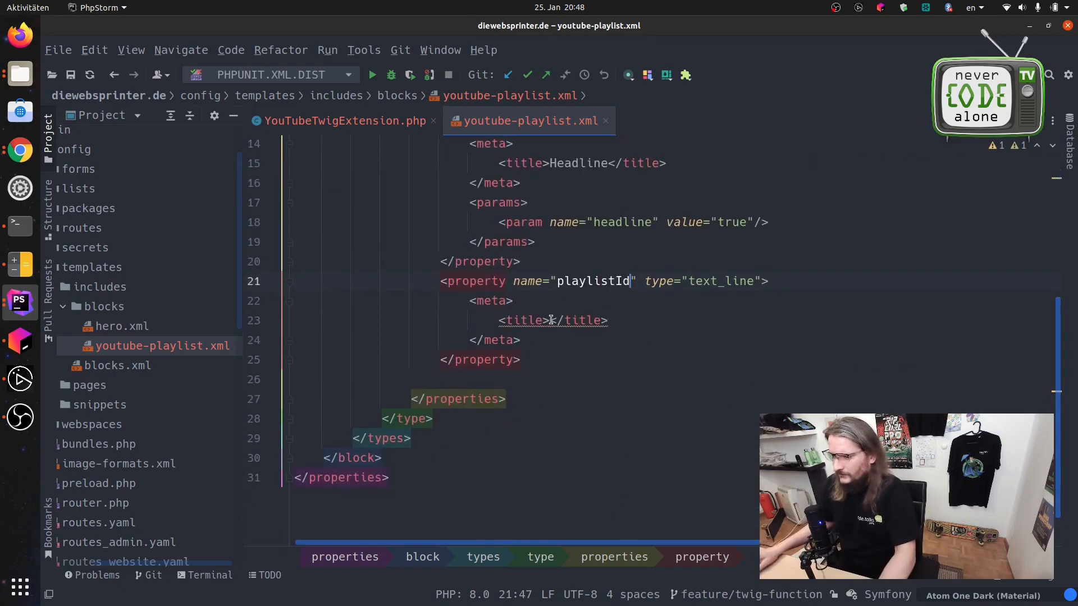
pyautogui.click(550, 320)
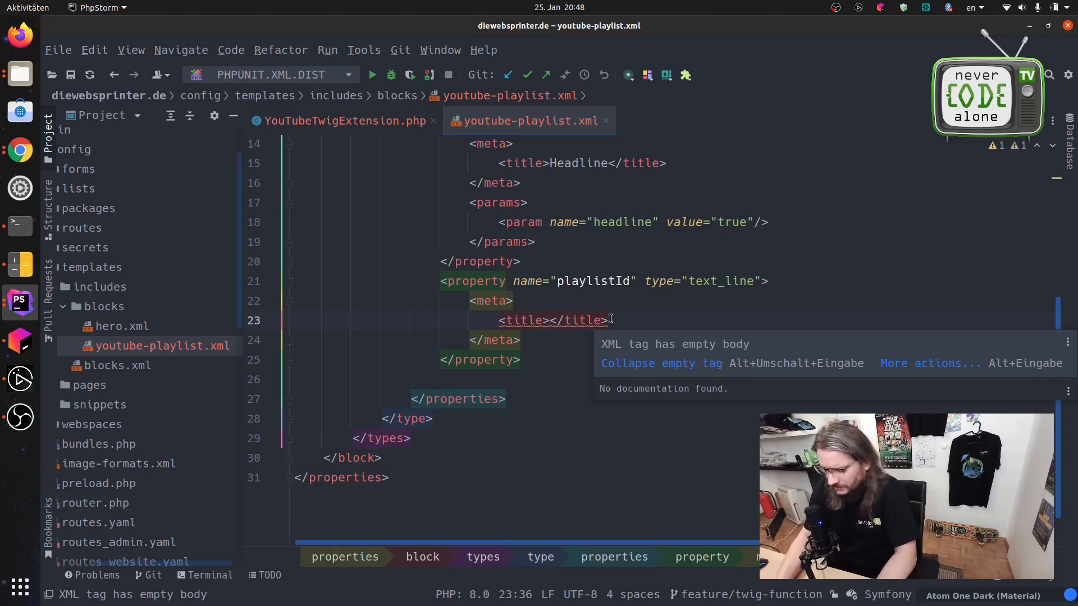
pyautogui.write('Playlist')
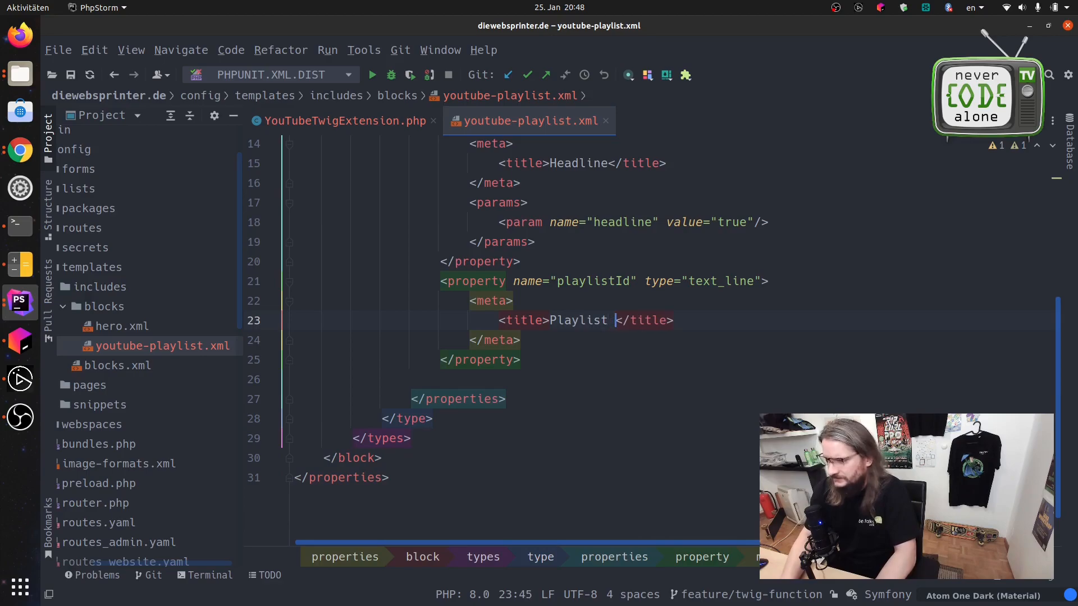
pyautogui.write('id')
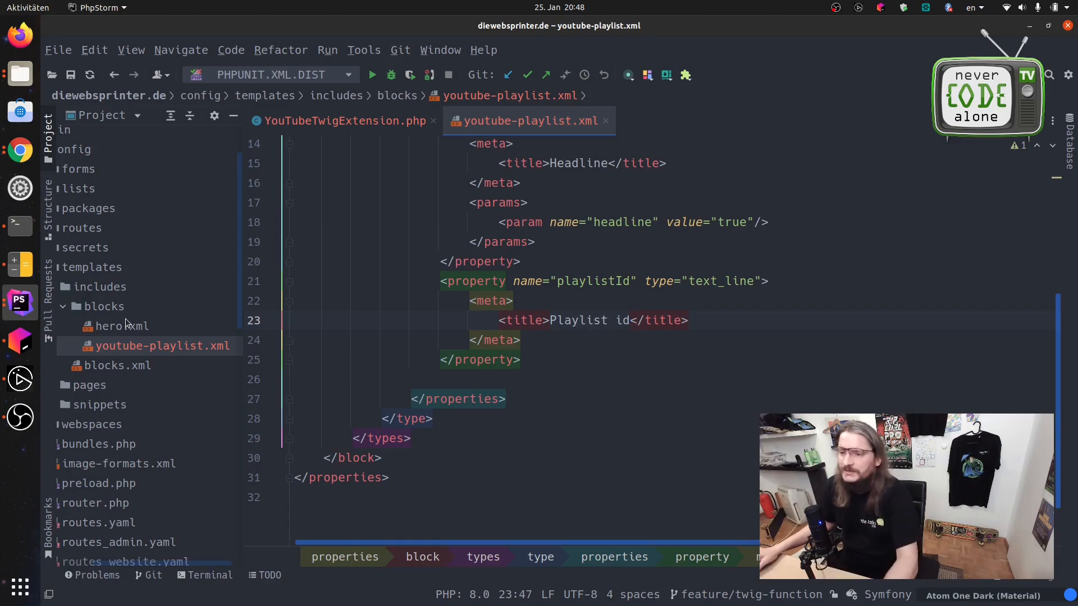
pyautogui.moveTo(135, 321)
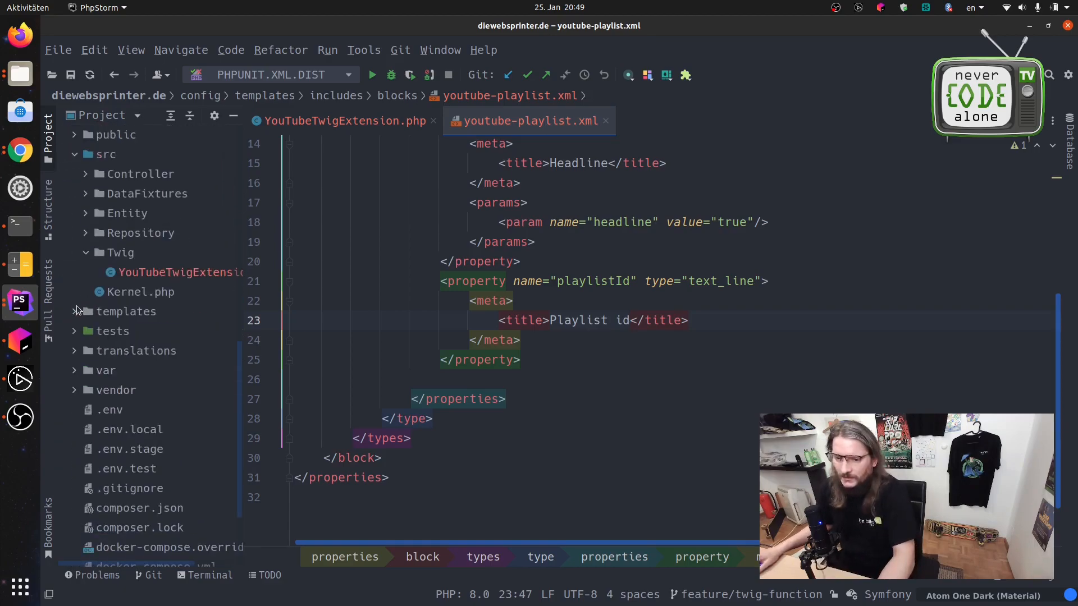
# Create youtube-playlist.html.twig in templates/includes/blocks via New > File.
pyautogui.click(127, 311)
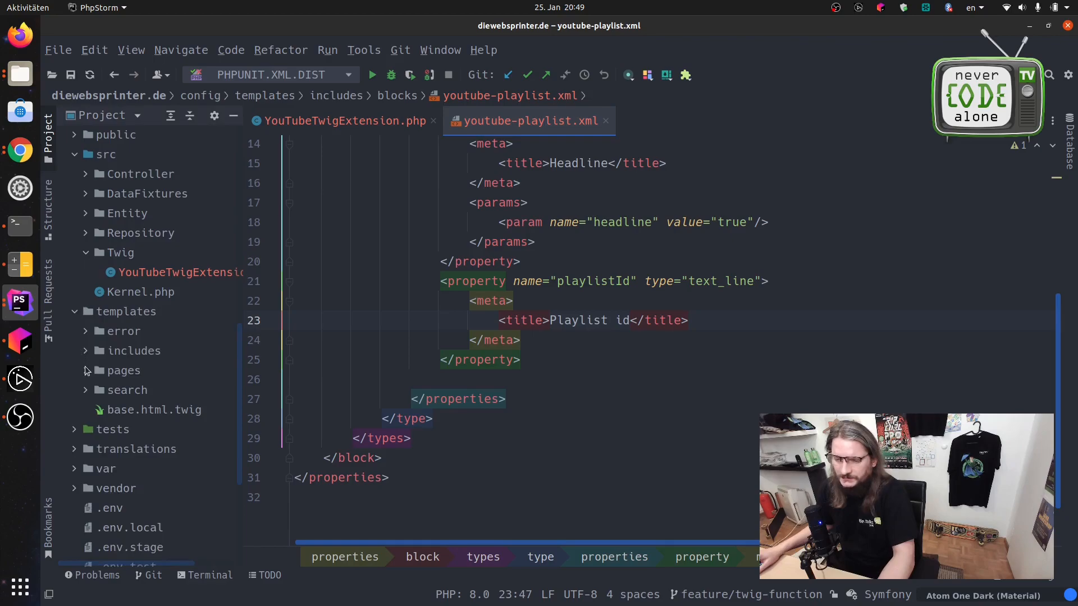
pyautogui.click(84, 350)
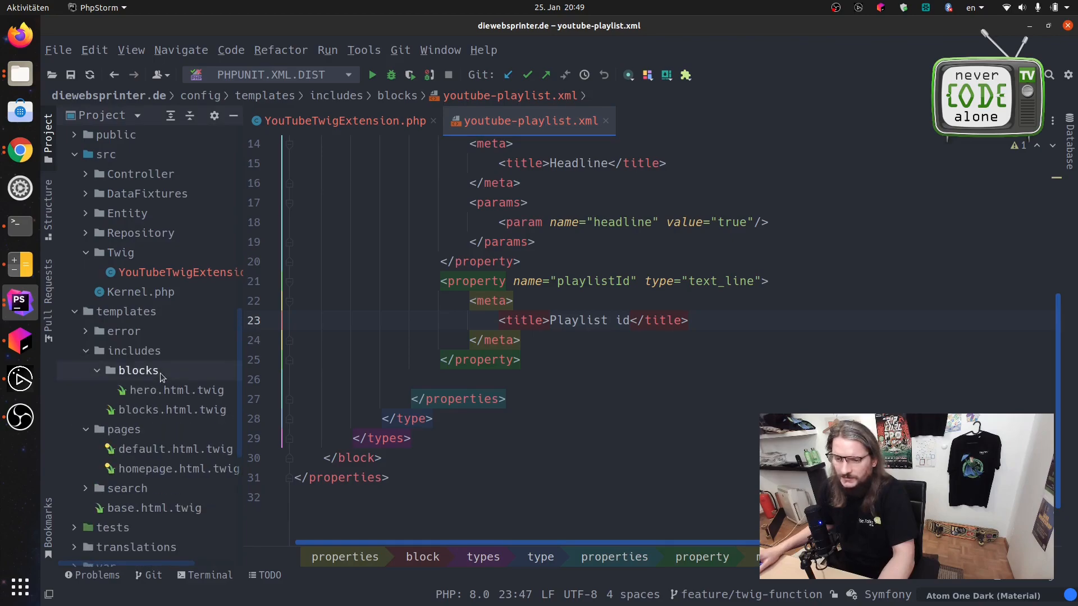
pyautogui.rightClick(138, 371)
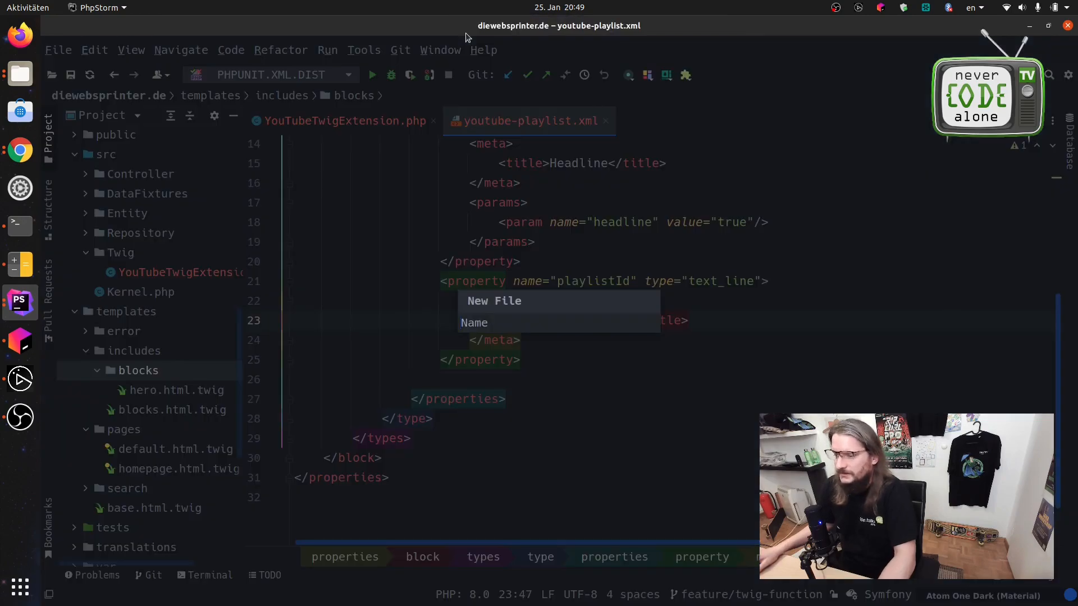
pyautogui.write('p')
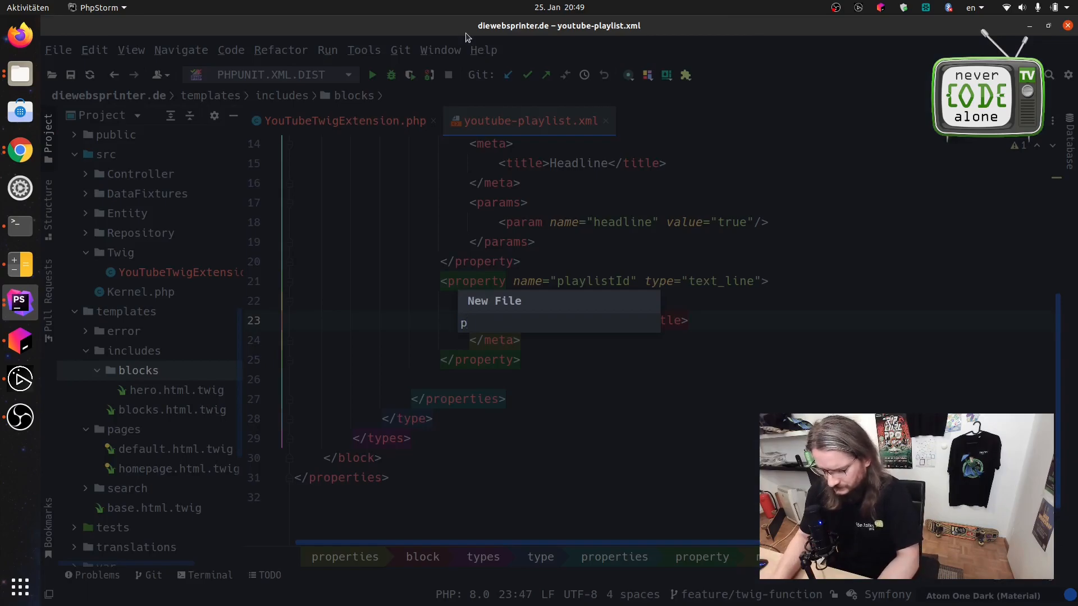
pyautogui.write('laylist')
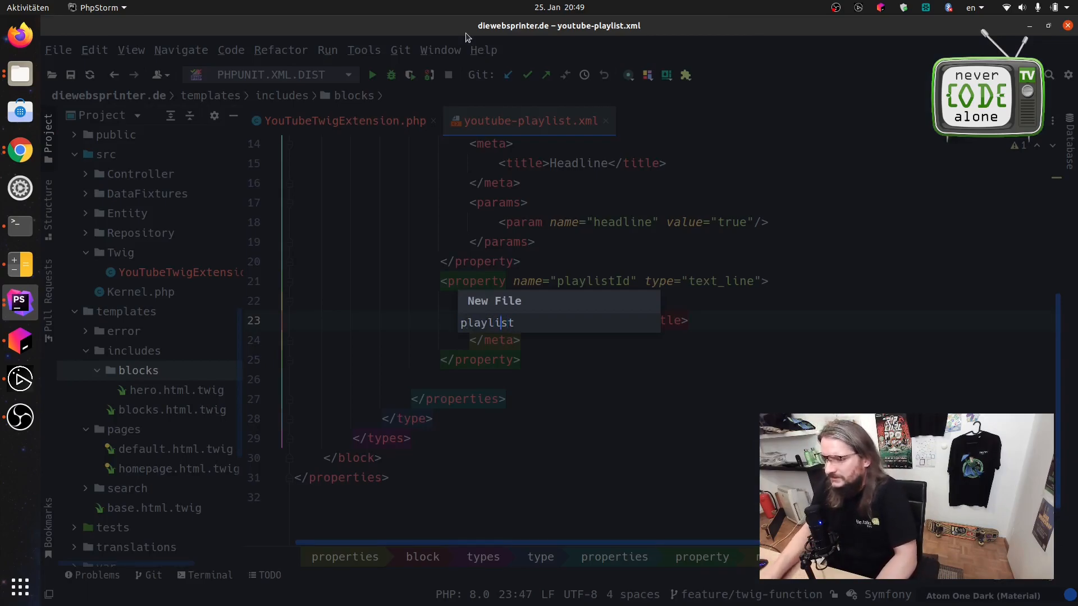
pyautogui.write('youtube')
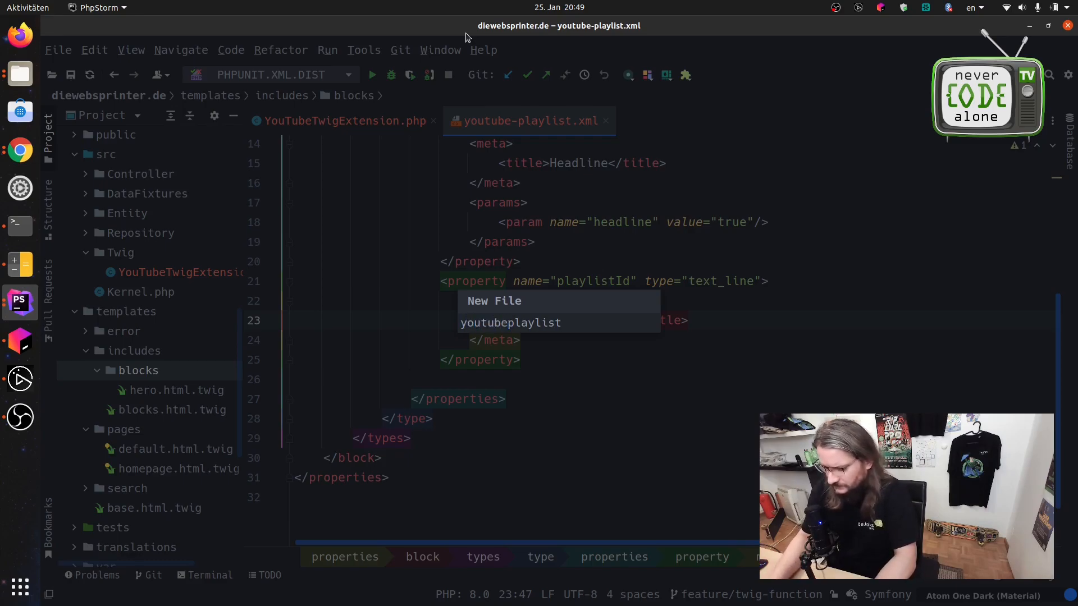
pyautogui.write('-')
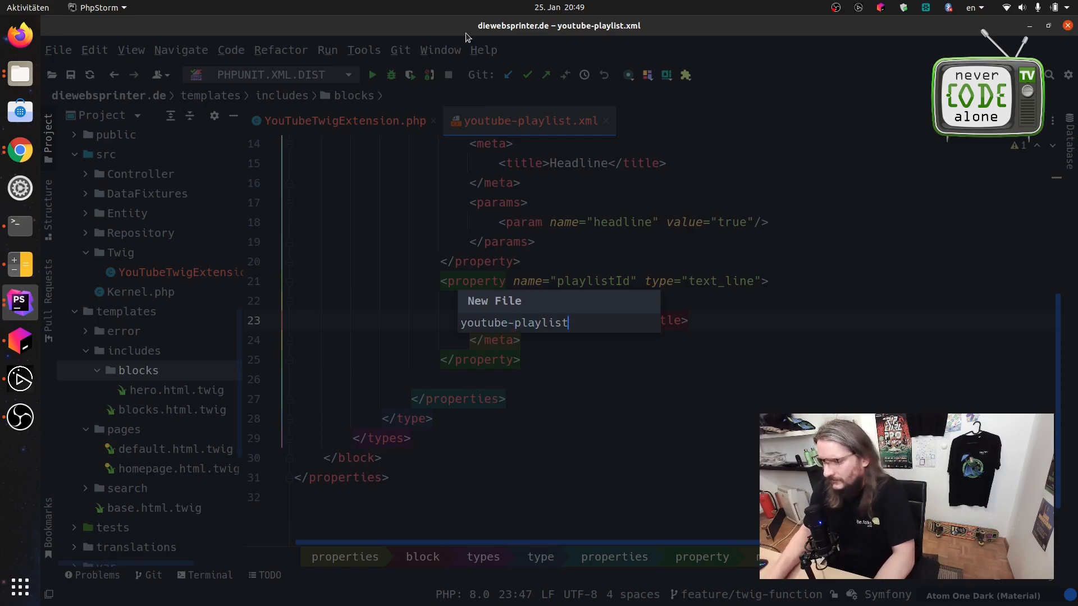
pyautogui.write('.html.')
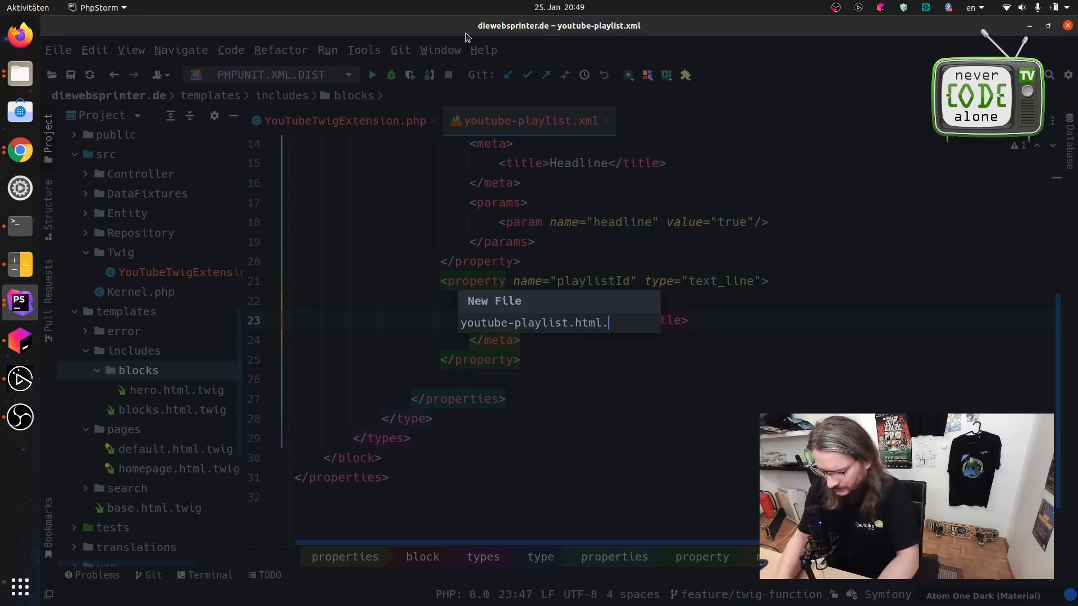
pyautogui.write('twig')
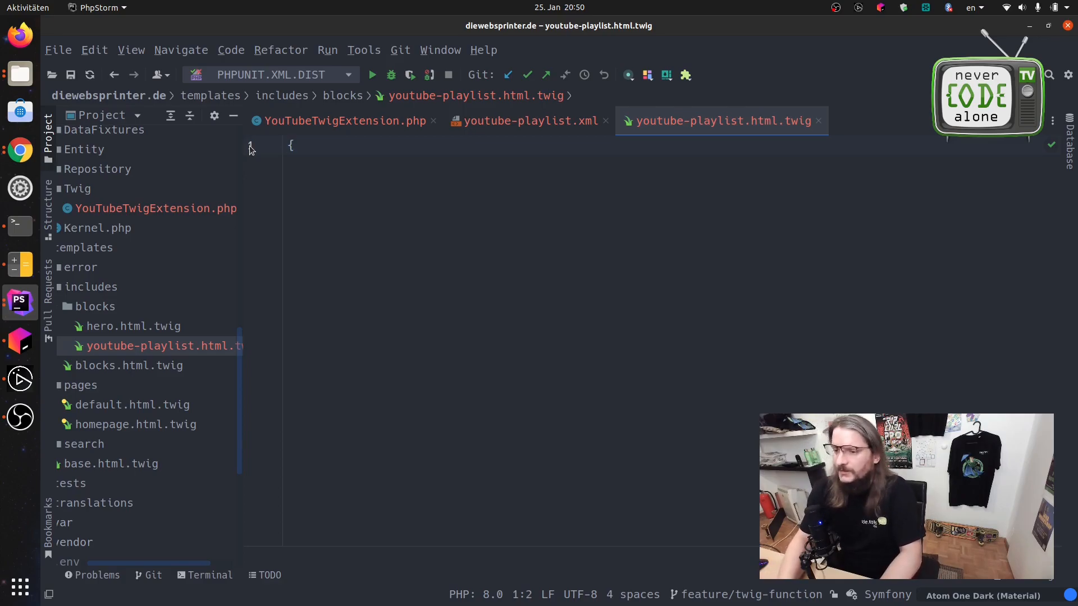
# Start {% set videos = getYtVideosFromChannelID %}, copying the function name from the extension.
pyautogui.write('{% set %}')
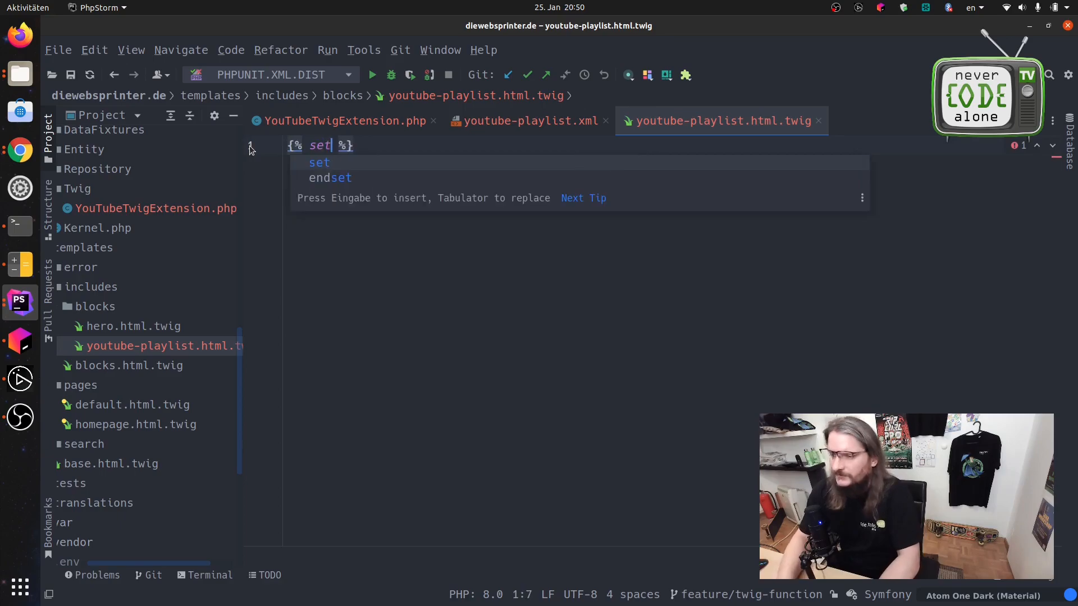
pyautogui.write('vide')
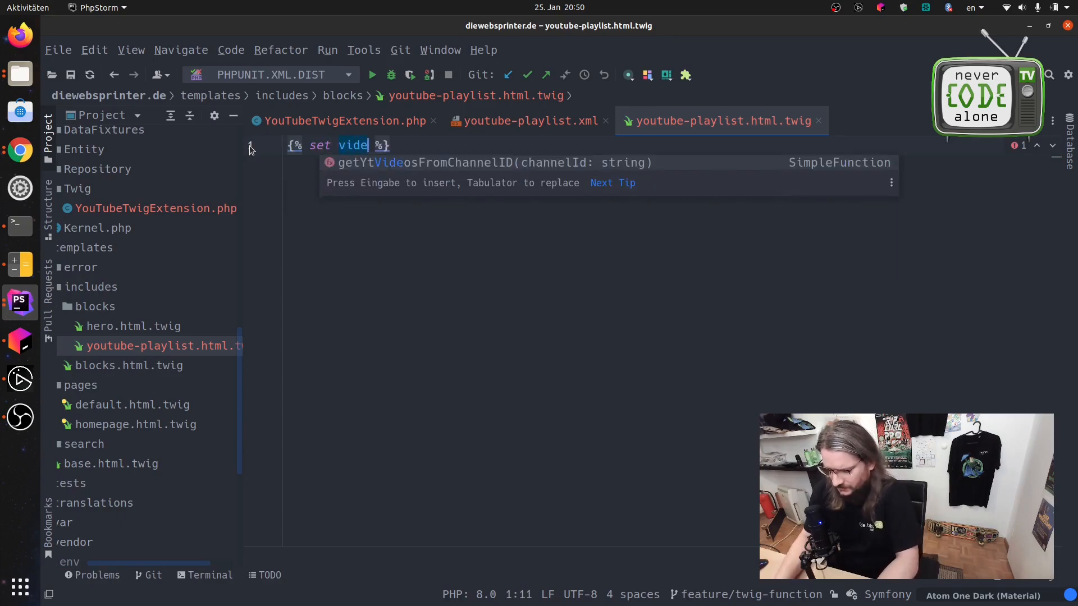
pyautogui.write('os')
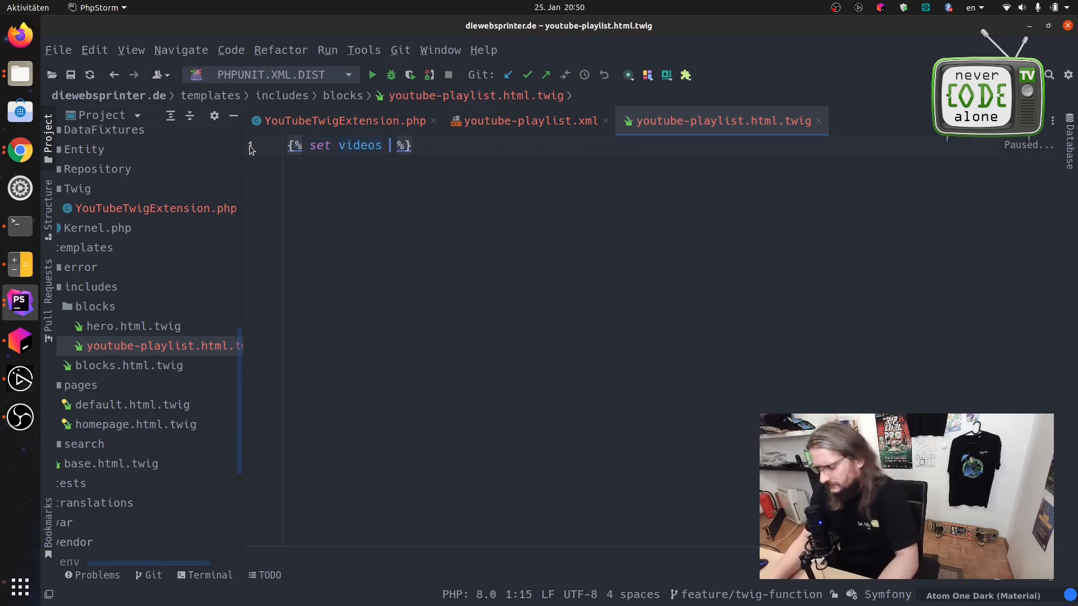
pyautogui.write('=')
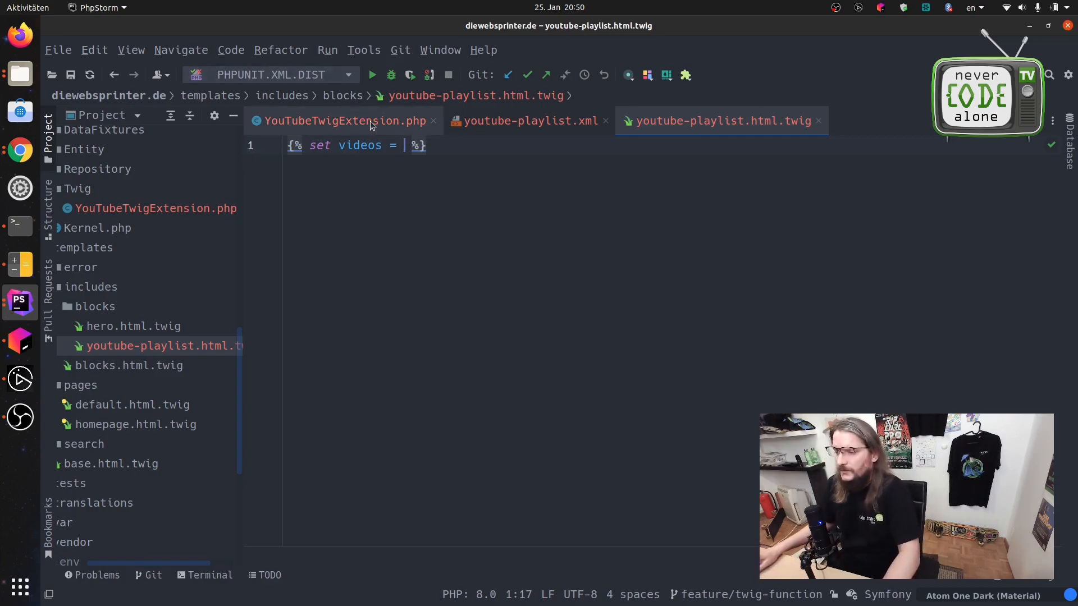
pyautogui.click(343, 121)
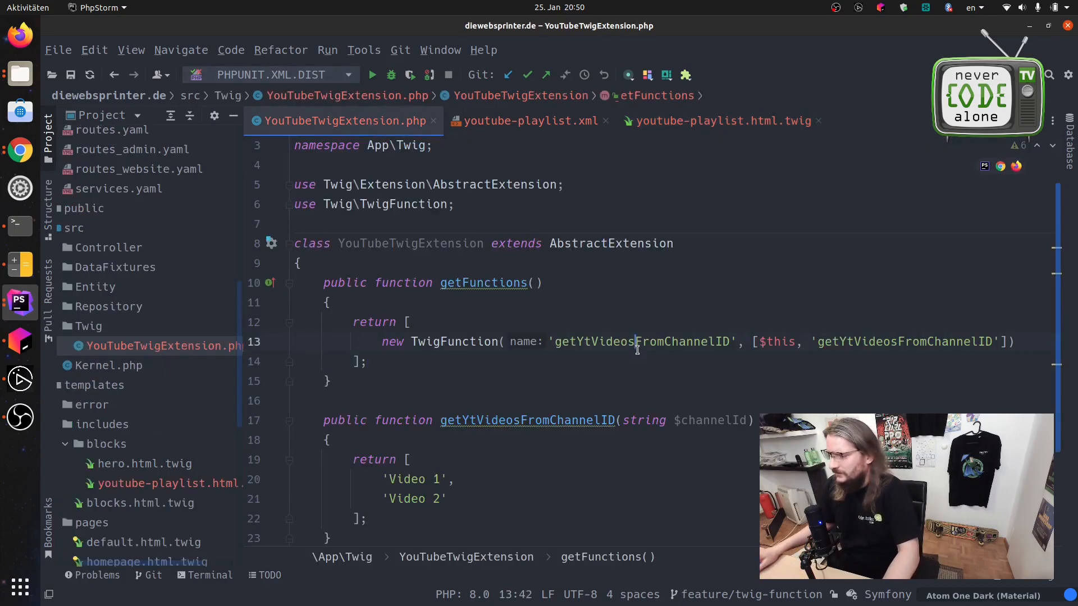
pyautogui.doubleClick(642, 341)
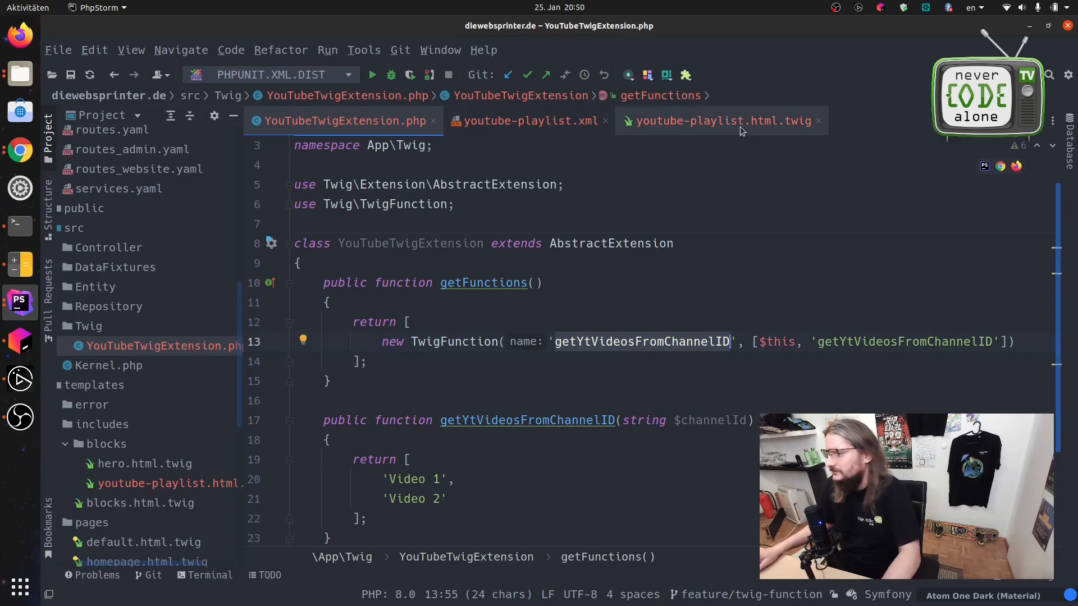
pyautogui.click(722, 121)
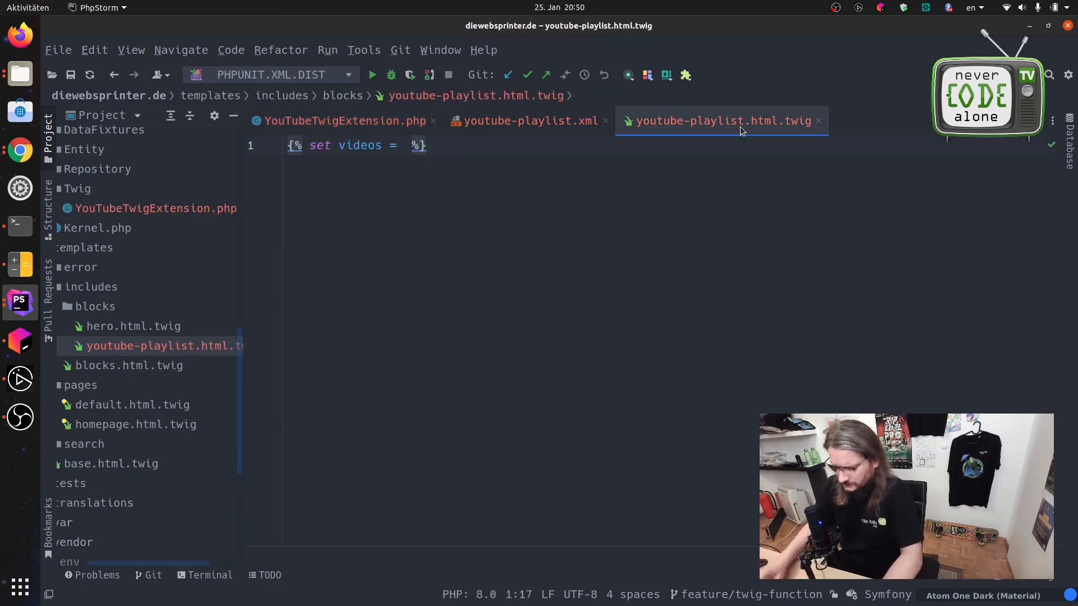
pyautogui.write('getYtVideosFromChannelID')
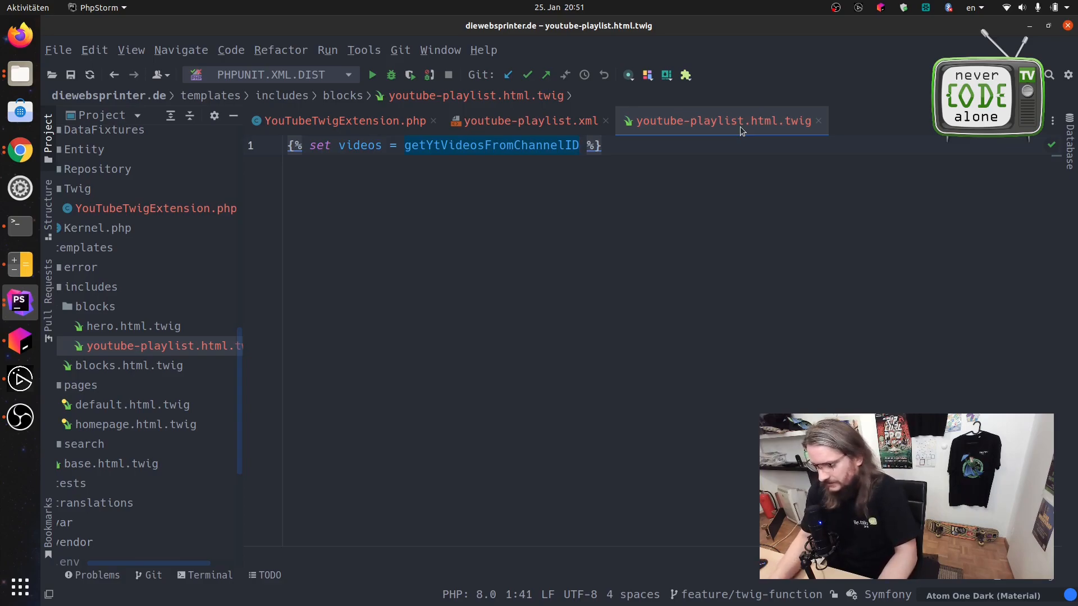
# Pass content.playlistId as the argument, verifying the property name in the XML.
pyautogui.write('()')
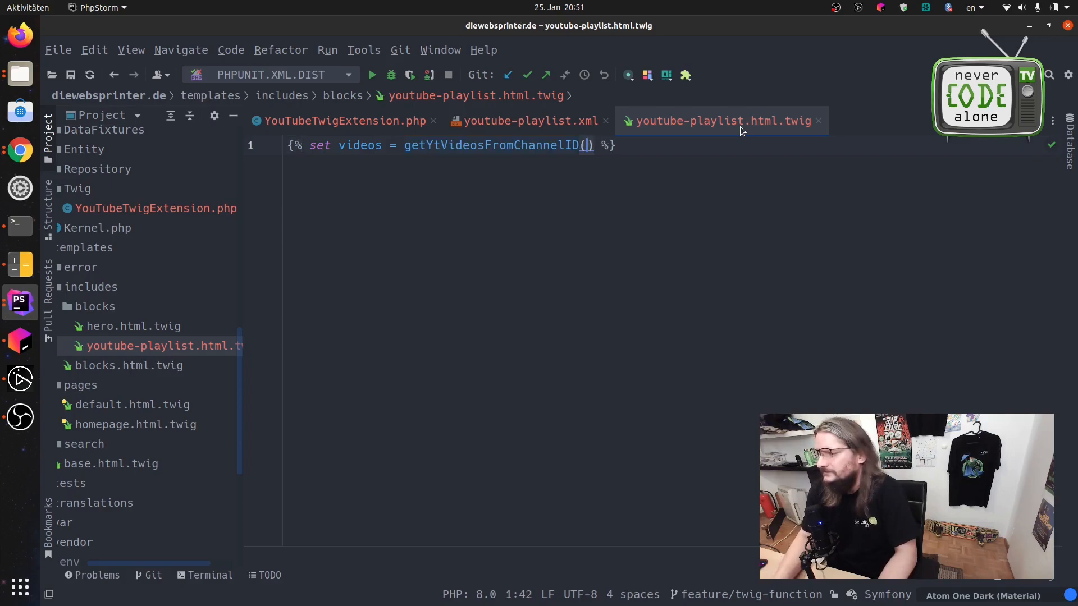
pyautogui.write('content.')
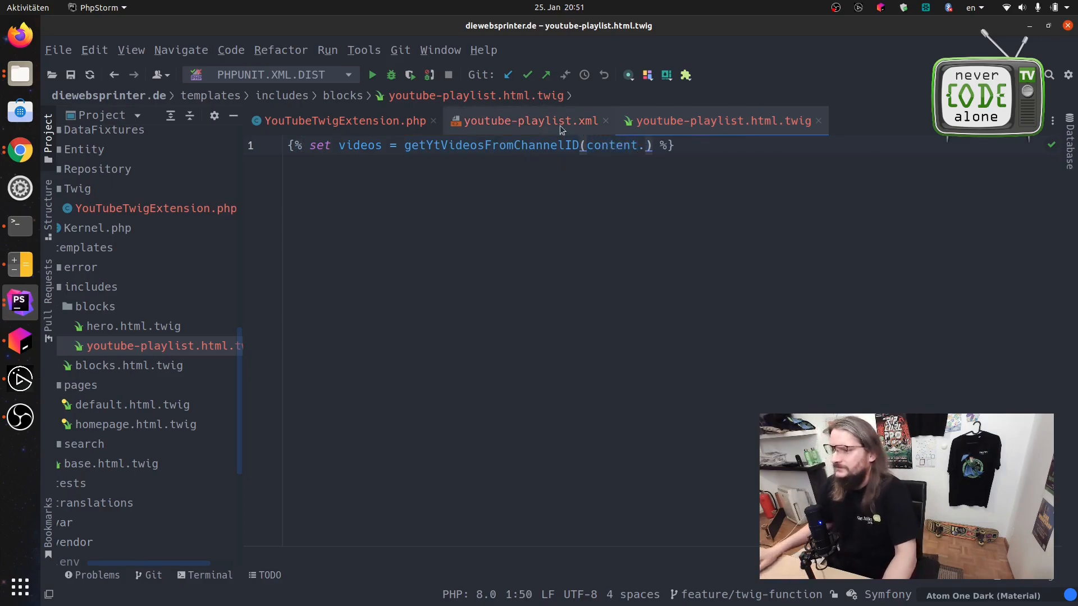
pyautogui.click(529, 121)
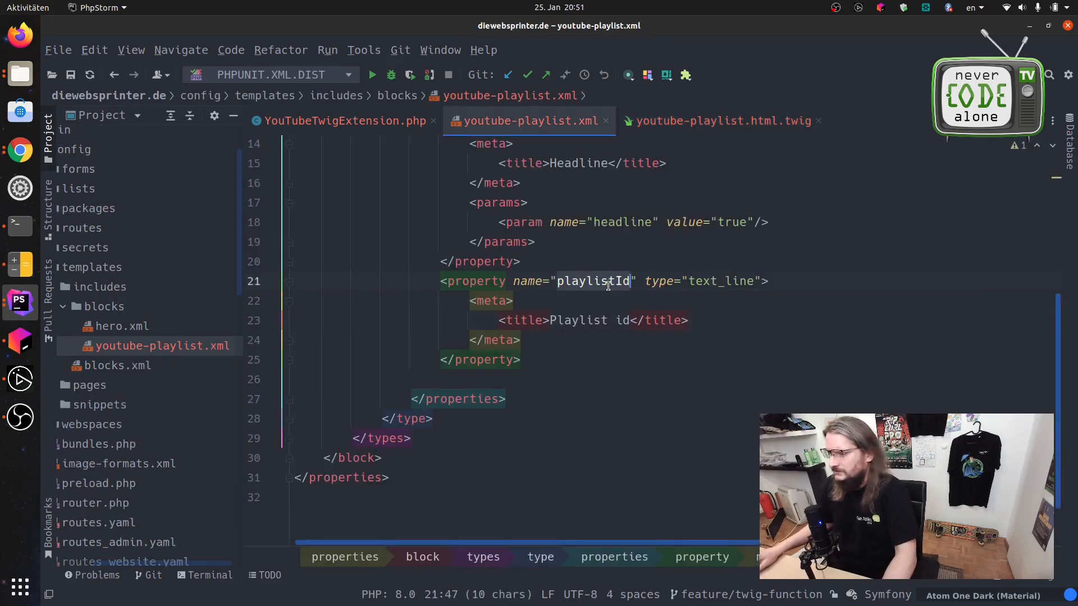
pyautogui.click(722, 121)
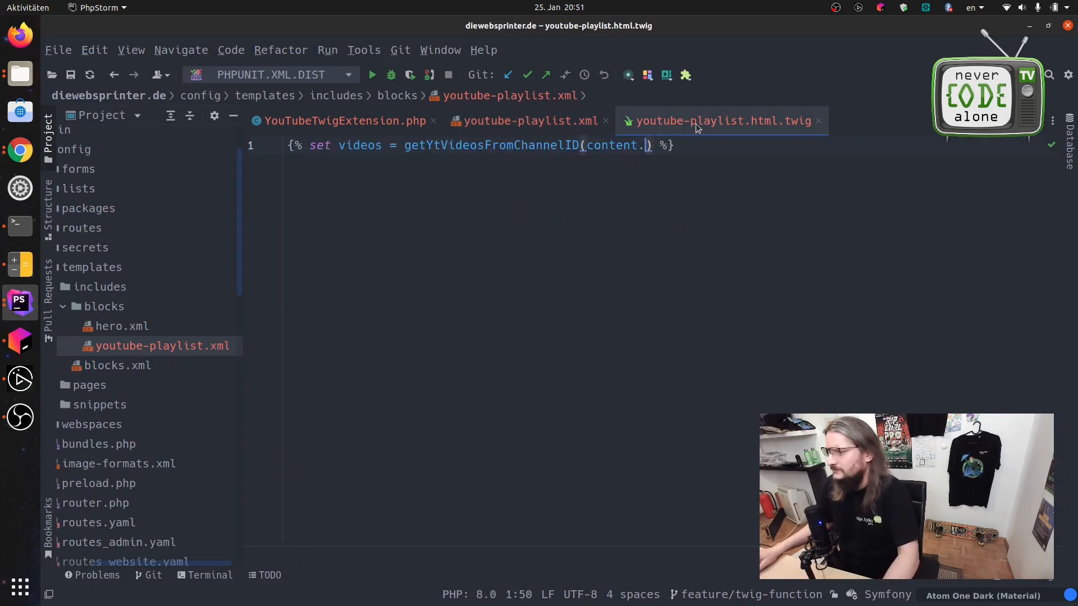
pyautogui.write('playlistId')
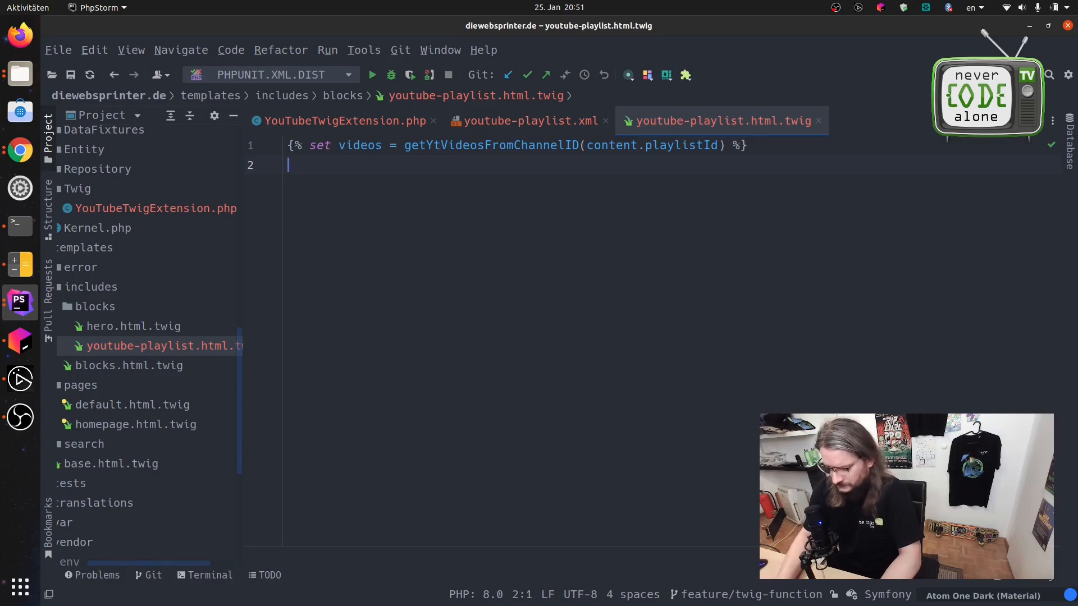
# Loop over videos inside a <ul>, printing {{ item }} per entry when videos isn't empty.
pyautogui.write('l')
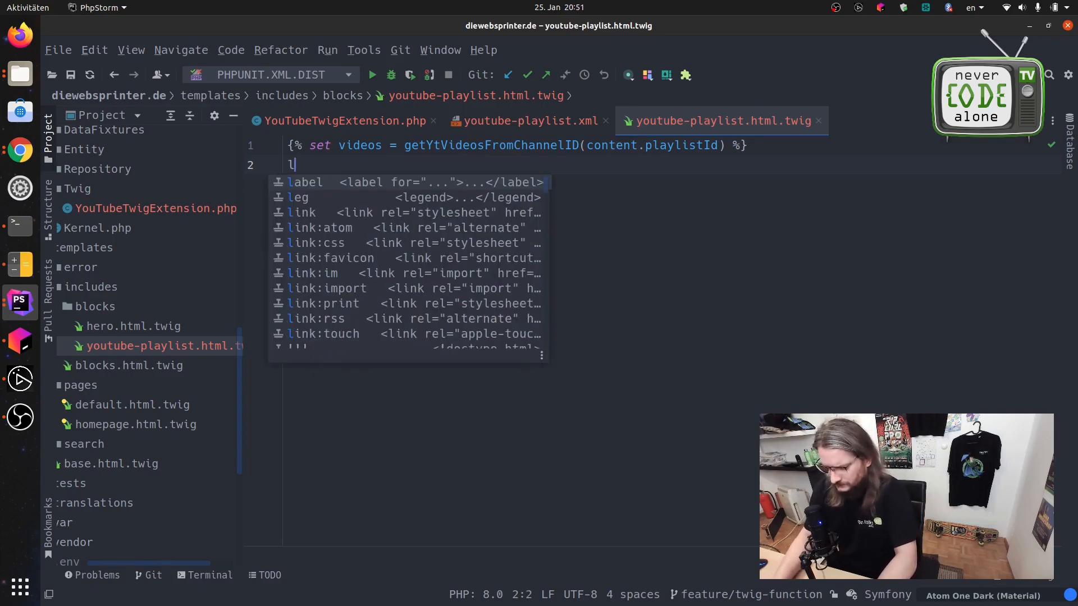
pyautogui.write('oo')
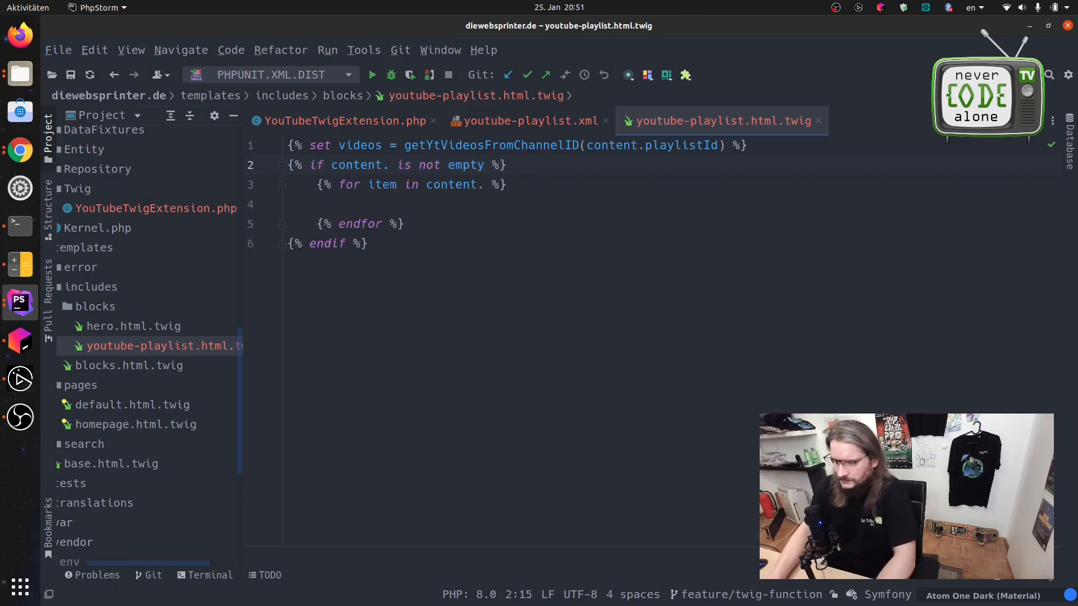
pyautogui.write('videos')
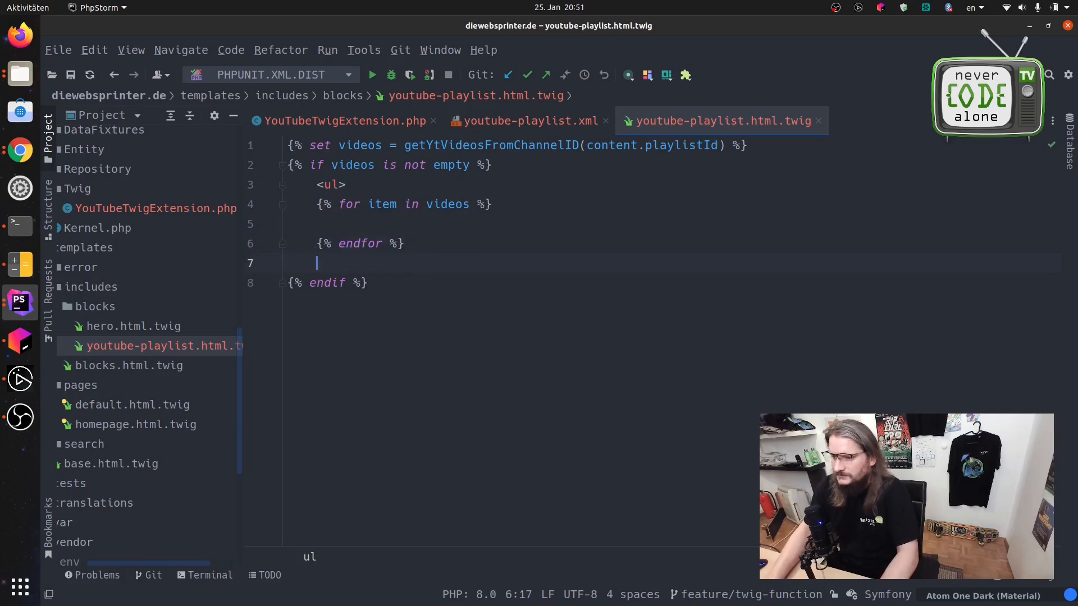
pyautogui.write('</ul>')
pyautogui.click(674, 223)
pyautogui.write('<li></li>')
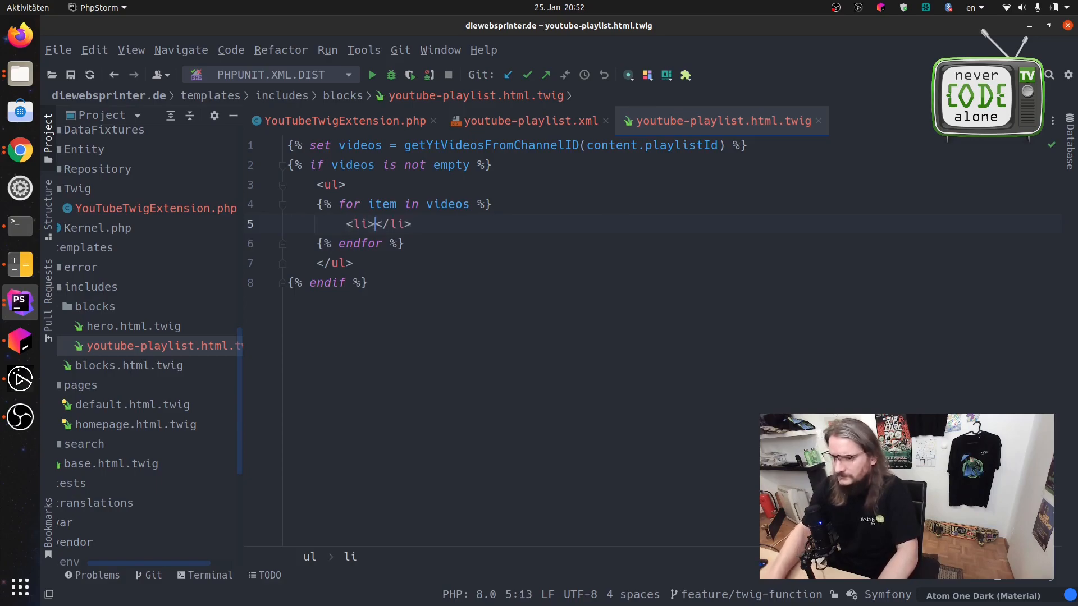
pyautogui.write('{')
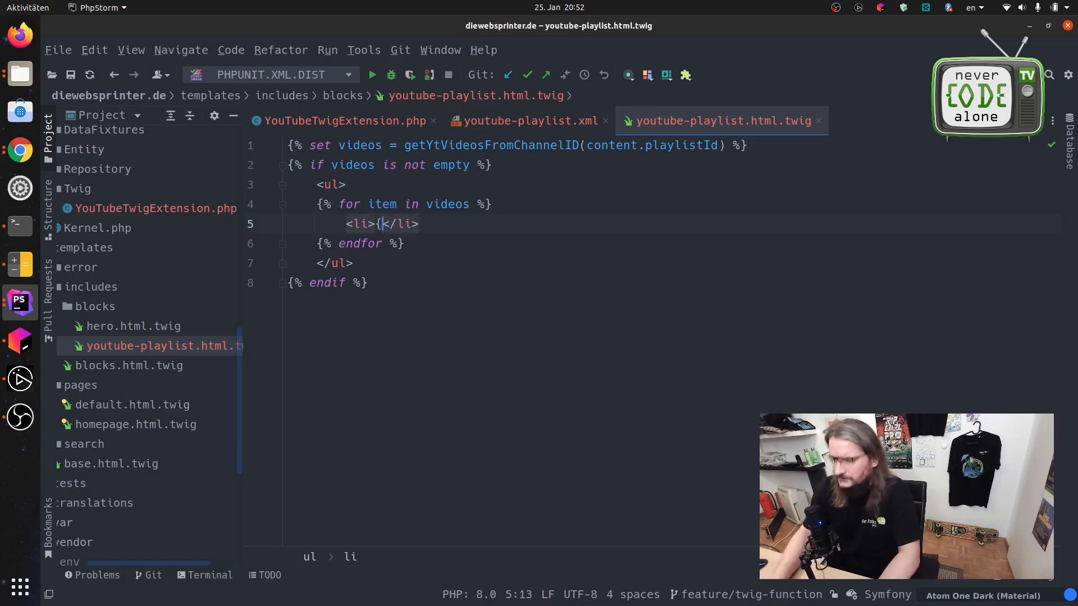
pyautogui.write('{ ite')
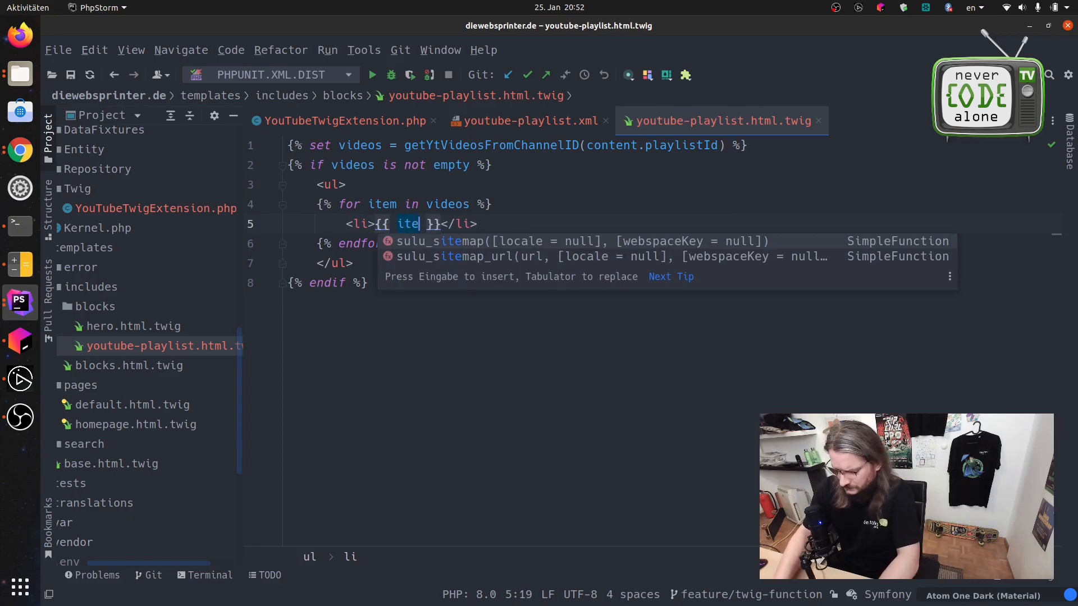
pyautogui.write('m')
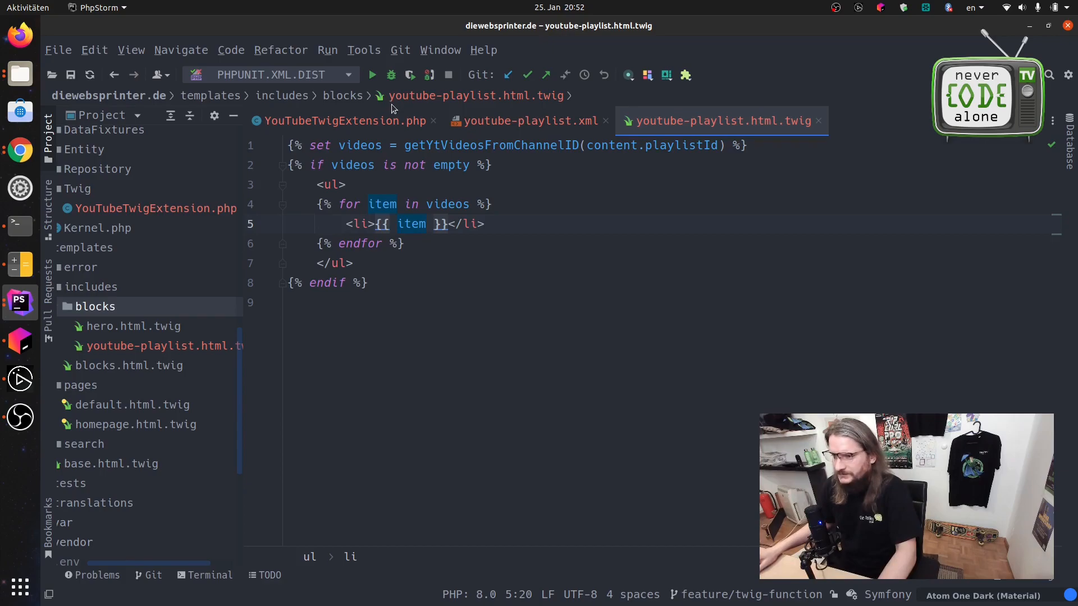
# Append $channelId as a third array entry after 'Video 2' in YouTubeTwigExtension.php.
pyautogui.click(340, 122)
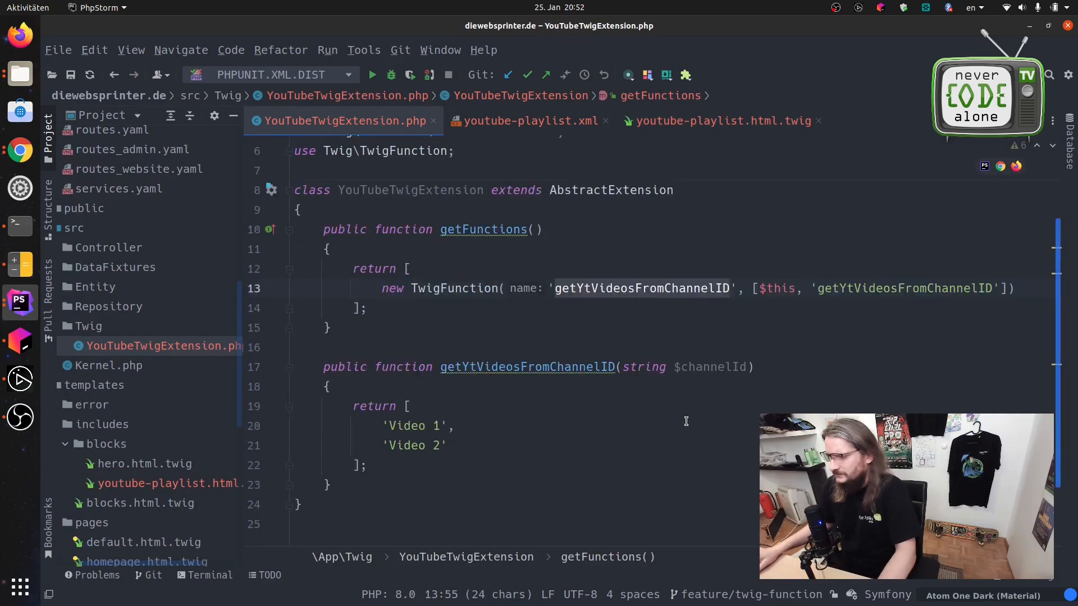
pyautogui.scroll(-3)
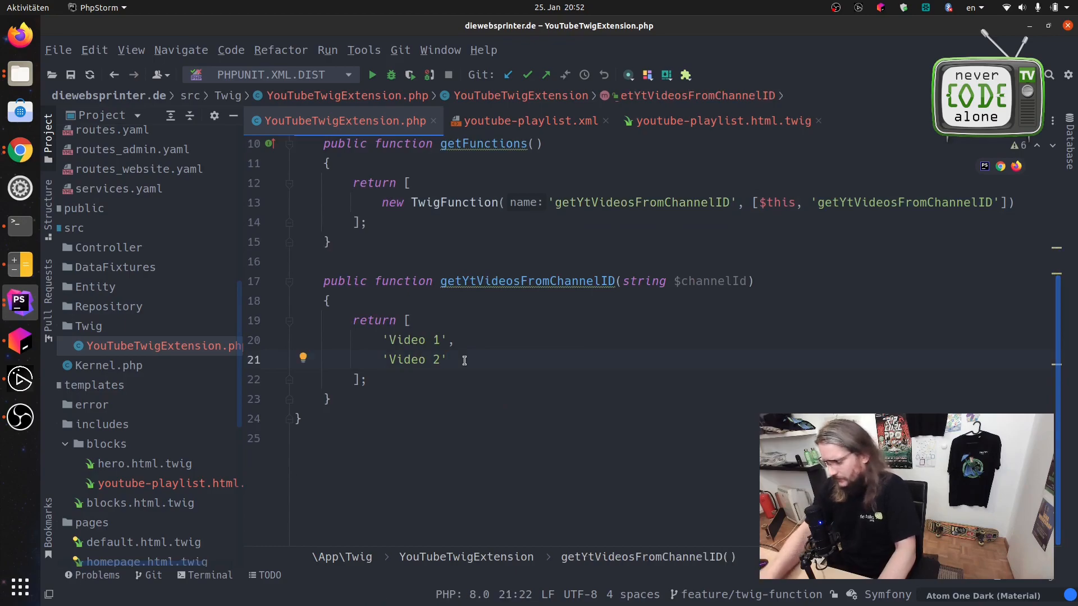
pyautogui.write(',')
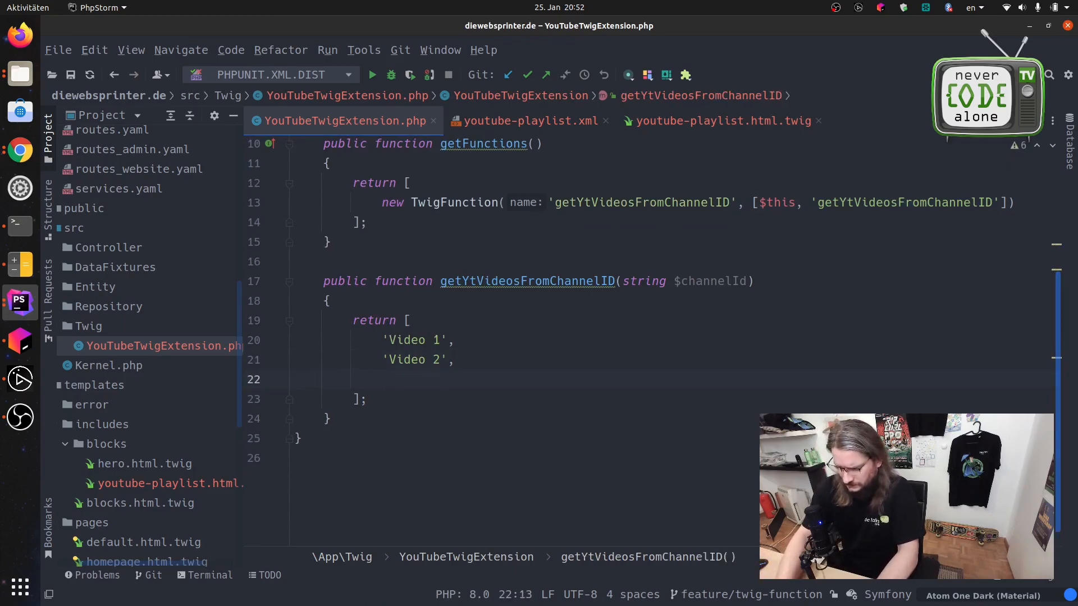
pyautogui.write('$ch')
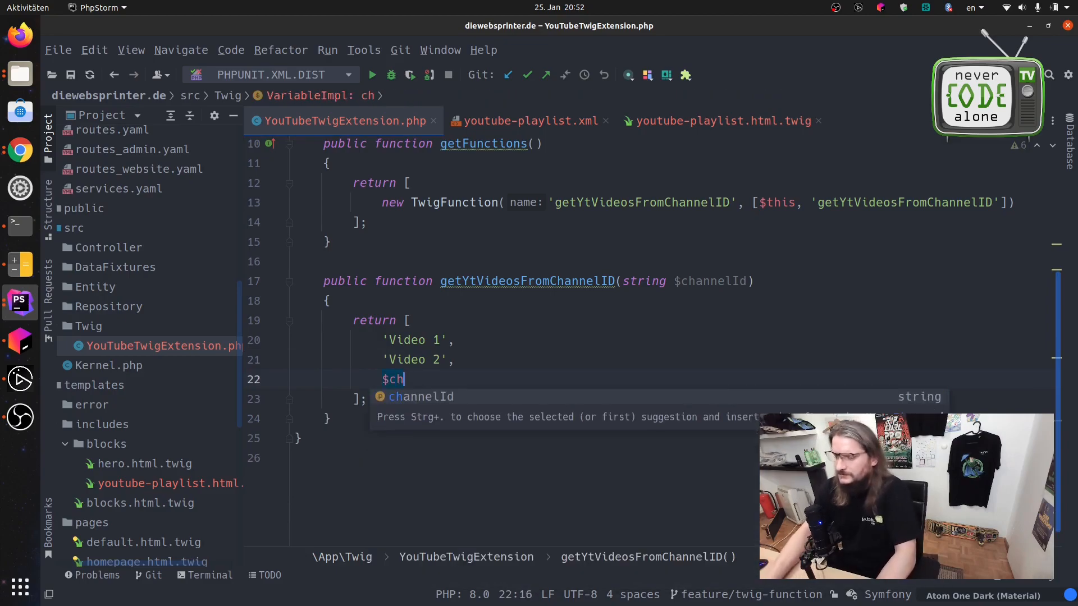
pyautogui.press('Tab')
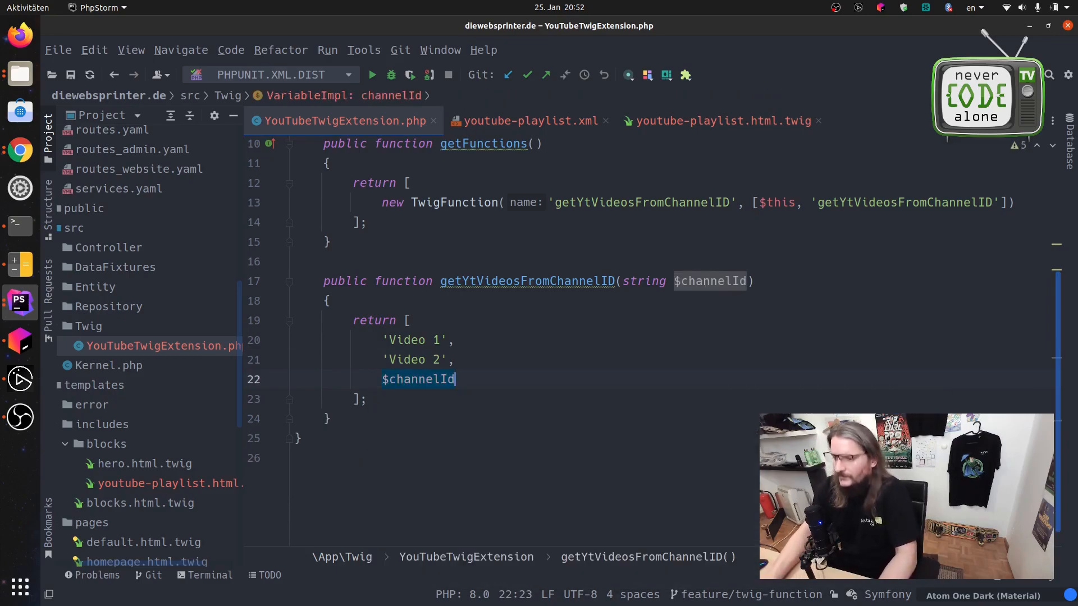
pyautogui.press('alt+Tab')
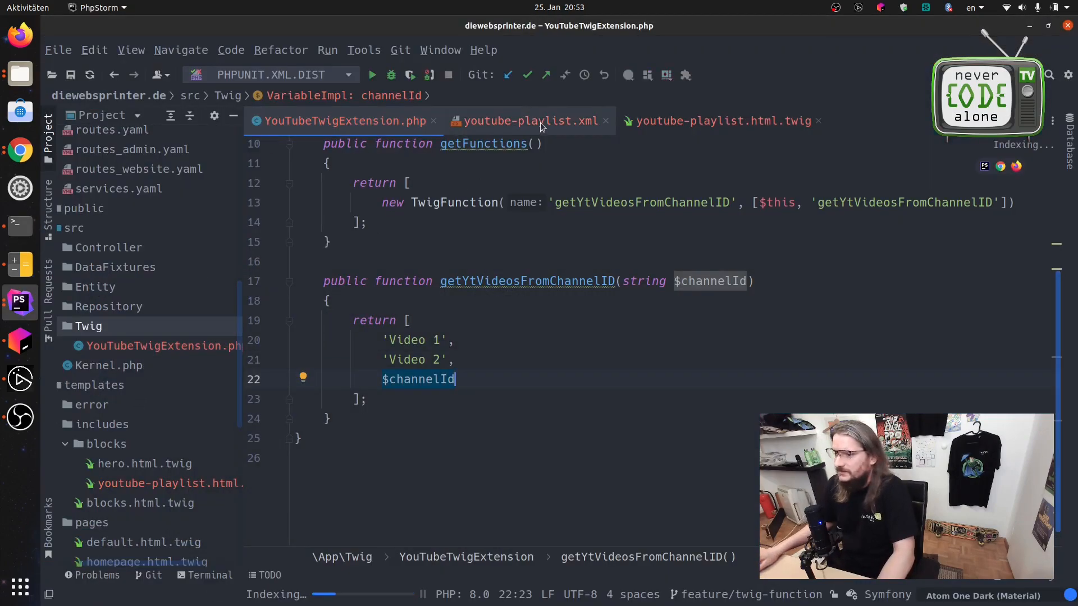
# Add a second xi:include in blocks.xml with href blocks/youtube-playlist.xml.
pyautogui.click(529, 120)
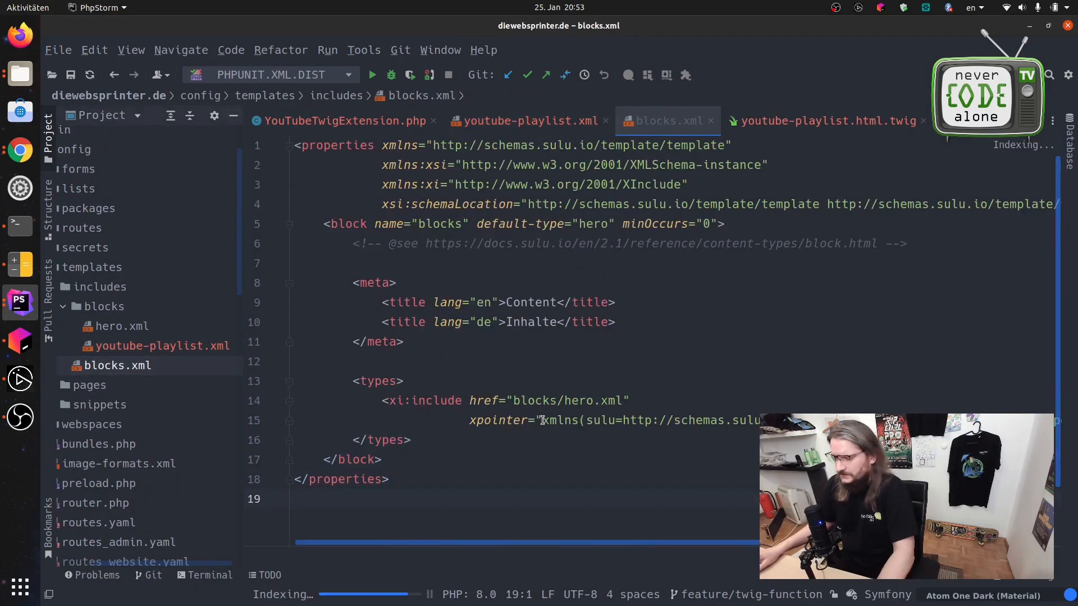
pyautogui.hscroll(3)
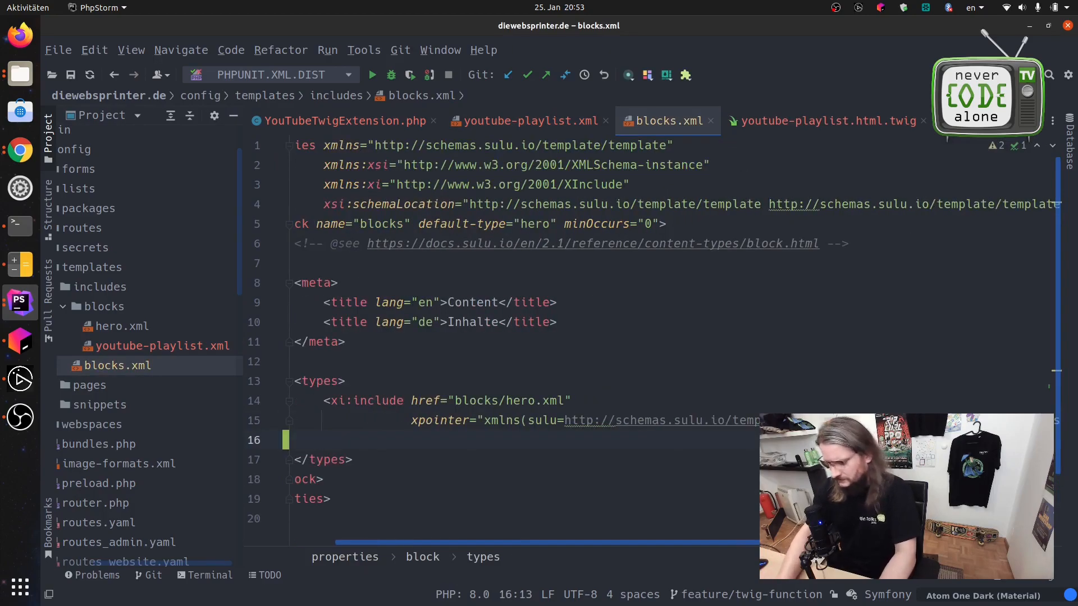
pyautogui.write('<xi:include href="blocks/')
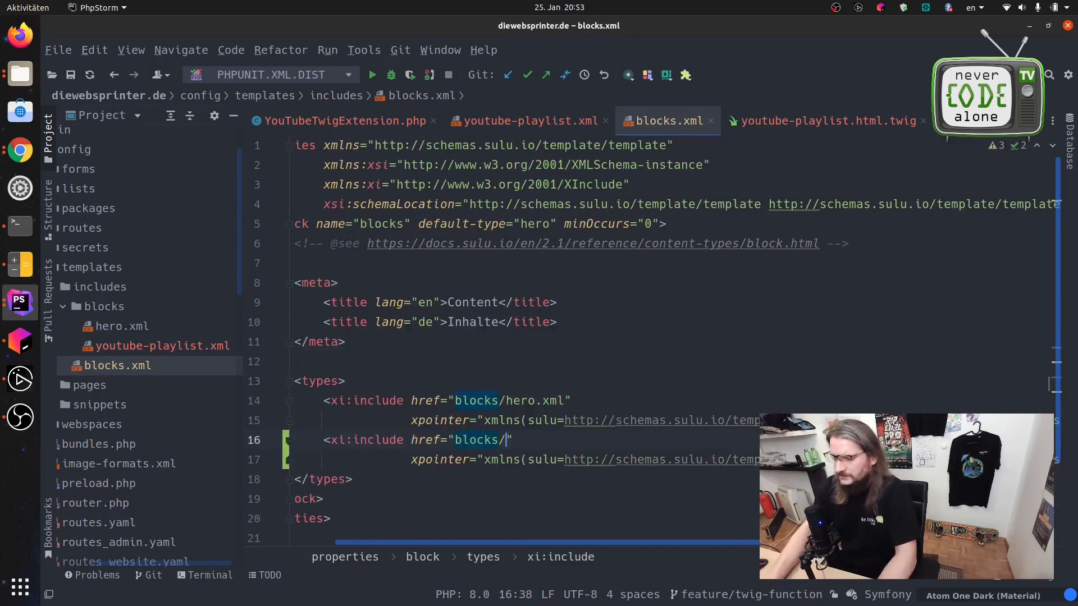
pyautogui.write('y')
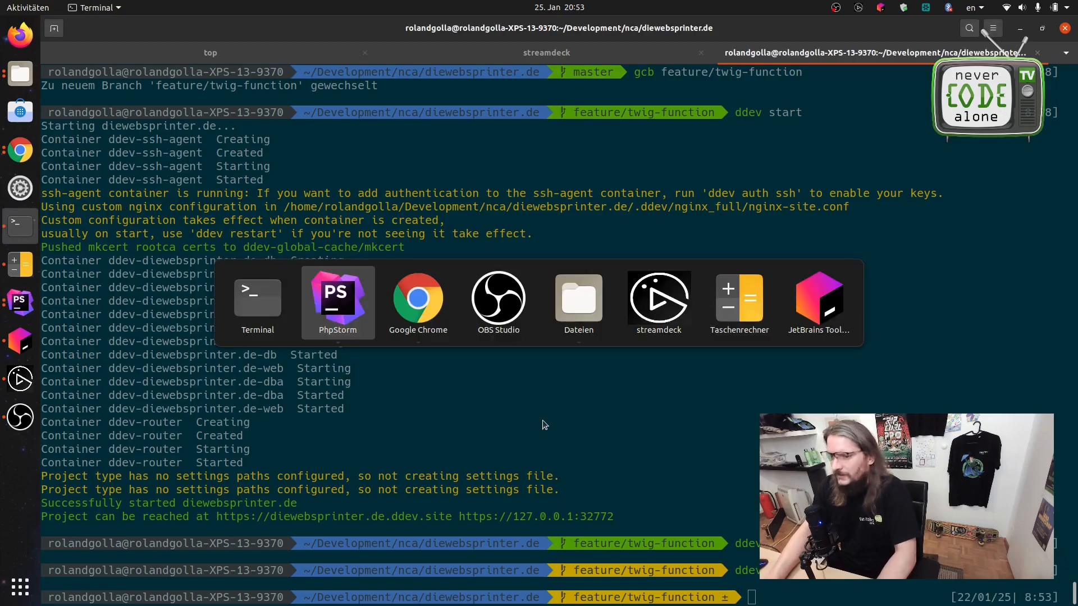
# Switch to Chrome's homepage and head to the Sulu admin area.
pyautogui.click(418, 301)
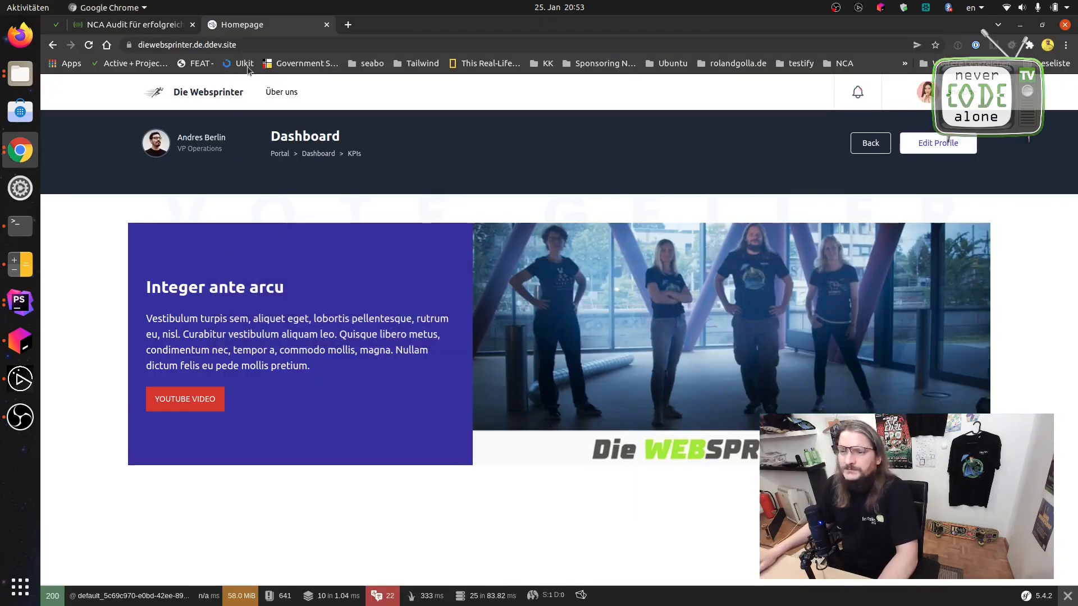
pyautogui.click(200, 45)
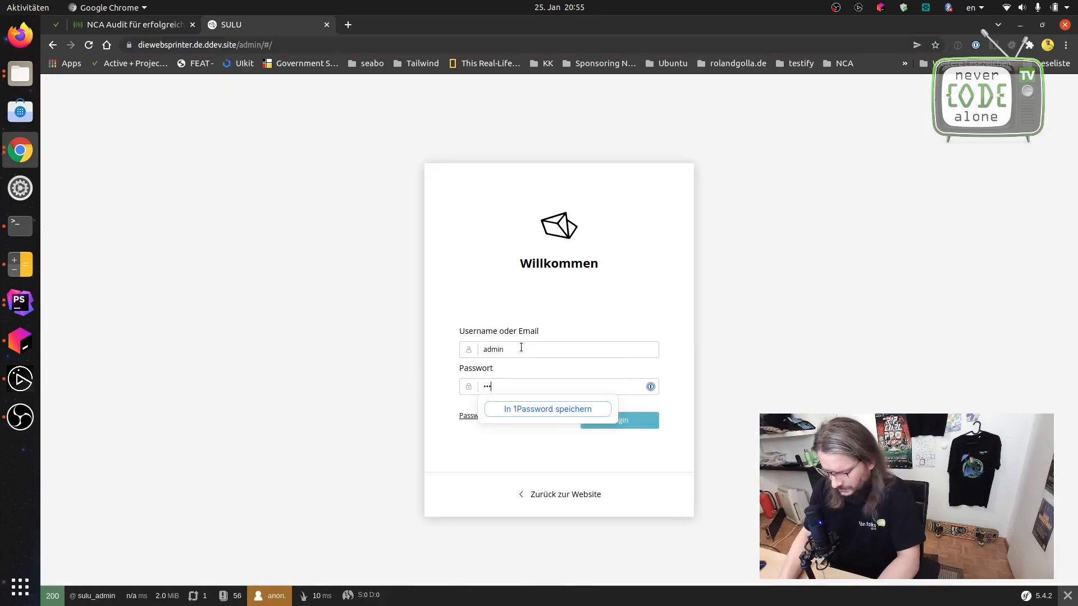
# Log in to Sulu admin and add a new YouTube Playlist block to the Homepage.
pyautogui.click(617, 420)
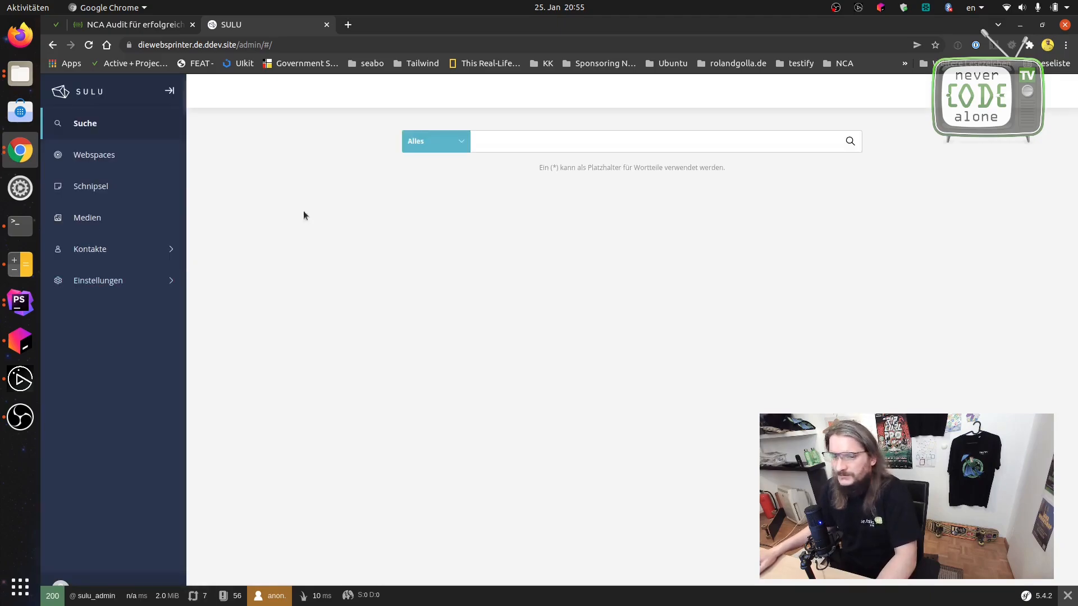
pyautogui.click(94, 155)
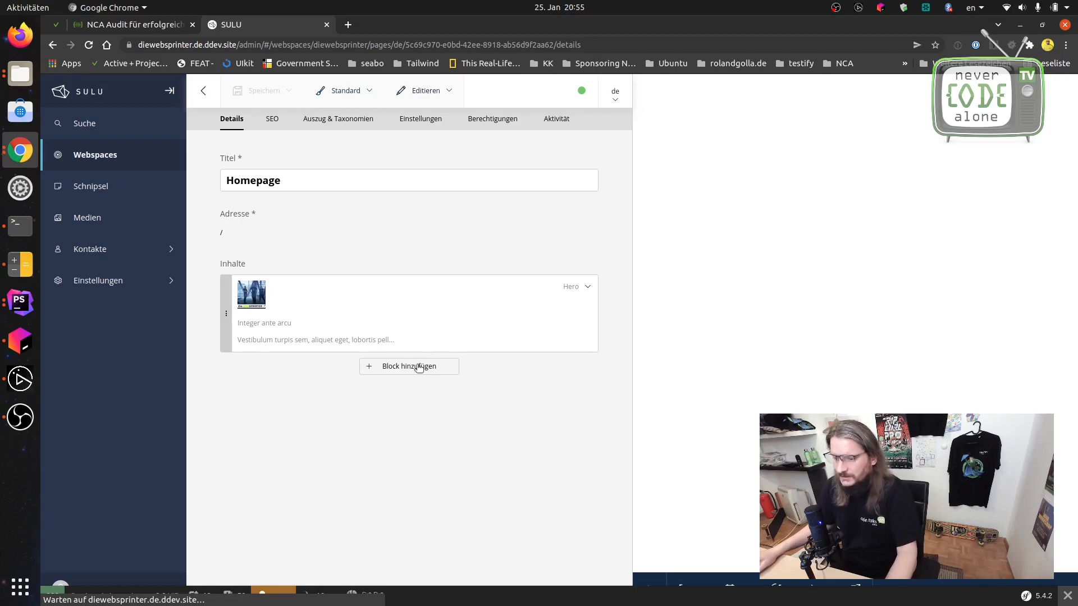
pyautogui.click(409, 366)
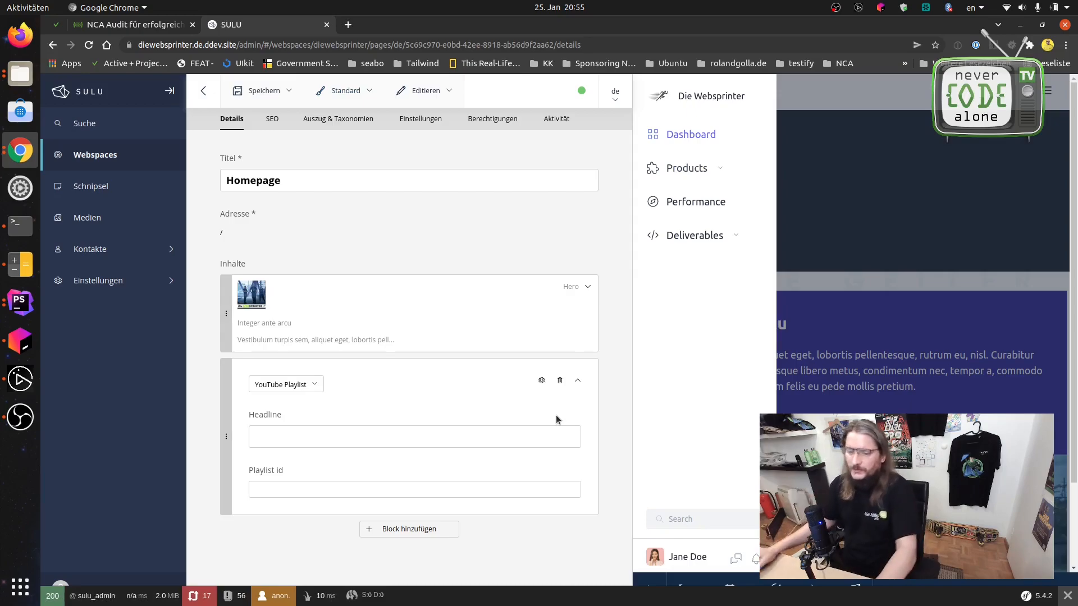
# Set Headline to My headline and Playlist id to fhsdjkhfscjfhs, then save with Speichern.
pyautogui.click(414, 437)
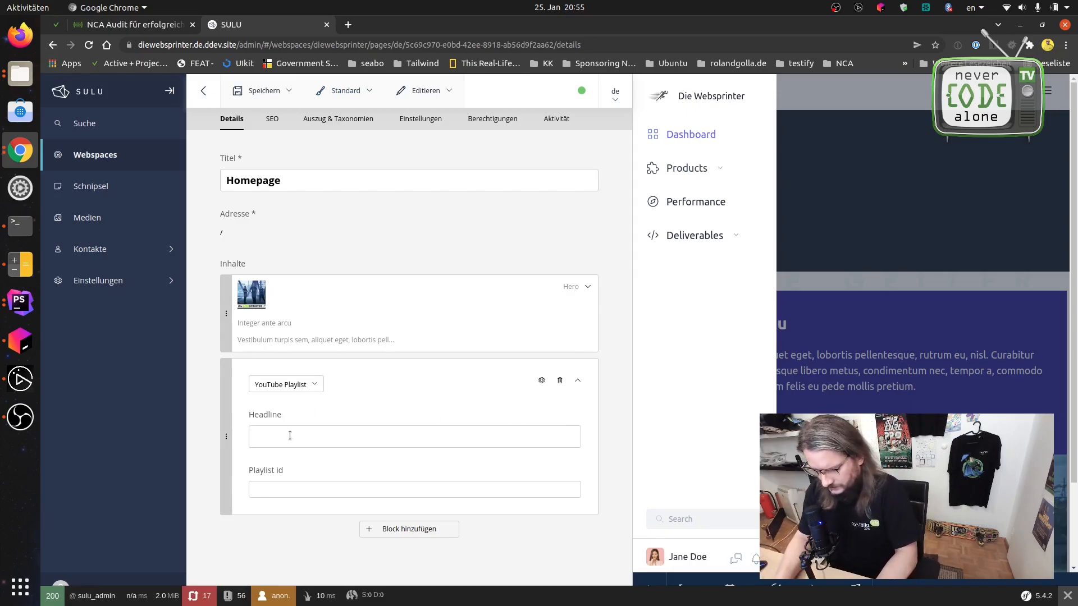
pyautogui.write('Mz')
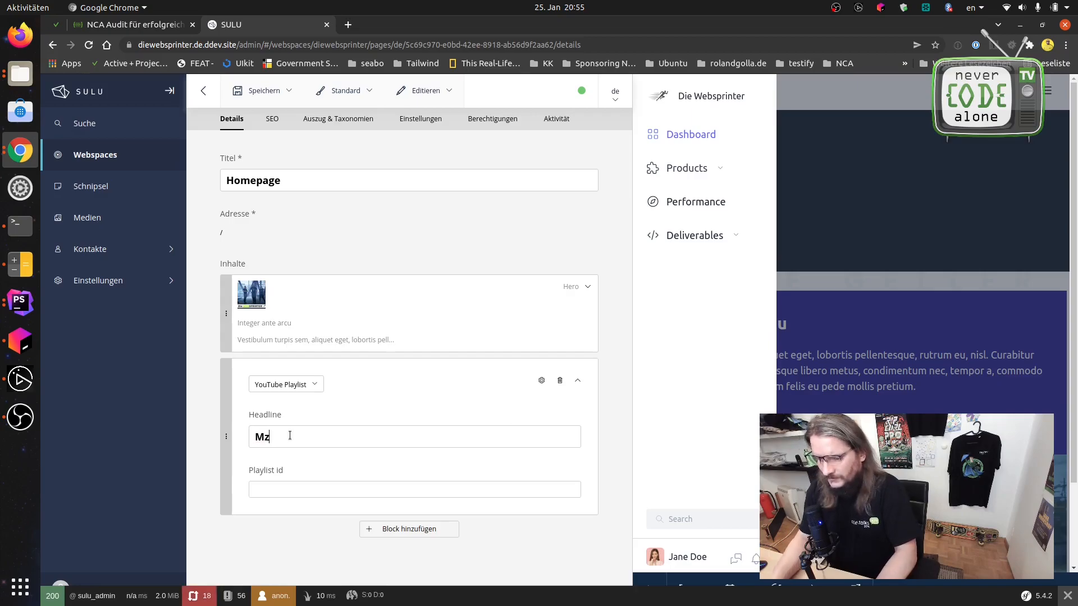
pyautogui.write('My headl')
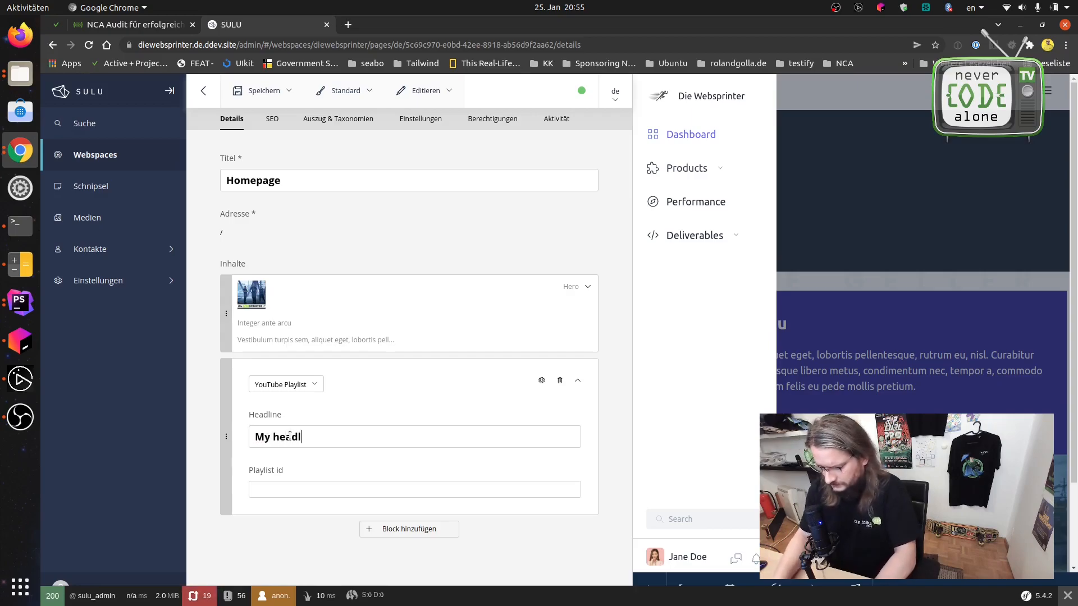
pyautogui.write('ine')
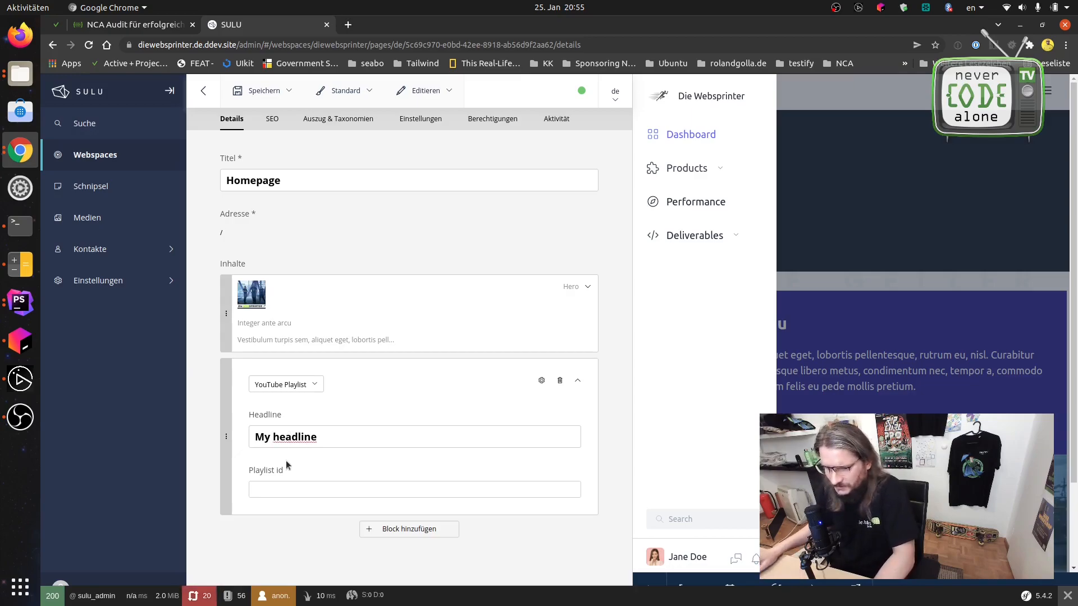
pyautogui.click(414, 490)
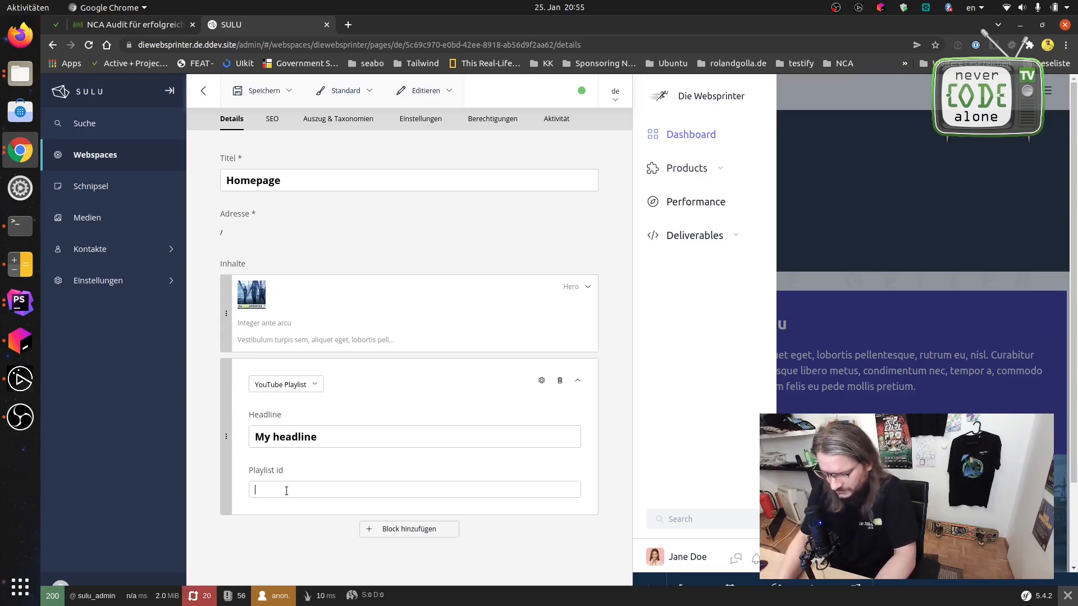
pyautogui.write('fhsdjkhfscjfhs')
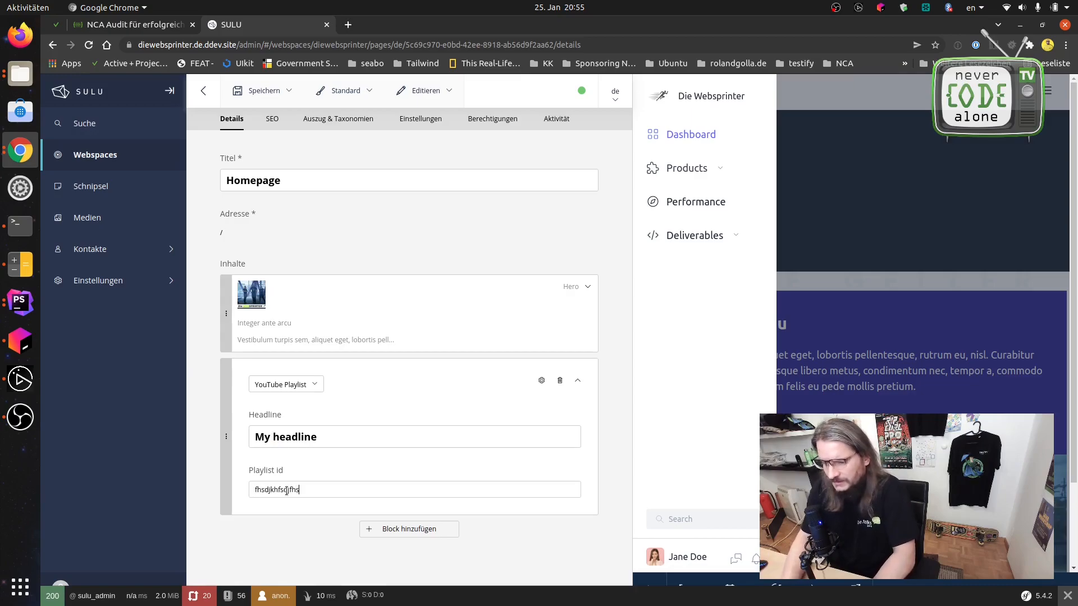
pyautogui.click(264, 90)
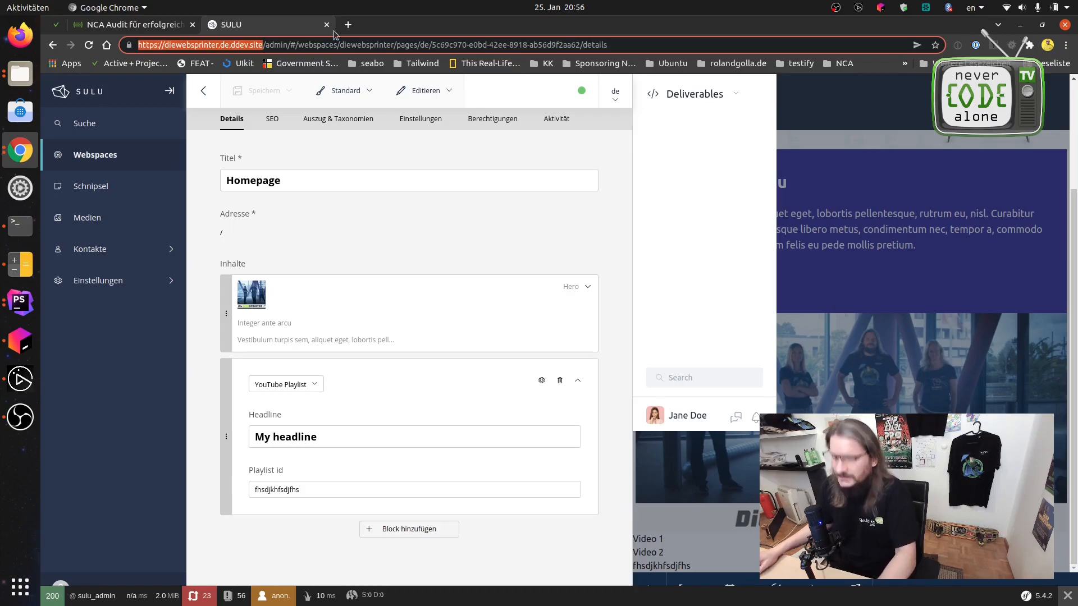
# Load diewebsprinter.de.ddev.site in a new tab to see Video 1, Video 2 and the playlist id.
pyautogui.click(349, 25)
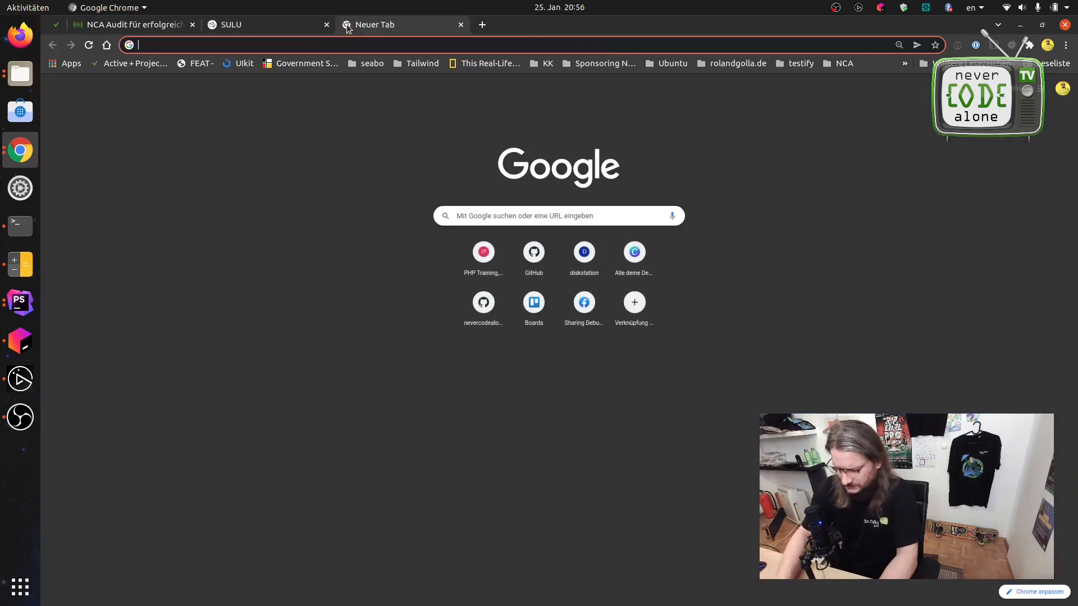
pyautogui.write('diewebsprinter.de.ddev.site')
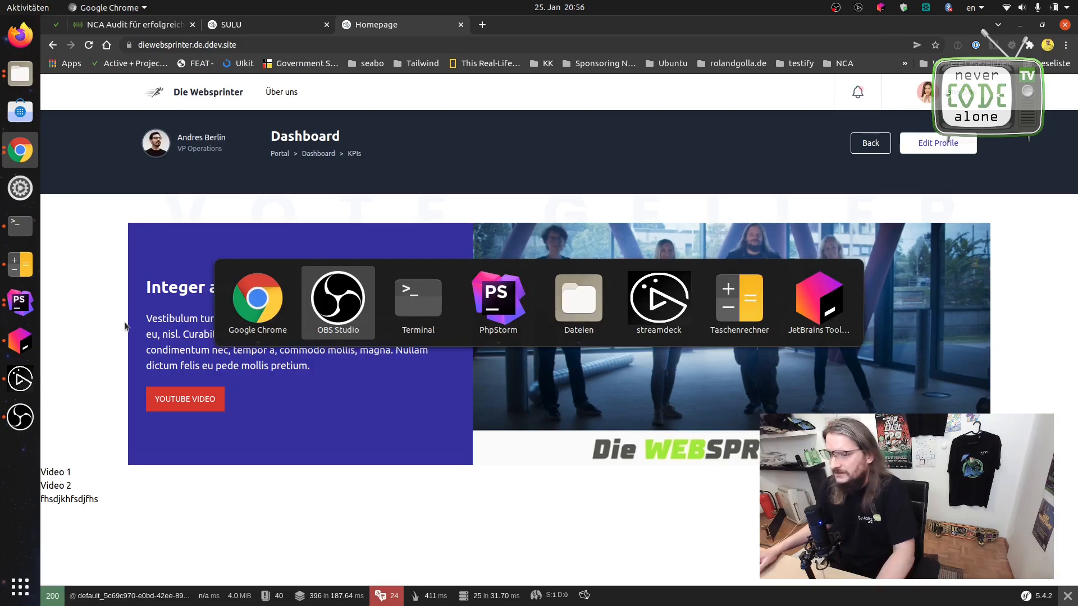
pyautogui.click(497, 299)
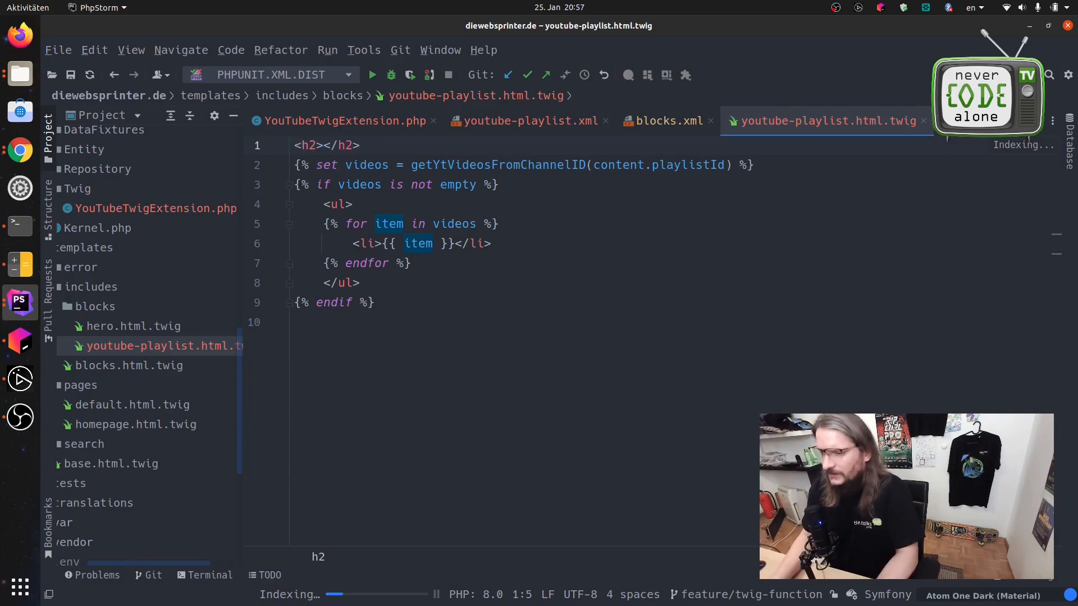
# Output {{ content.headline }} inside the playlist template's <h2> heading.
pyautogui.write('{{ }}')
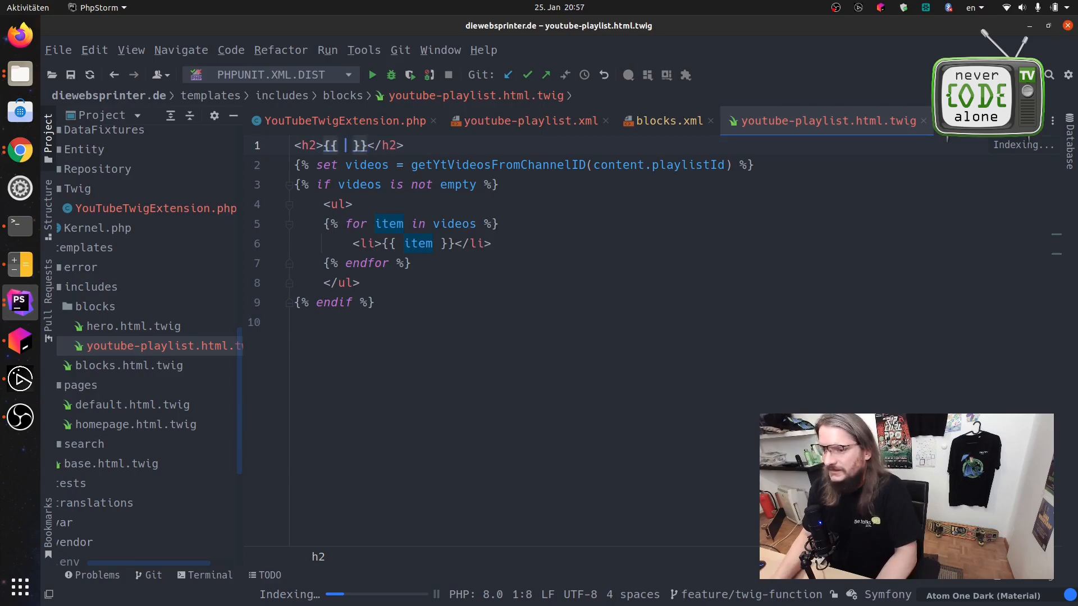
pyautogui.write('content.he')
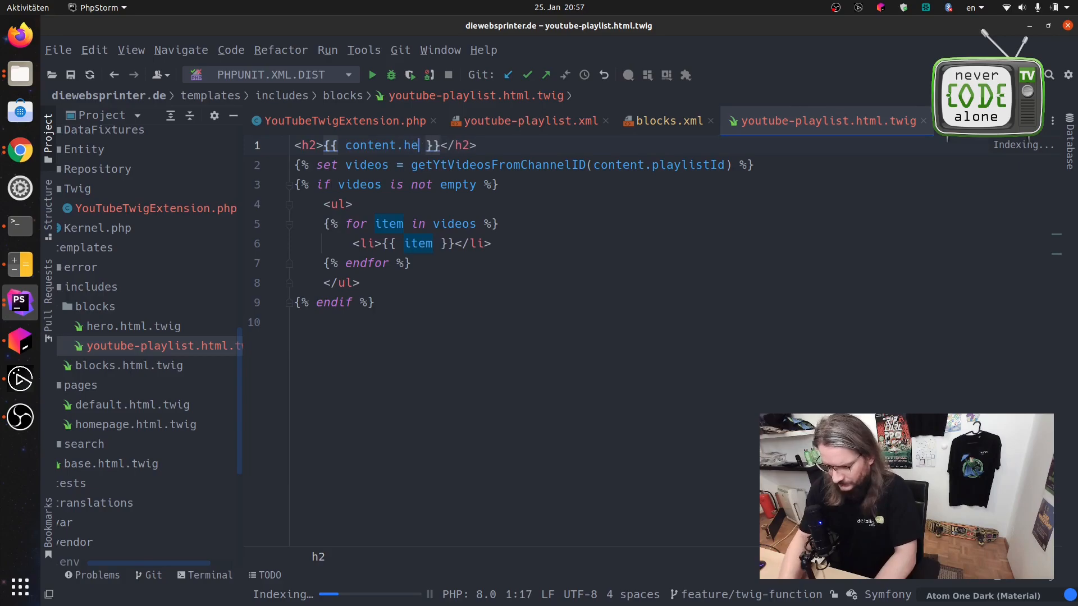
pyautogui.write('adline')
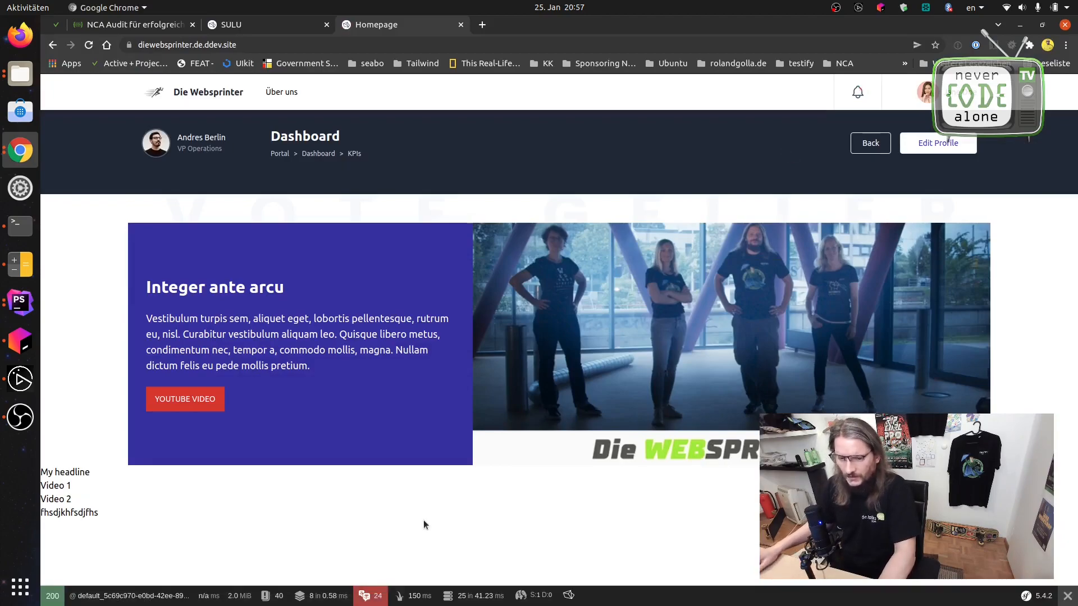
pyautogui.moveTo(158, 505)
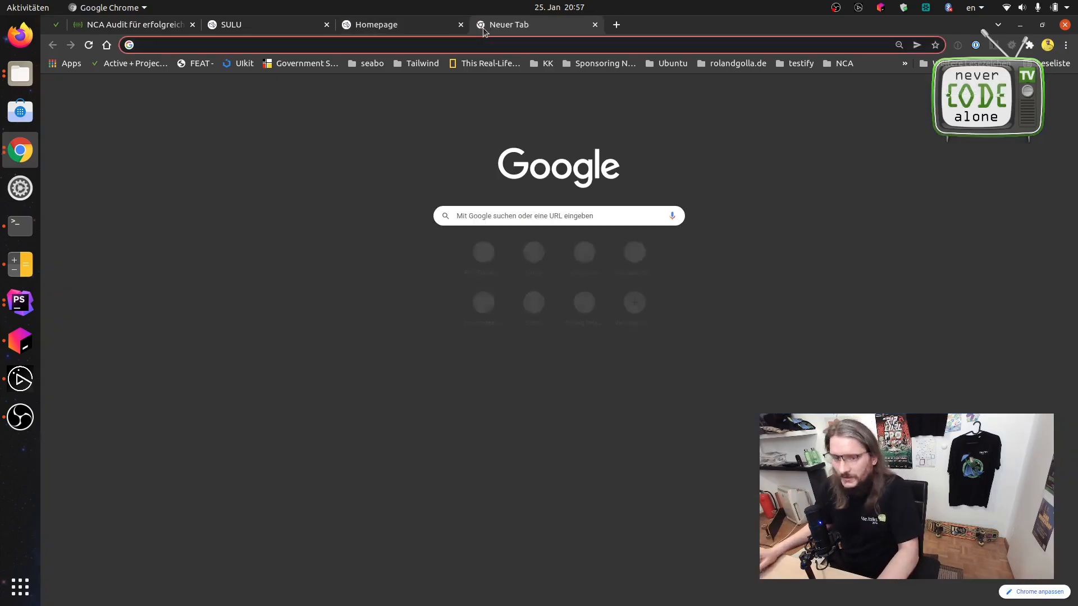
# Go to github.com and enter the nevercodealone cms-symfony-sulu repository.
pyautogui.write('github.com/nevercodealone/waterpolo')
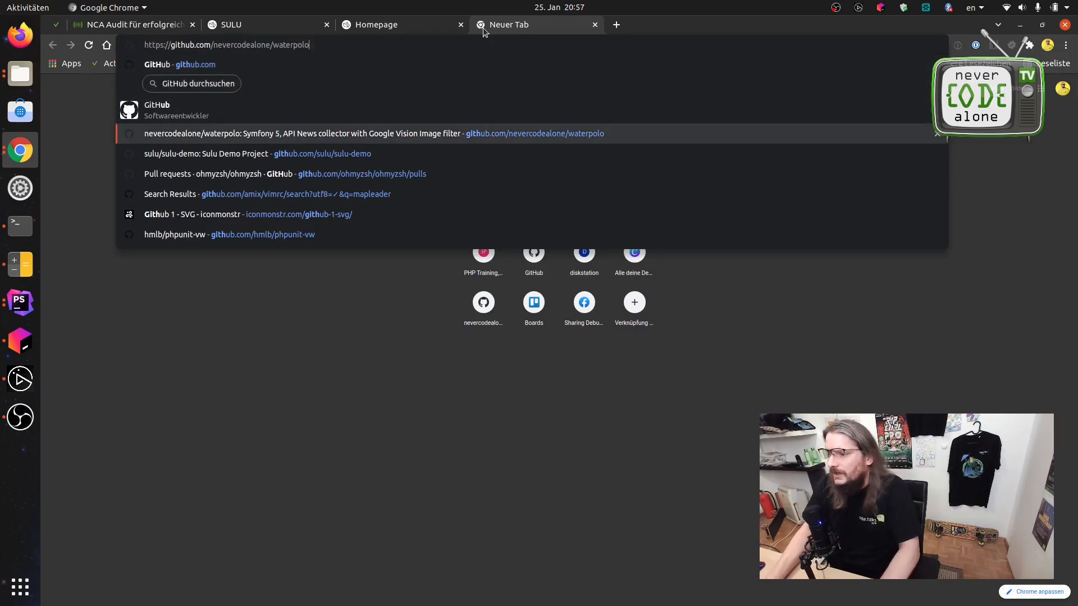
pyautogui.doubleClick(292, 45)
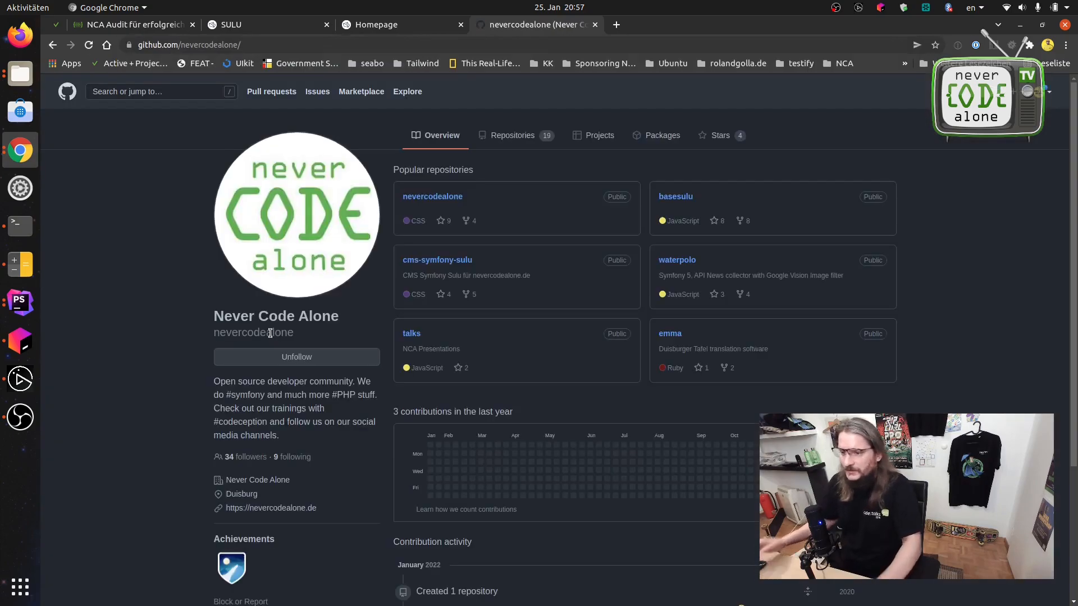
pyautogui.moveTo(165, 308)
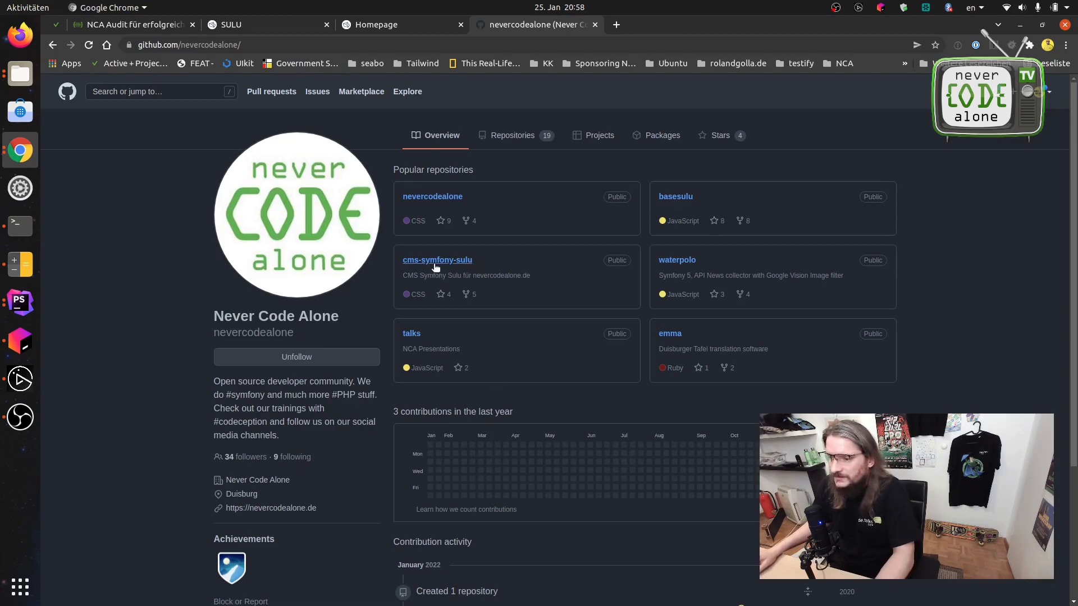
pyautogui.click(437, 259)
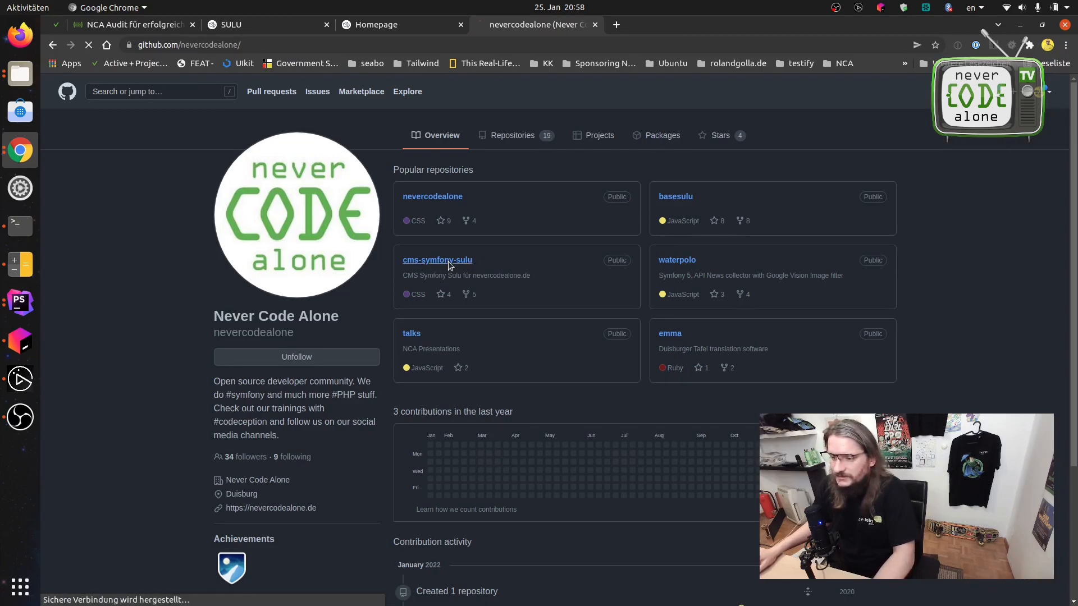
pyautogui.click(437, 260)
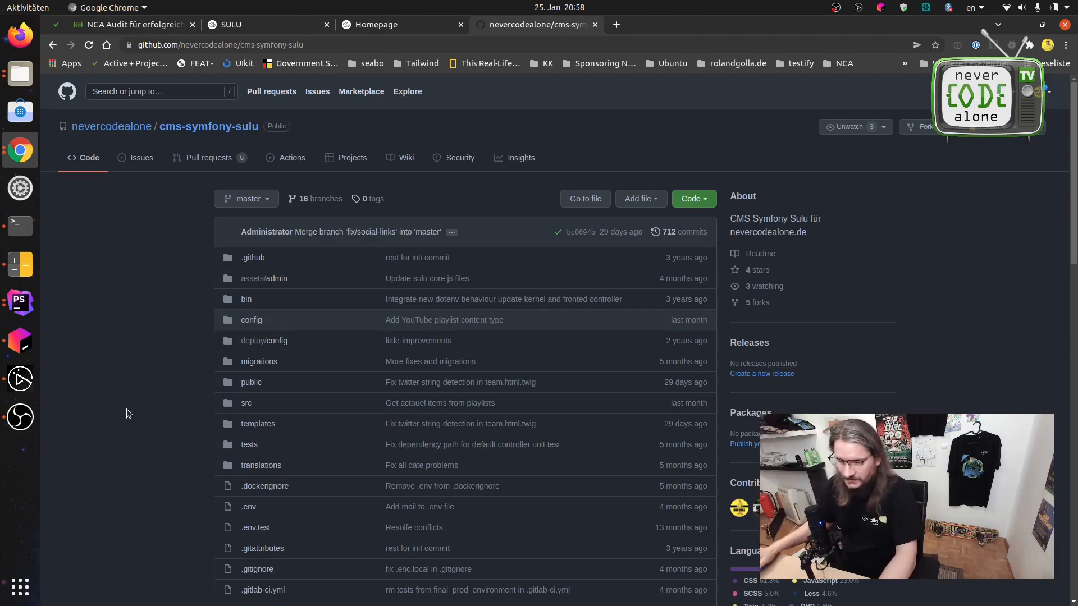
# Navigate to src/Twig and view YoutubeTwigExtension.php.
pyautogui.scroll(-3)
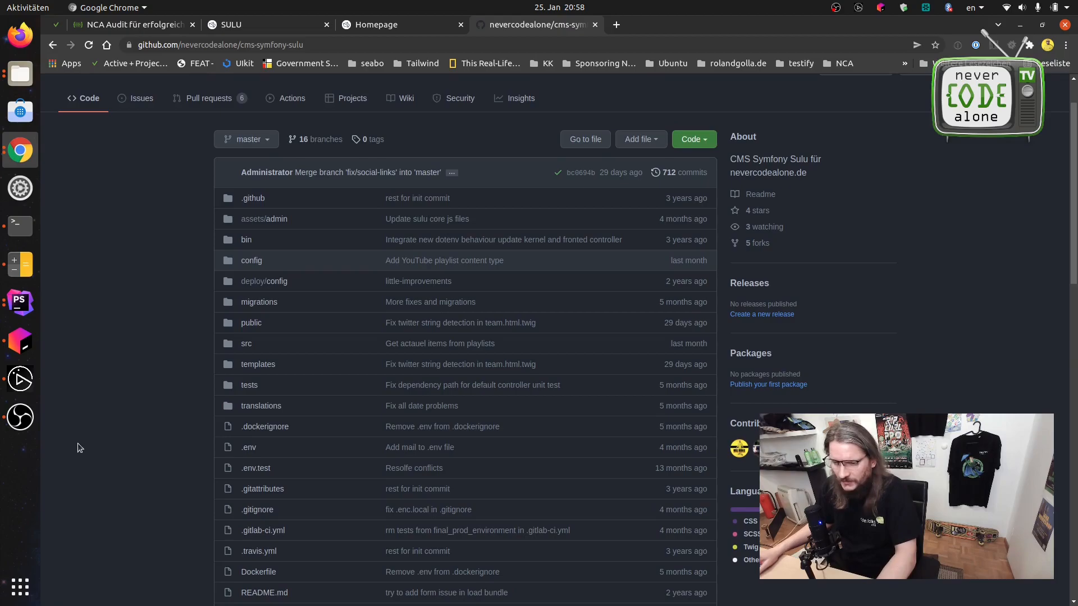
pyautogui.click(246, 343)
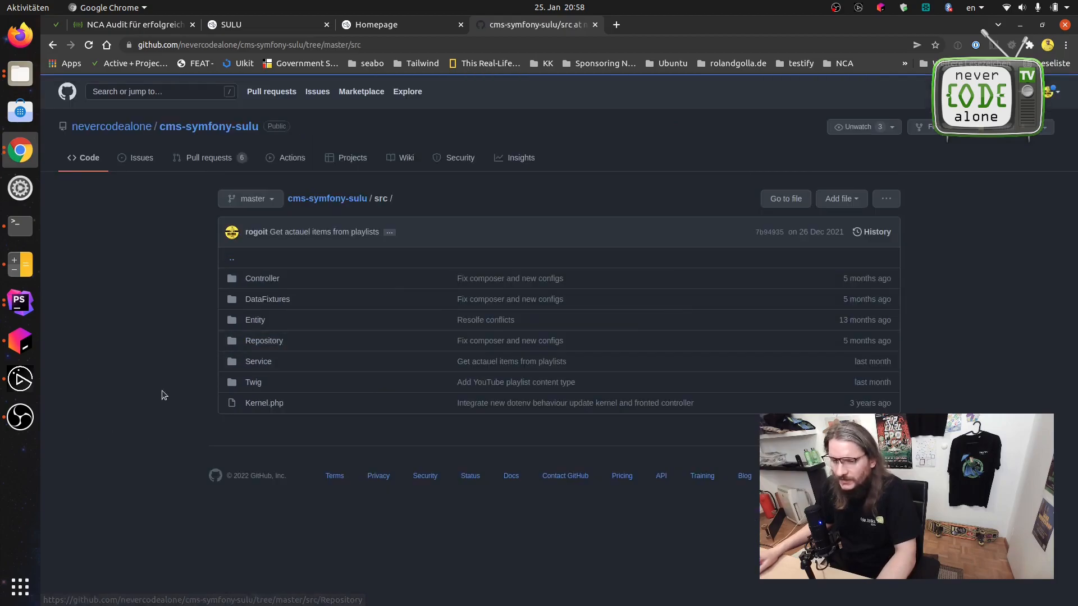
pyautogui.click(253, 382)
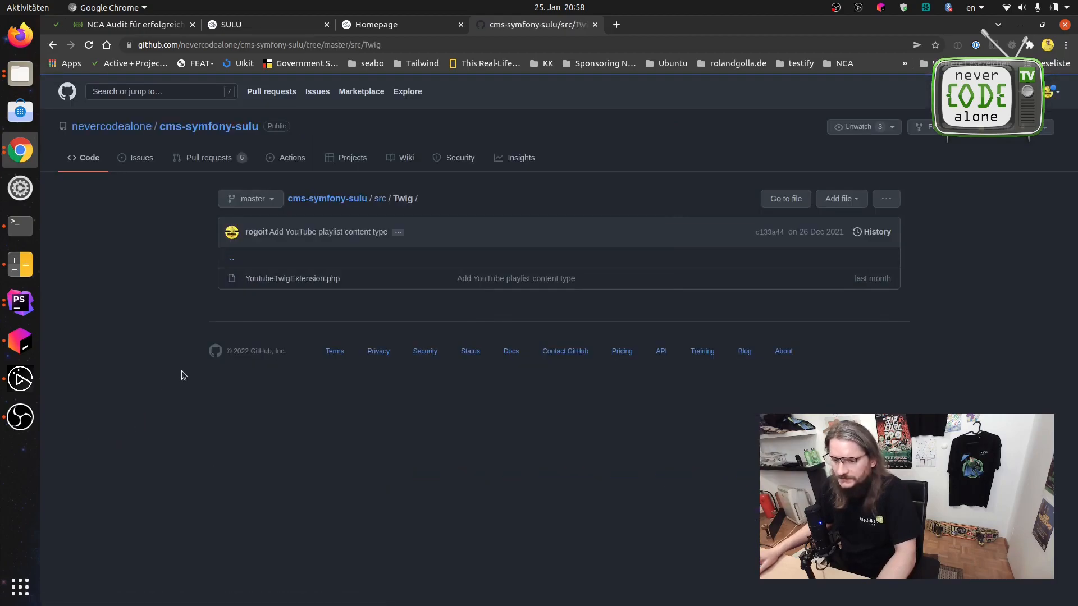
pyautogui.moveTo(323, 277)
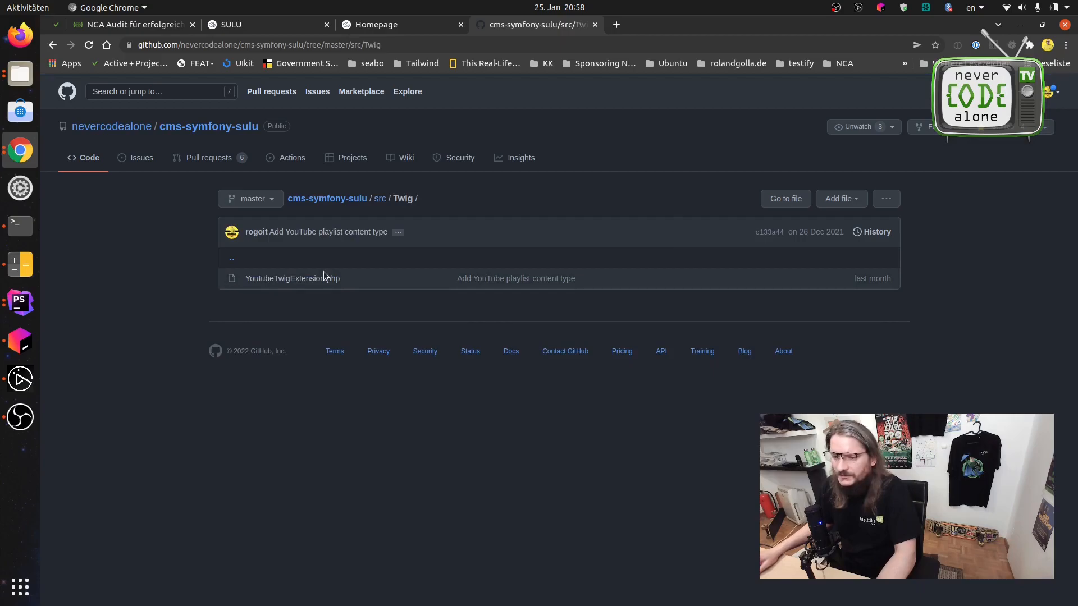
pyautogui.click(292, 278)
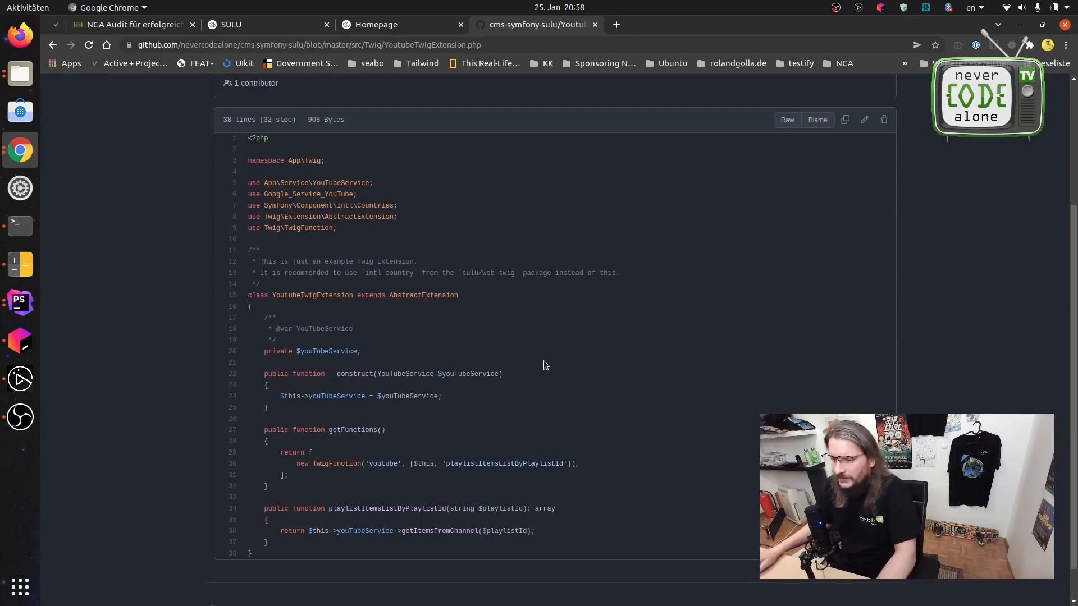
# Locate the getItemsFromChannel call on line 36 and follow its definition into YouTubeService.php.
pyautogui.scroll(-3)
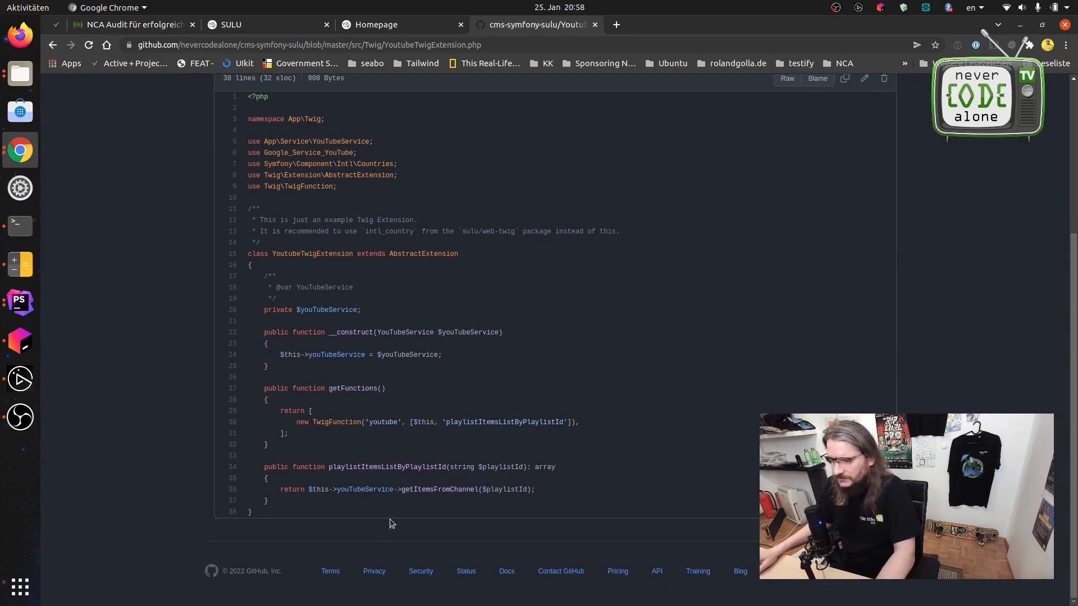
pyautogui.moveTo(366, 501)
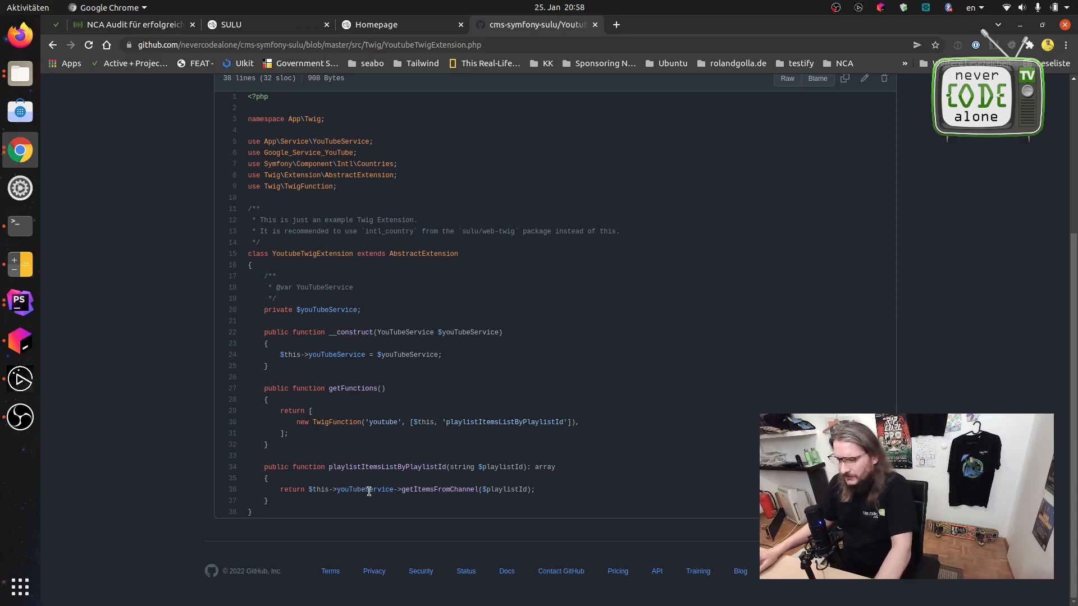
pyautogui.doubleClick(440, 489)
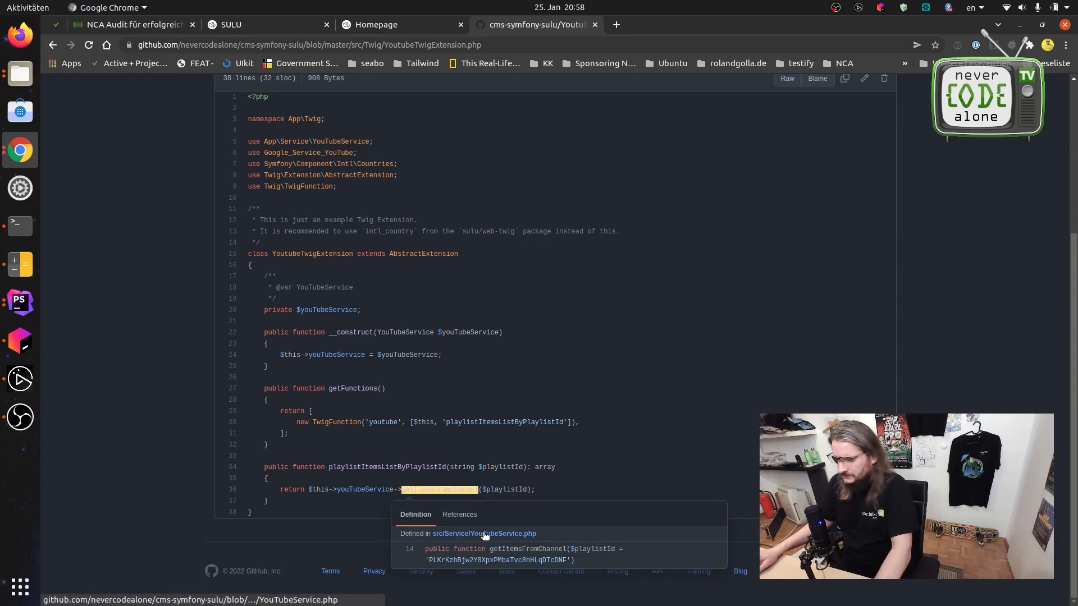
pyautogui.click(484, 533)
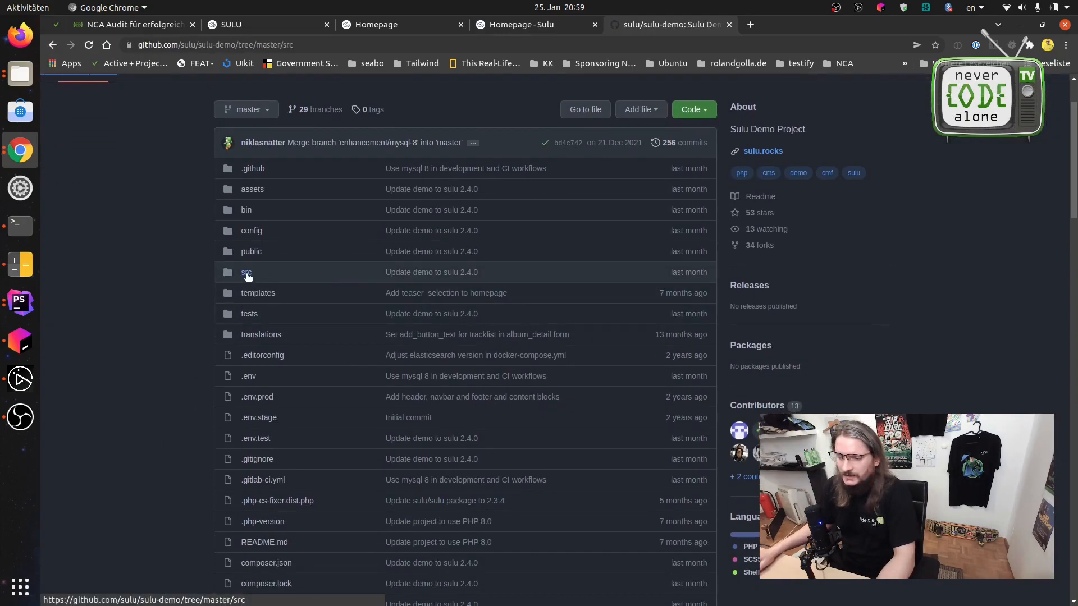
# View src/Twig/CountryTwigExtension.php in sulu-demo and highlight the TwigFunction 'country' registration on line 18.
pyautogui.click(246, 272)
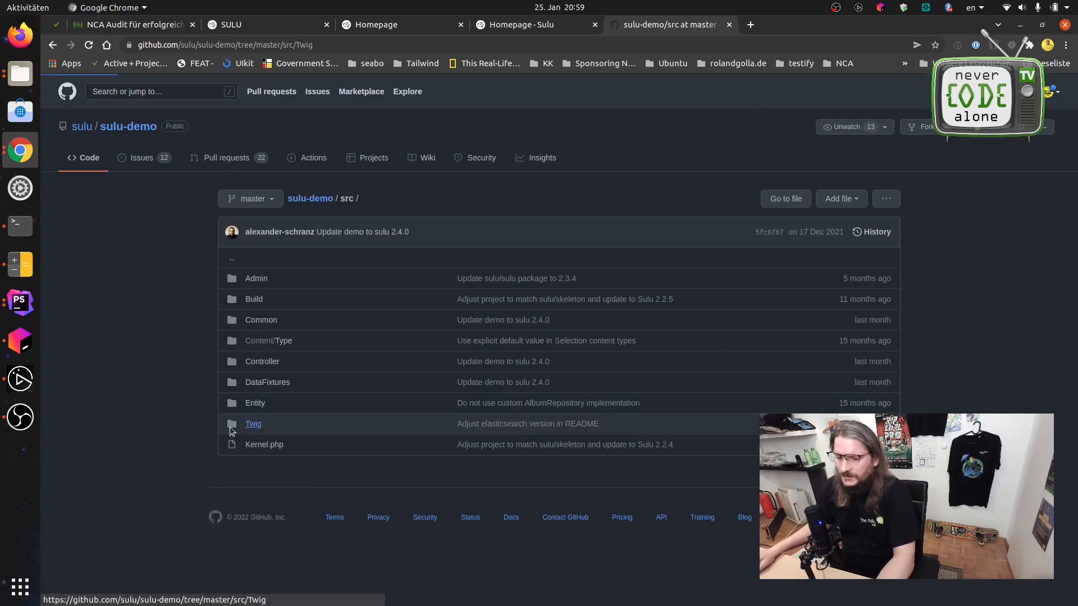
pyautogui.click(253, 423)
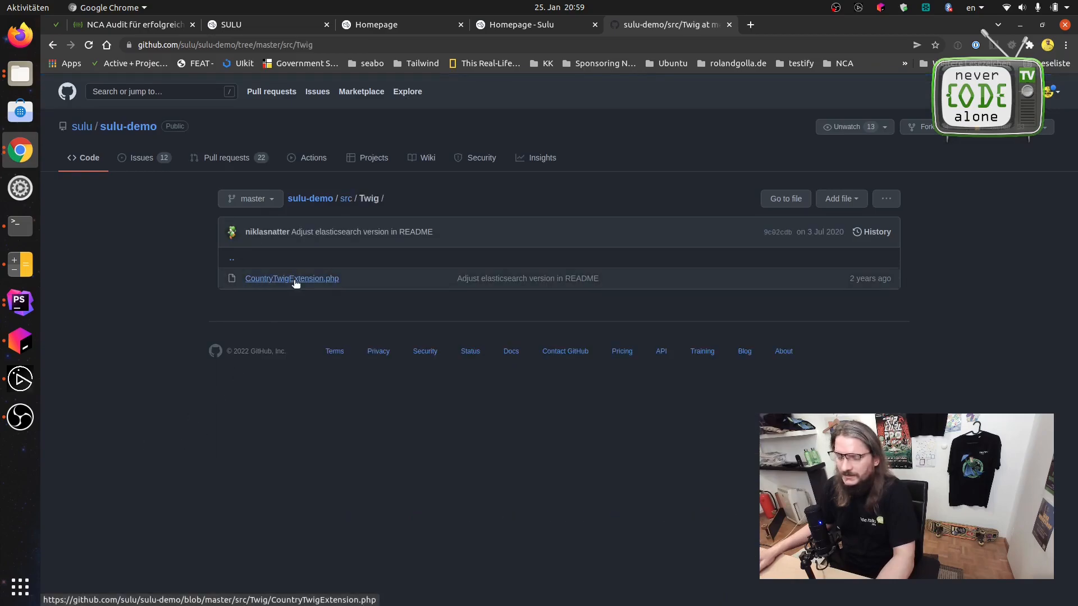
pyautogui.click(292, 279)
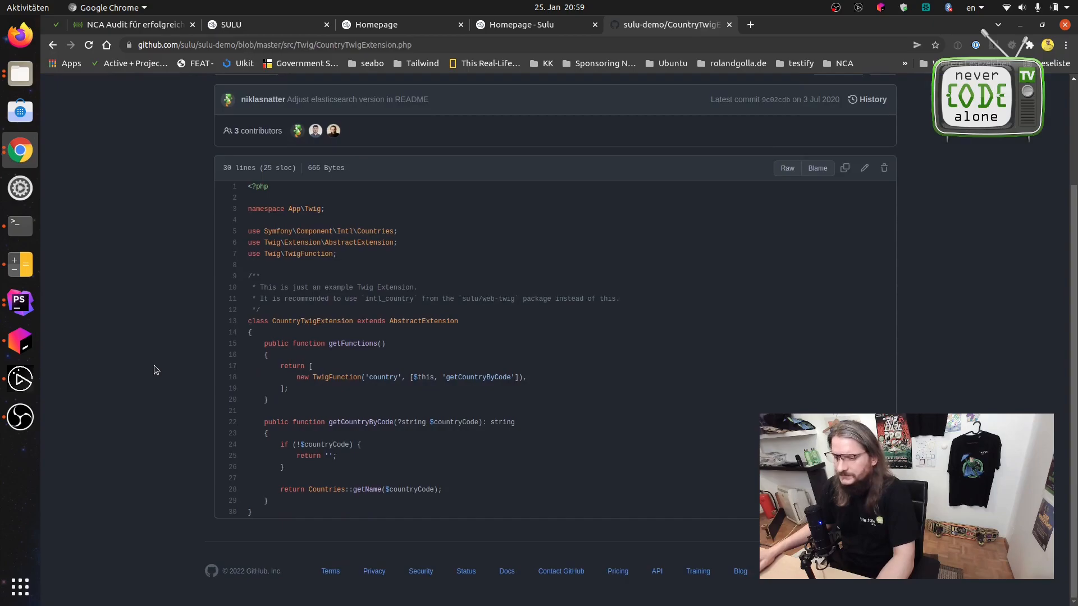
pyautogui.doubleClick(335, 378)
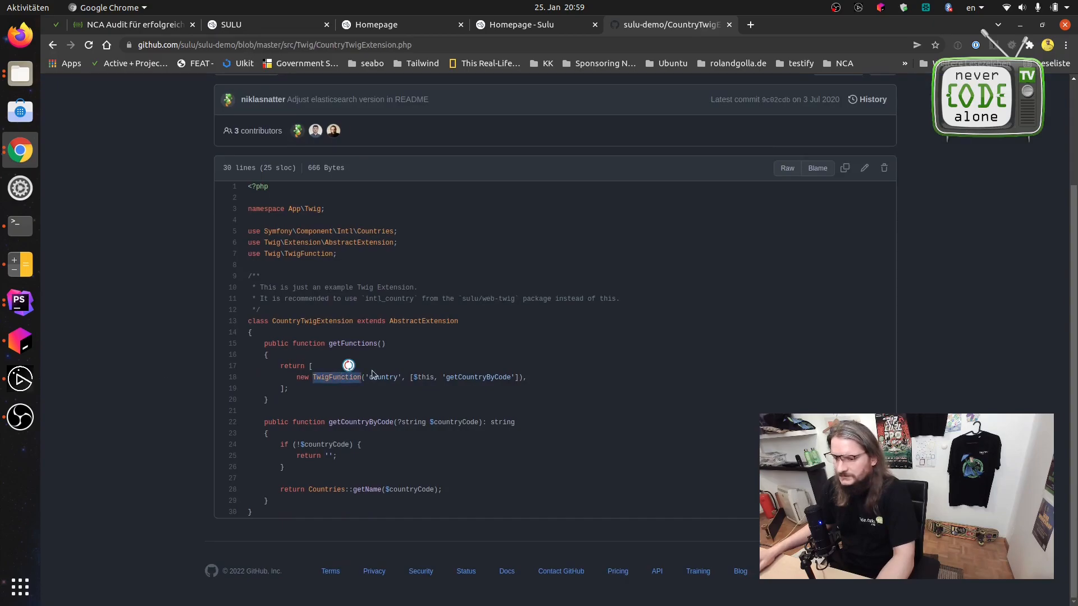
pyautogui.doubleClick(383, 377)
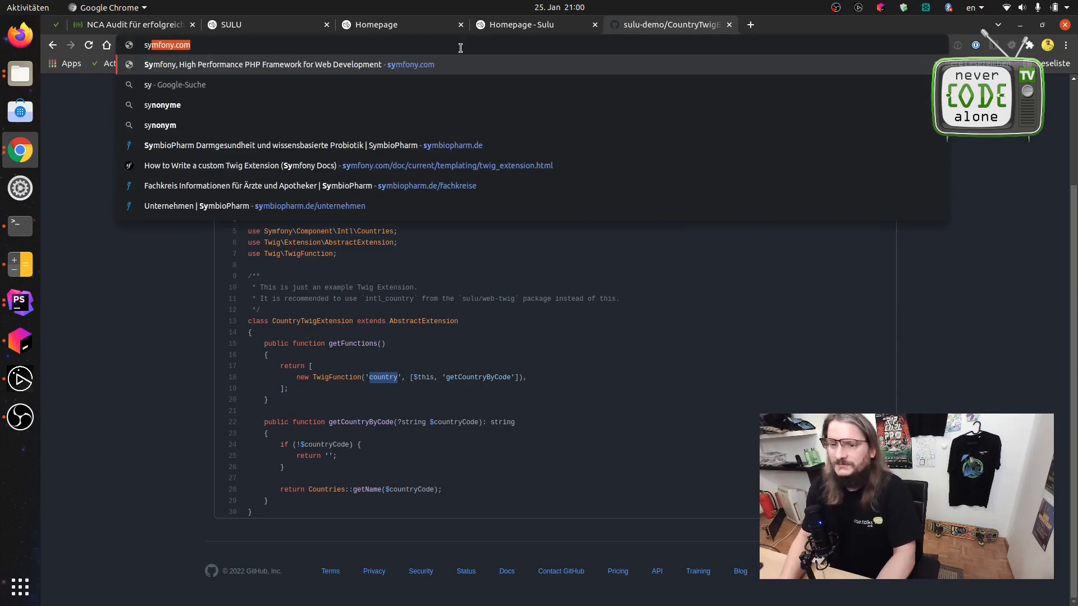
# Reach the Symfony Docs custom Twig Extension guide and highlight TwigFunction in its getFunctions() example.
pyautogui.write('symfony.com')
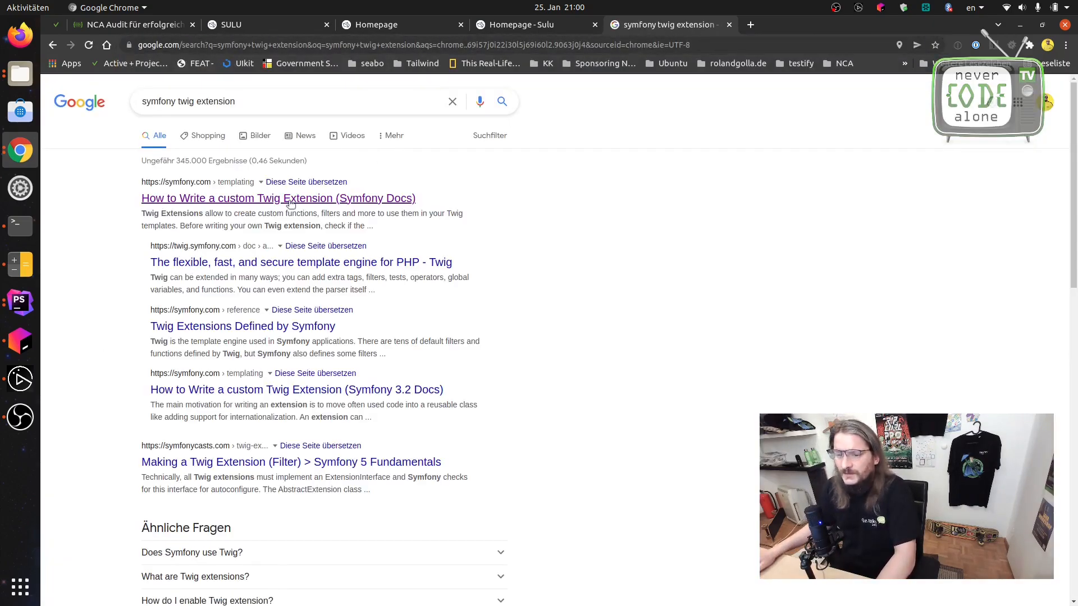
pyautogui.click(278, 197)
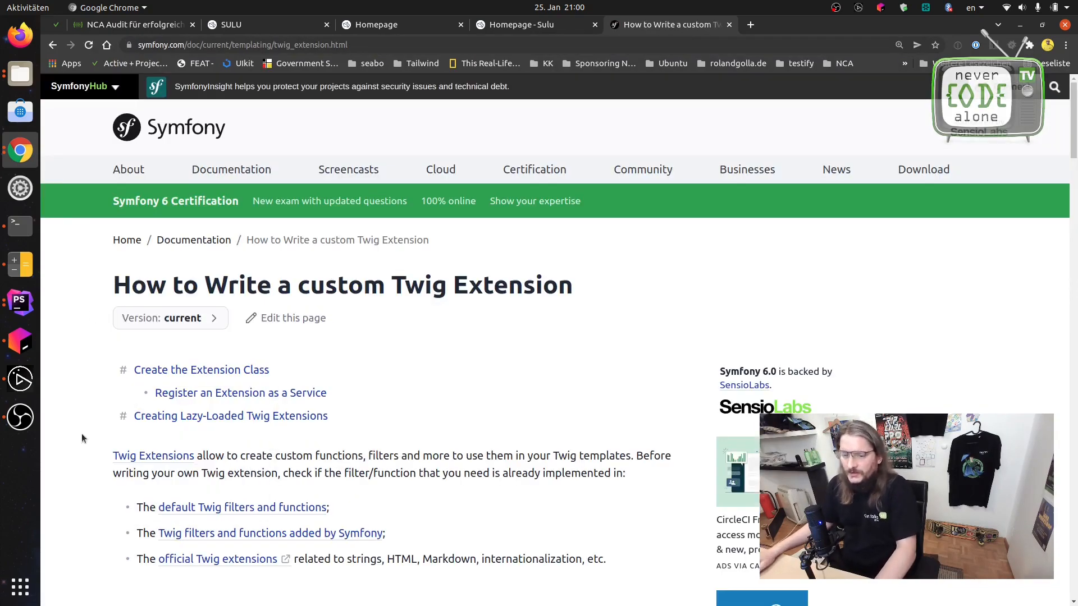
pyautogui.scroll(-3)
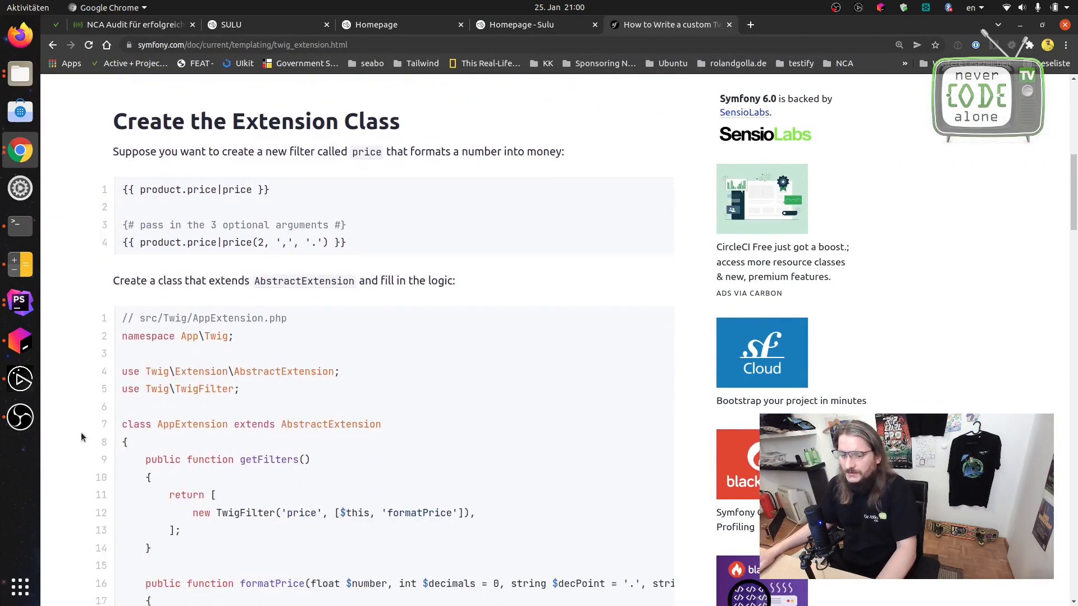
pyautogui.scroll(-3)
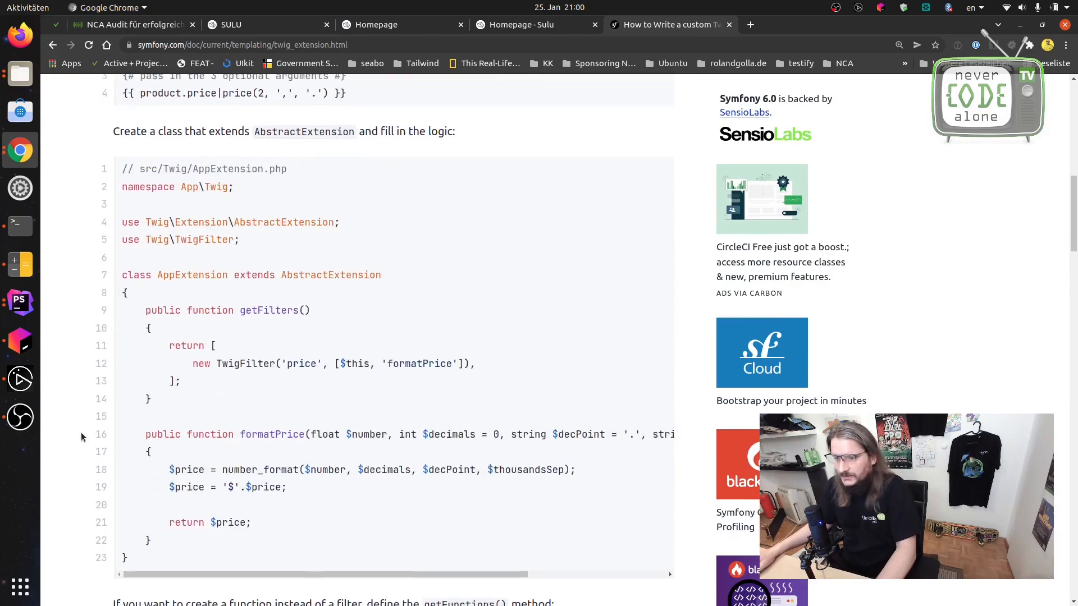
pyautogui.scroll(-3)
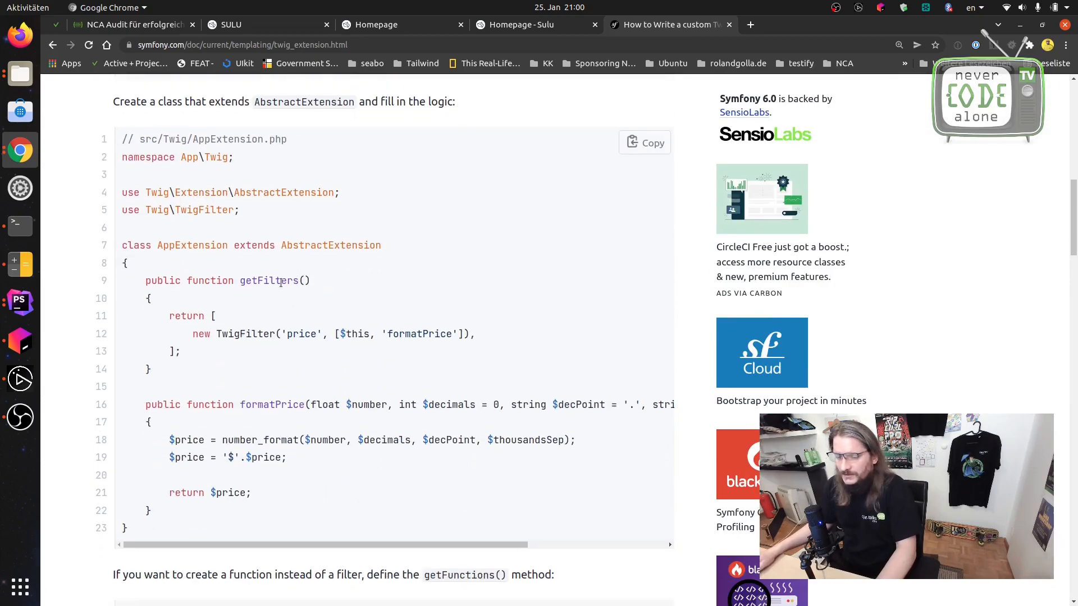
pyautogui.moveTo(246, 346)
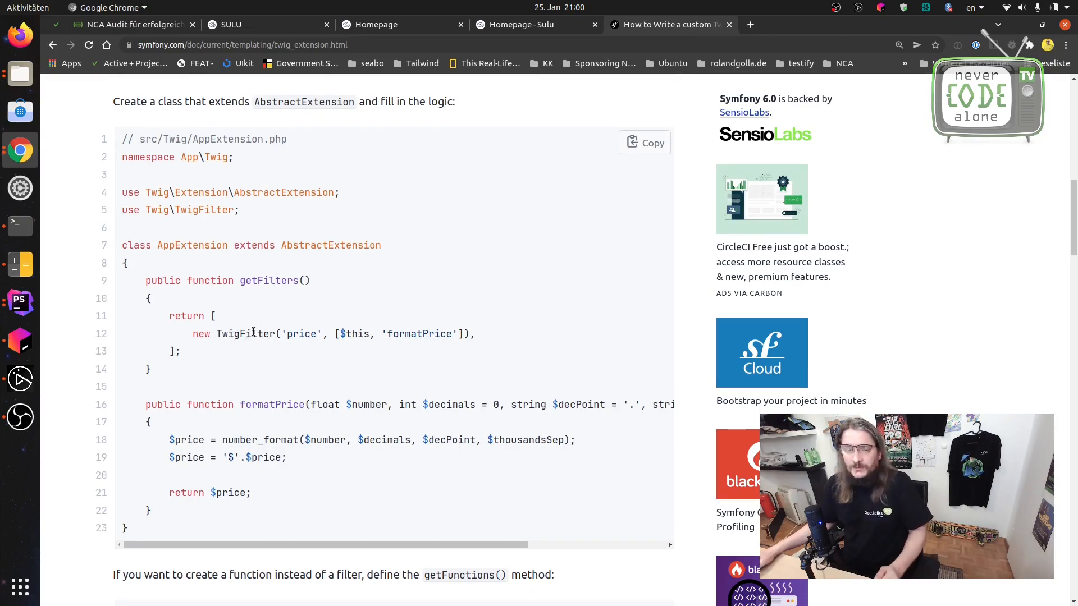
pyautogui.scroll(-3)
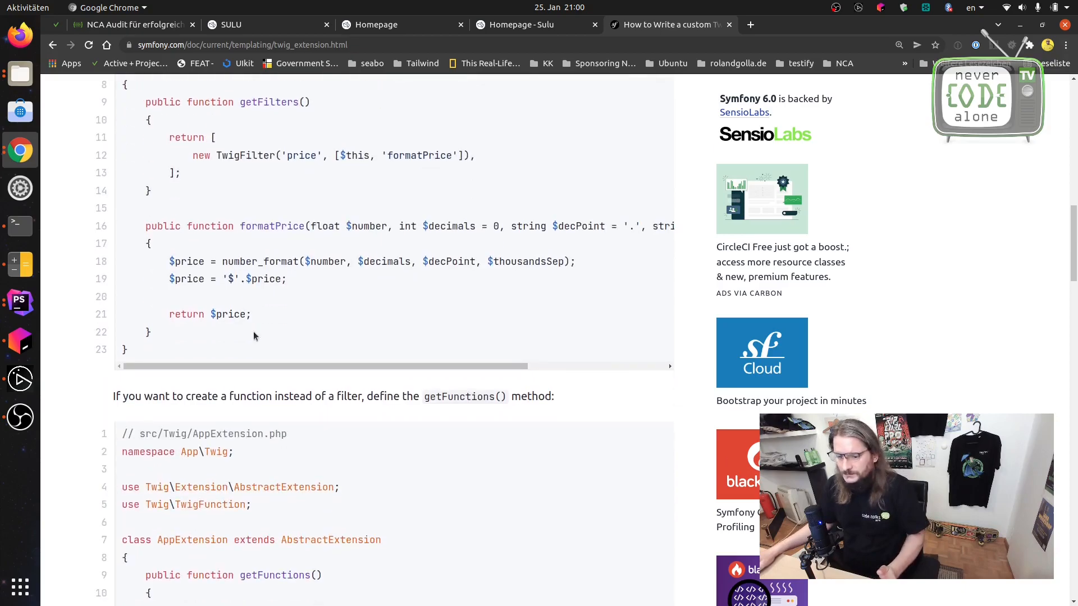
pyautogui.scroll(-3)
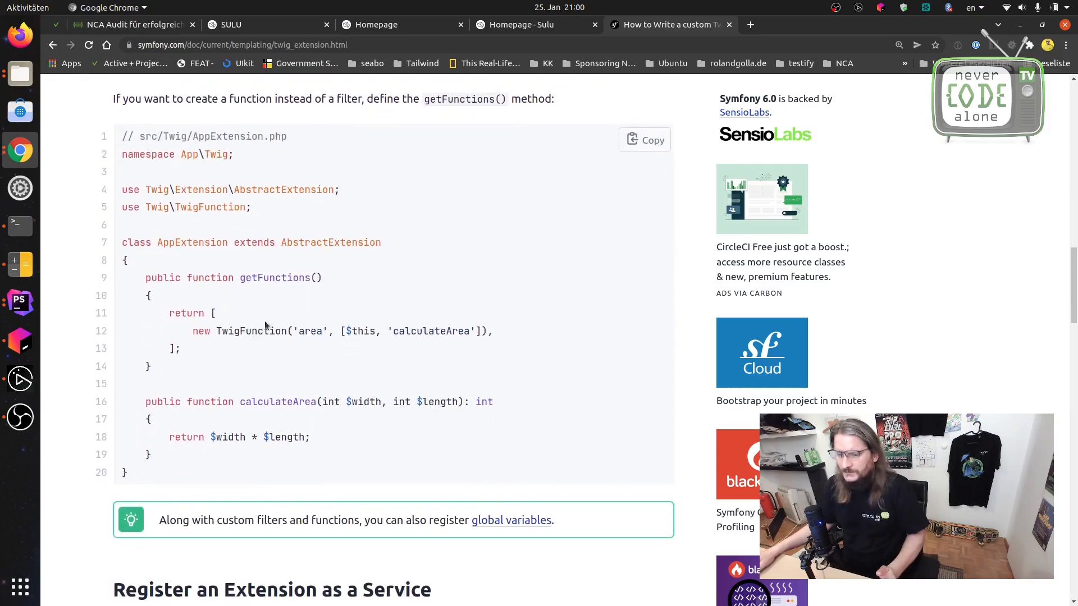
pyautogui.doubleClick(250, 330)
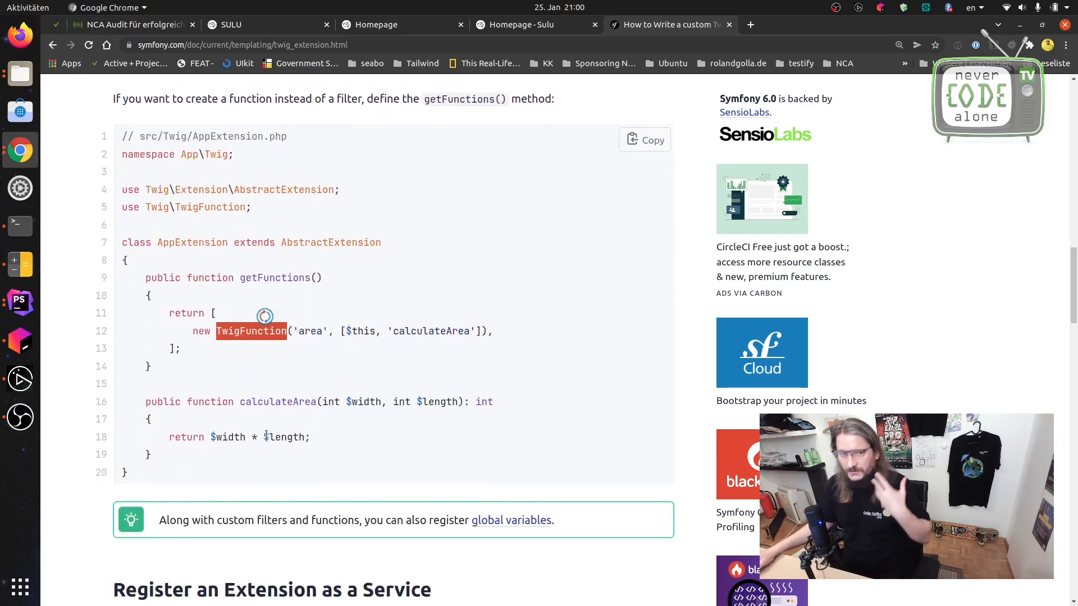